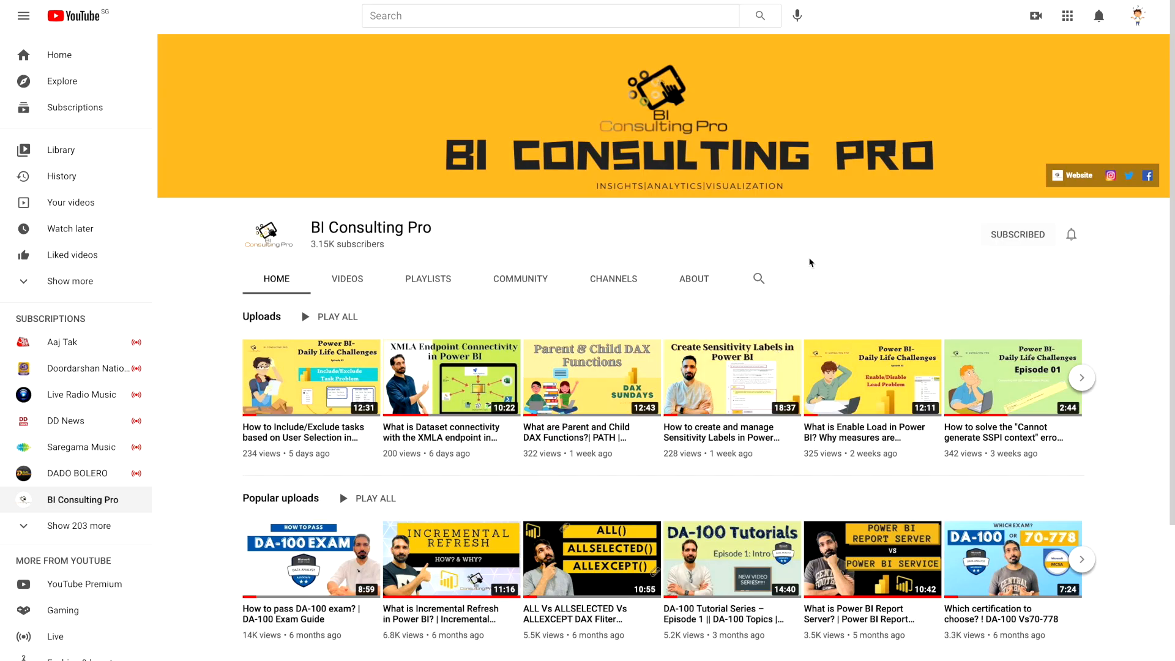
Switch to Model view to see FactInternetSales linked to its six dimension tables.
{"action": "scroll", "scroll_direction": "down", "scroll_amount": 3}
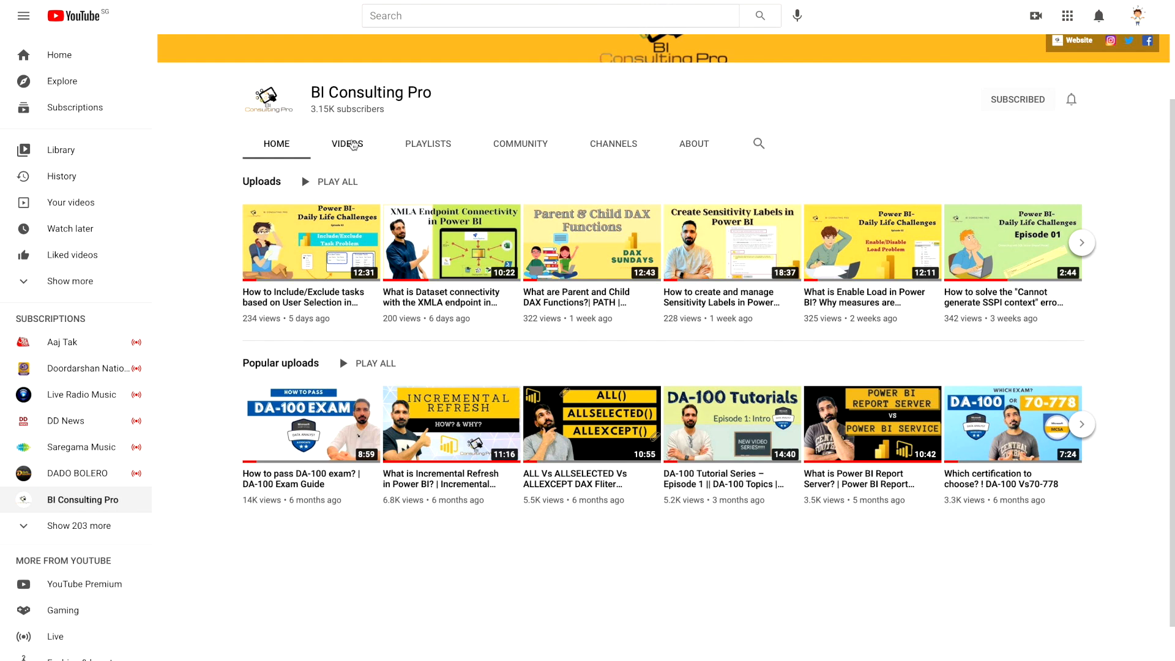
{"action": "left_click", "coordinate": [347, 143]}
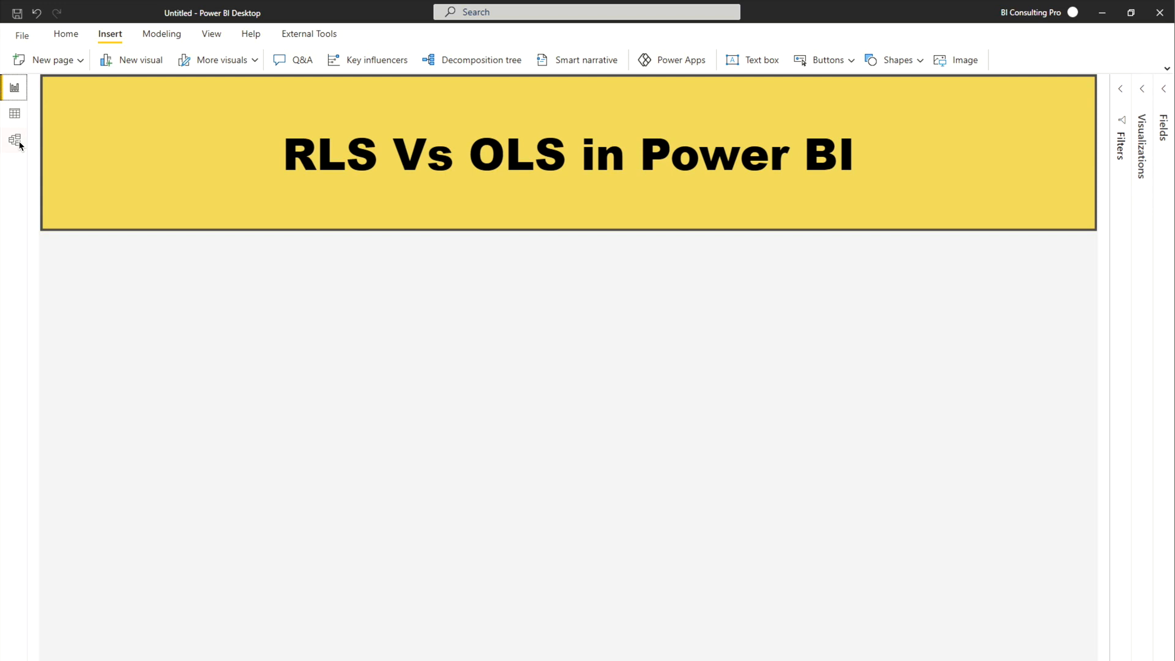
{"action": "left_click", "coordinate": [14, 140]}
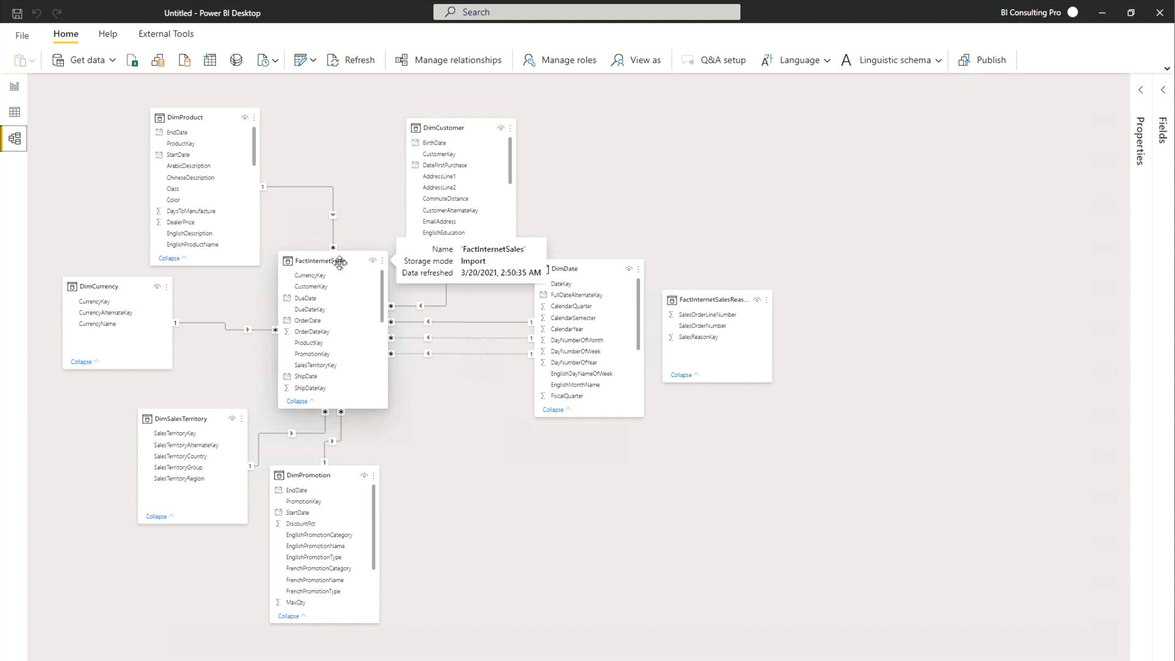
{"action": "mouse_move", "coordinate": [358, 160]}
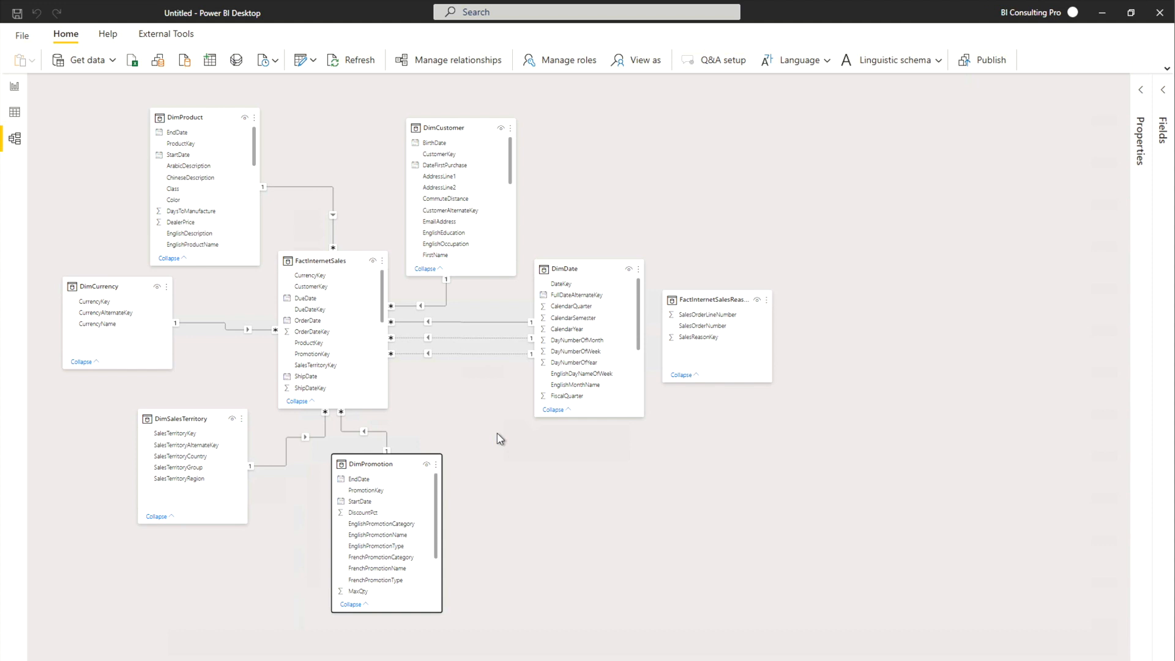
{"action": "mouse_move", "coordinate": [170, 155]}
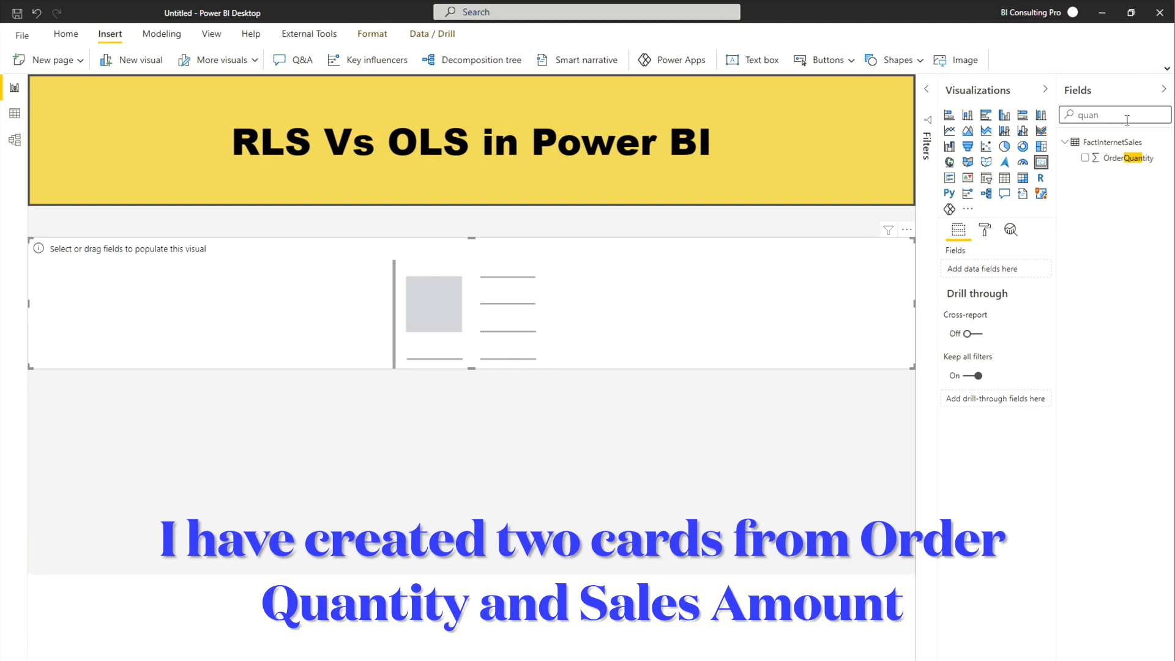
Fill the OrderQuantity card, chart SalesAmount by SalesTerritoryRegion, and format the card.
{"action": "left_click", "coordinate": [1085, 158]}
{"action": "type", "text": "sales"}
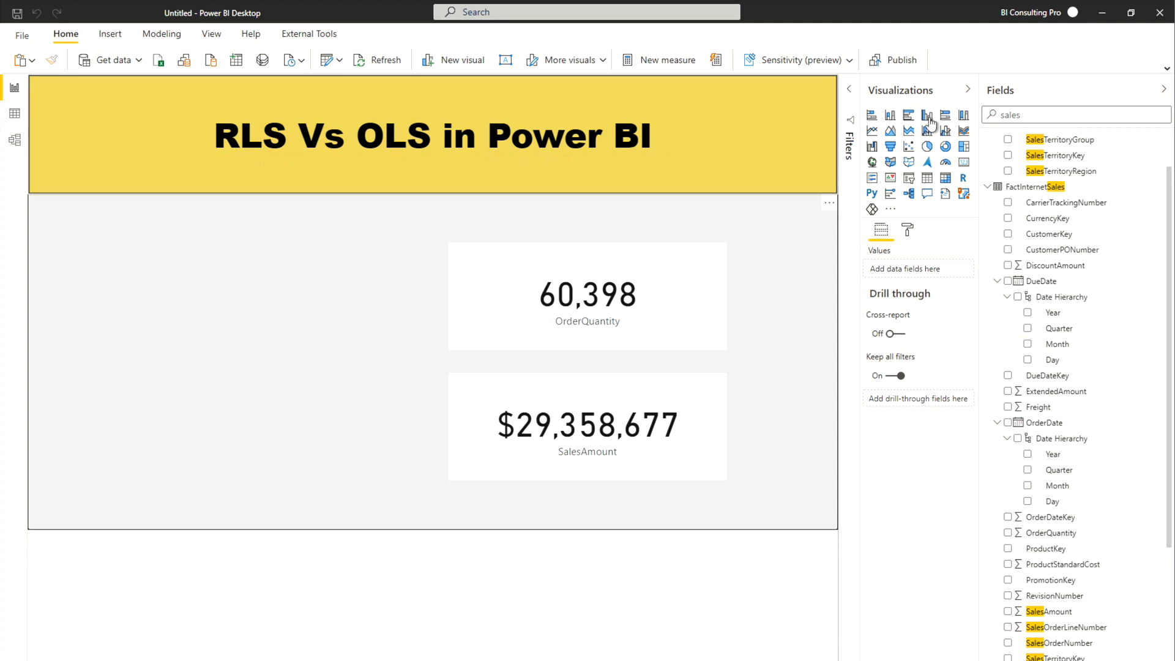
{"action": "left_click", "coordinate": [909, 116]}
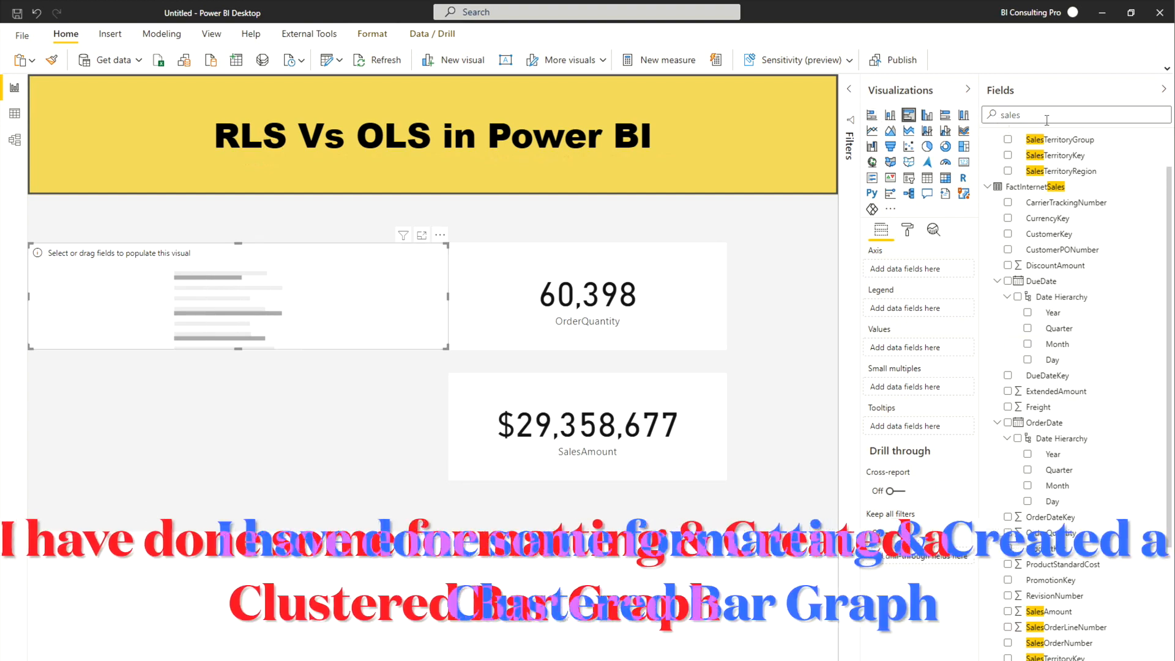
{"action": "type", "text": "regi"}
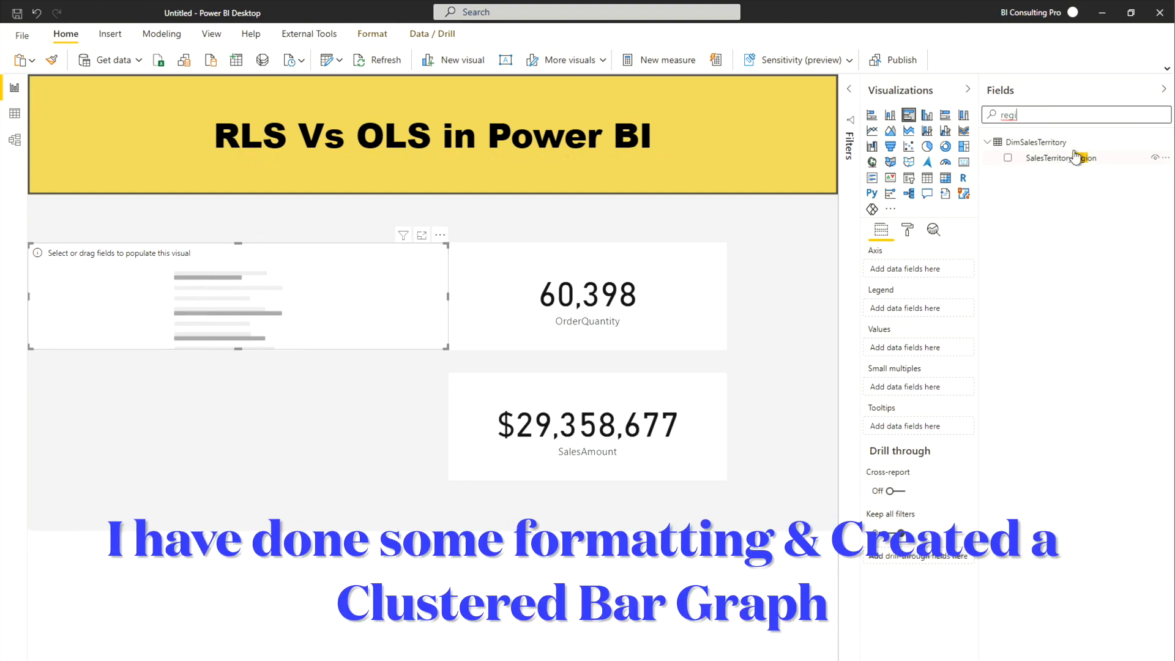
{"action": "left_click", "coordinate": [1009, 157]}
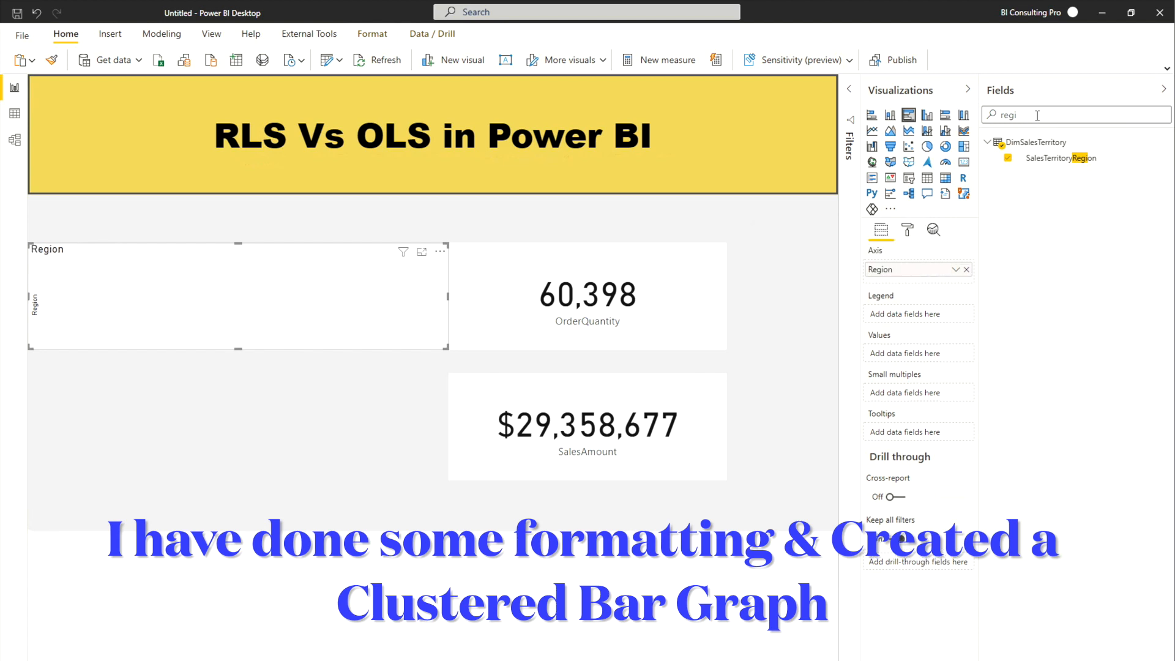
{"action": "type", "text": "sales"}
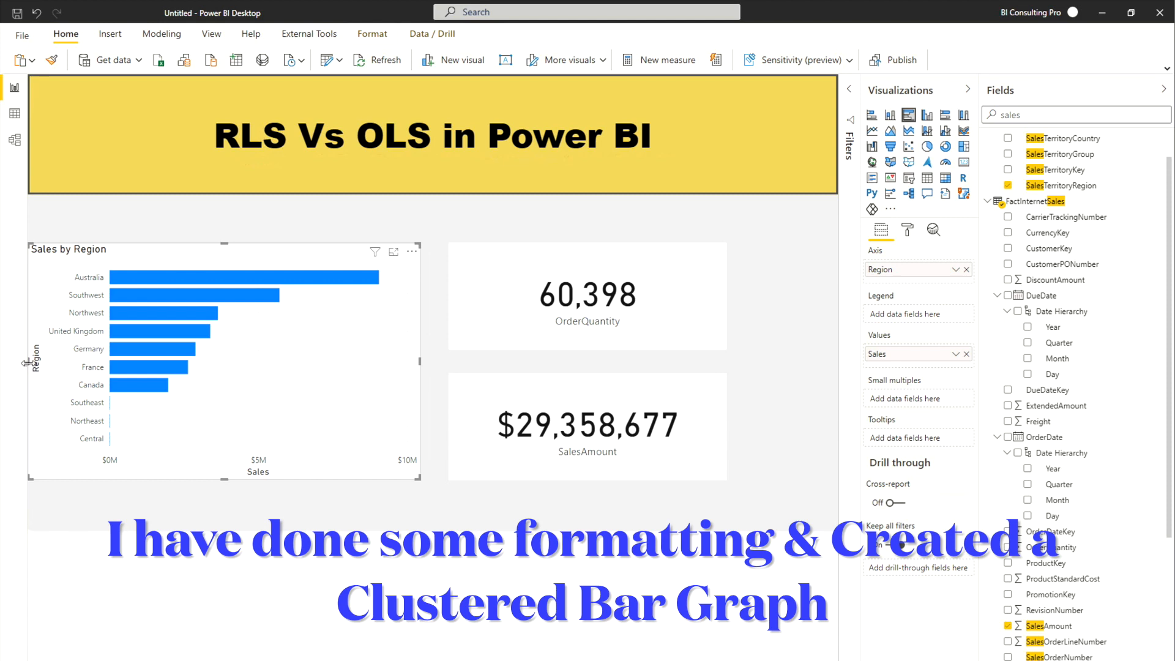
{"action": "left_click", "coordinate": [908, 229]}
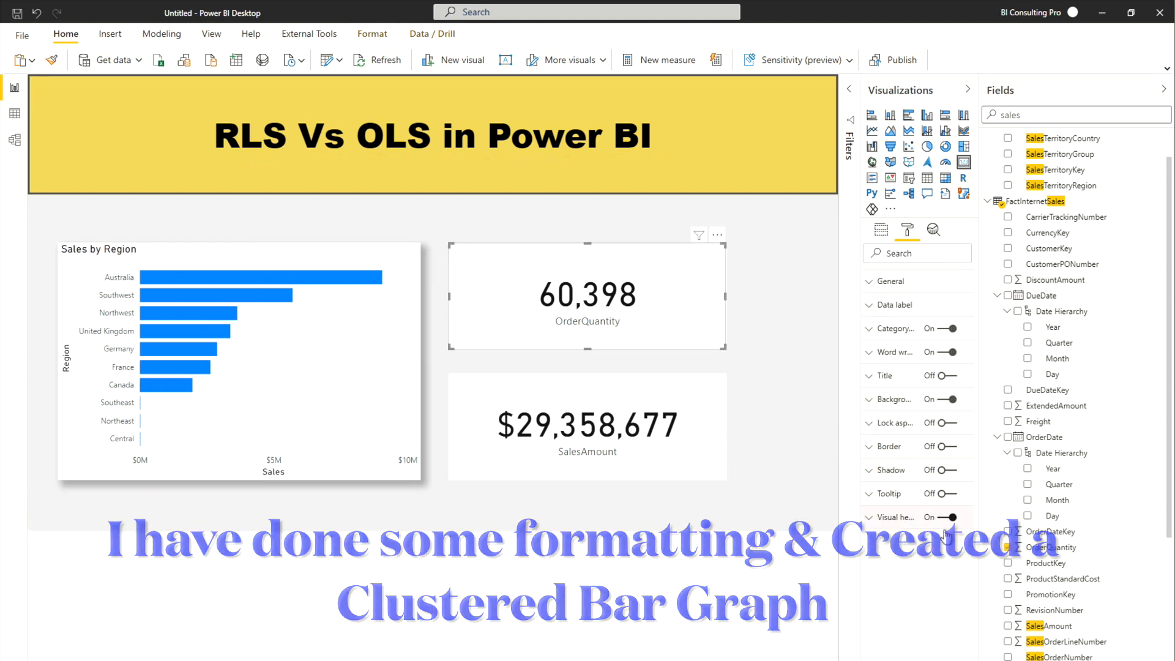
{"action": "left_click", "coordinate": [939, 470]}
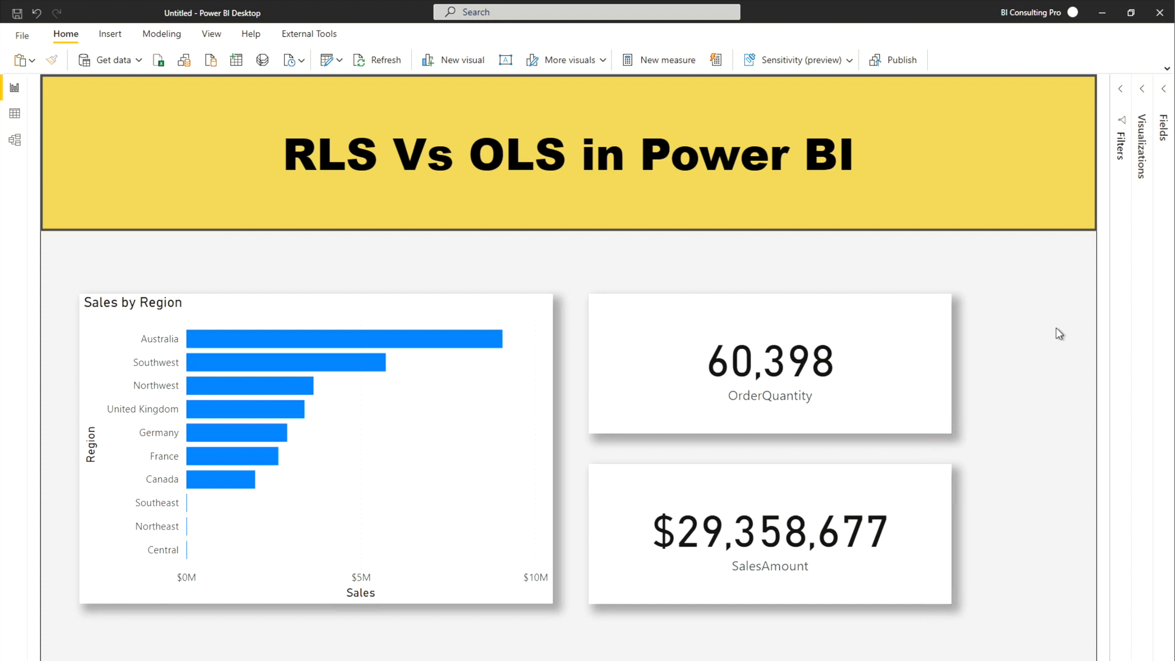
{"action": "mouse_move", "coordinate": [662, 426]}
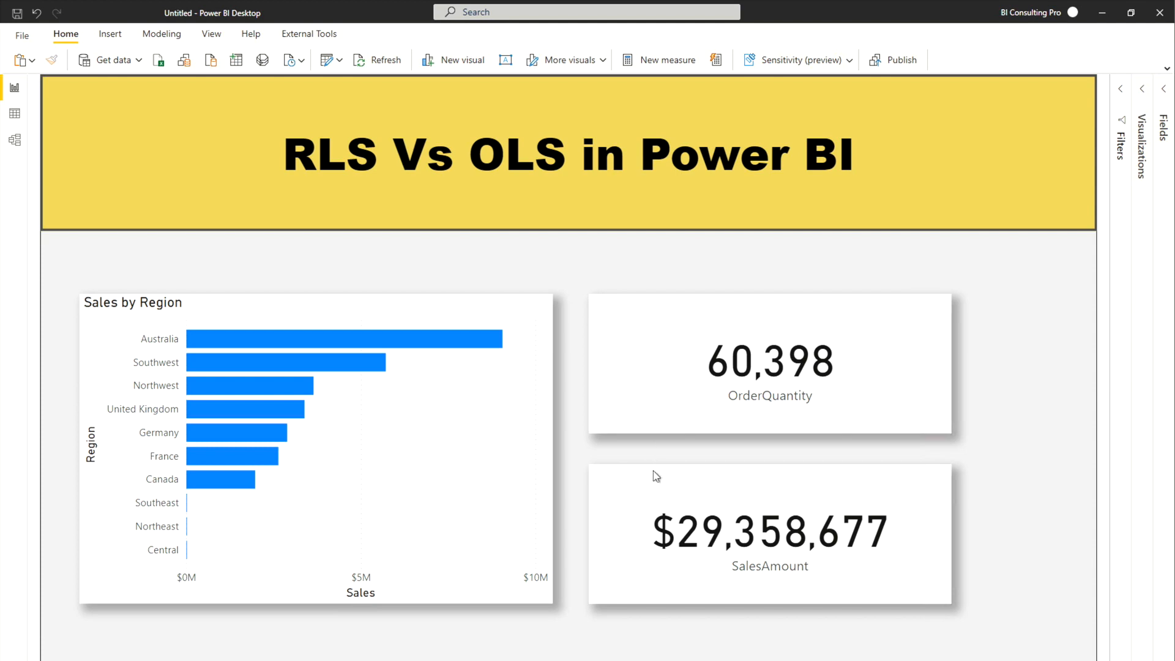
{"action": "mouse_move", "coordinate": [655, 464]}
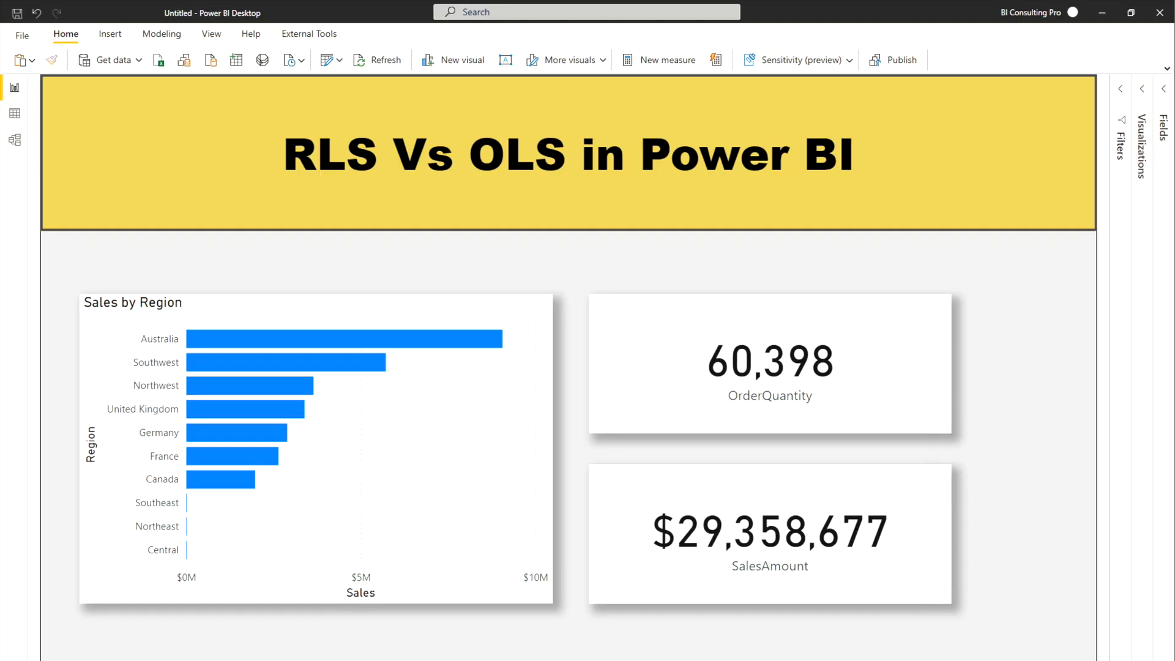
{"action": "mouse_move", "coordinate": [478, 271]}
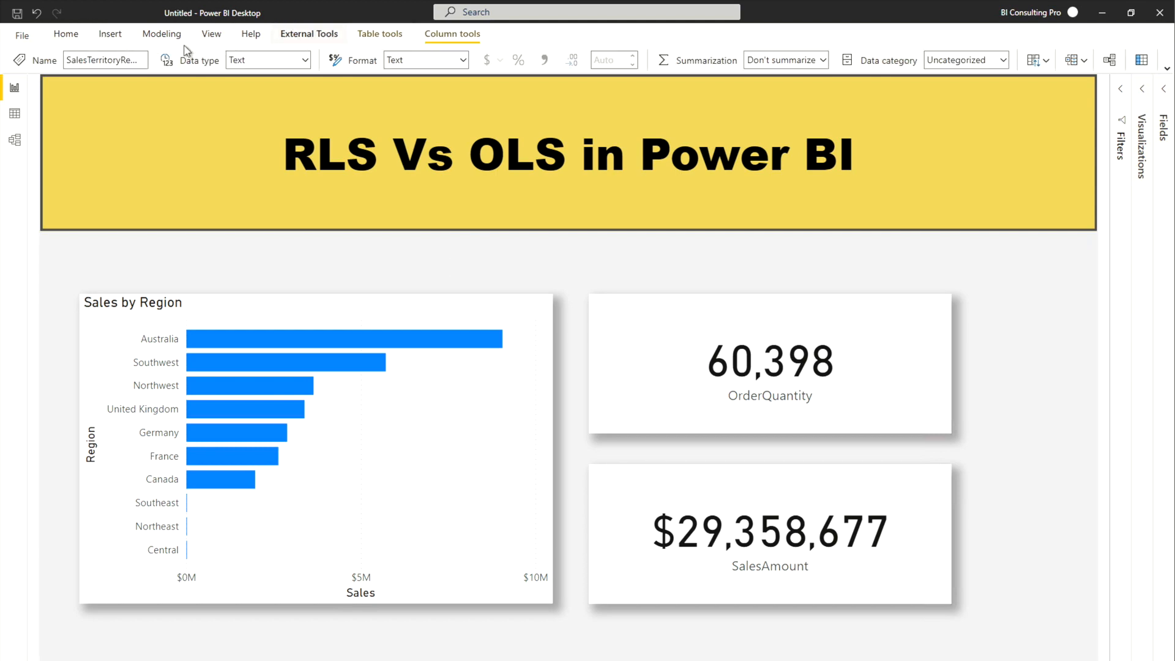
Show the Modeling ribbon pinned open, exposing Manage roles and View as.
{"action": "left_click", "coordinate": [161, 34]}
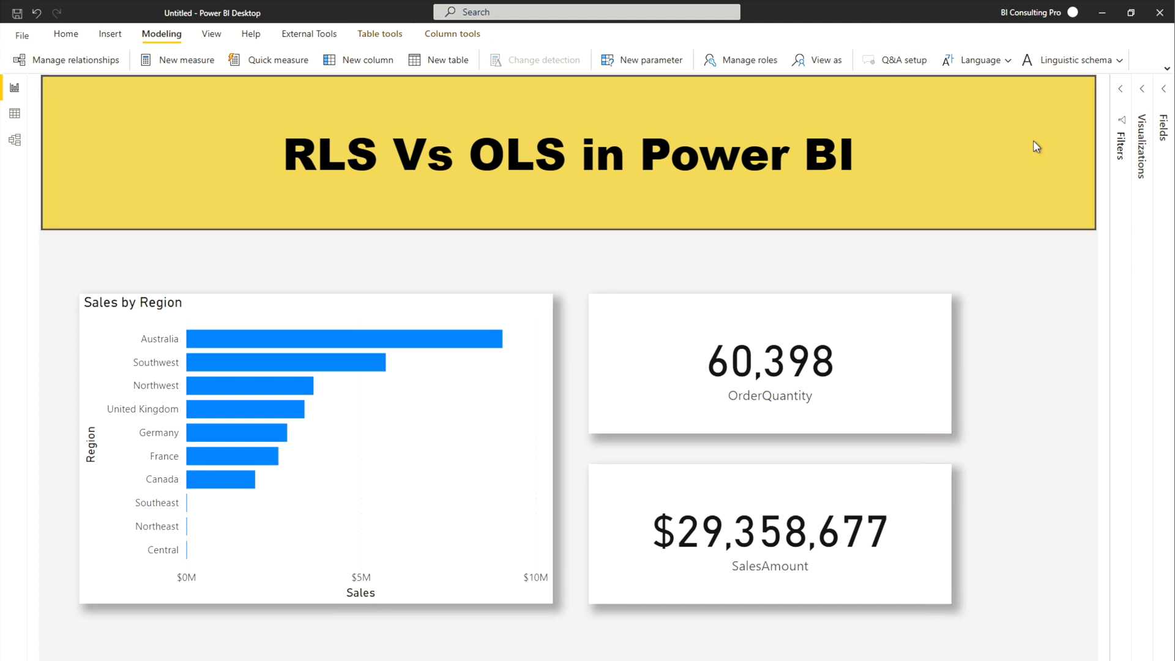
{"action": "mouse_move", "coordinate": [738, 60]}
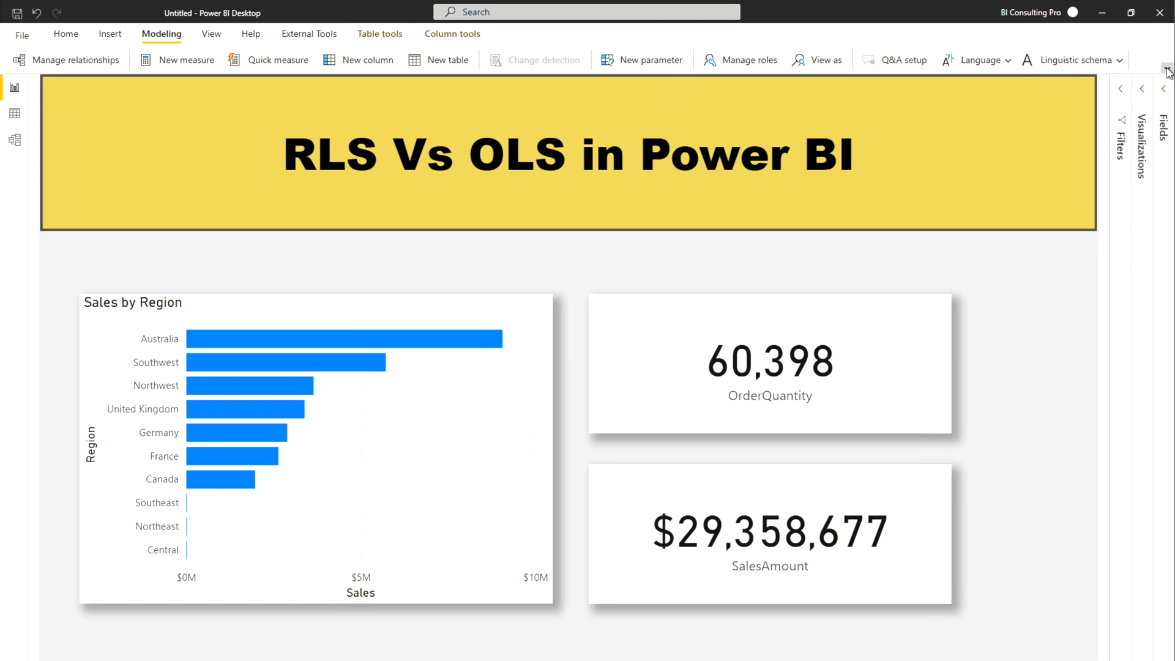
{"action": "left_click", "coordinate": [1166, 73]}
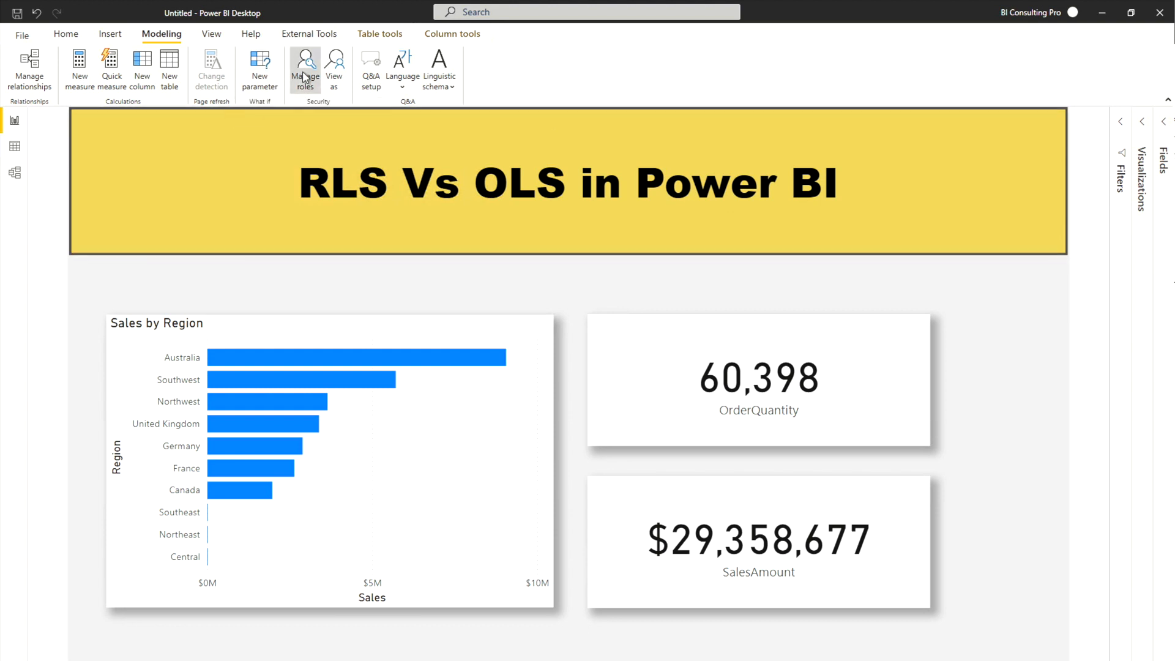
Create a new role with DimSalesTerritory filter [SalesTerritoryRegion] = "Australia".
{"action": "left_click", "coordinate": [304, 67]}
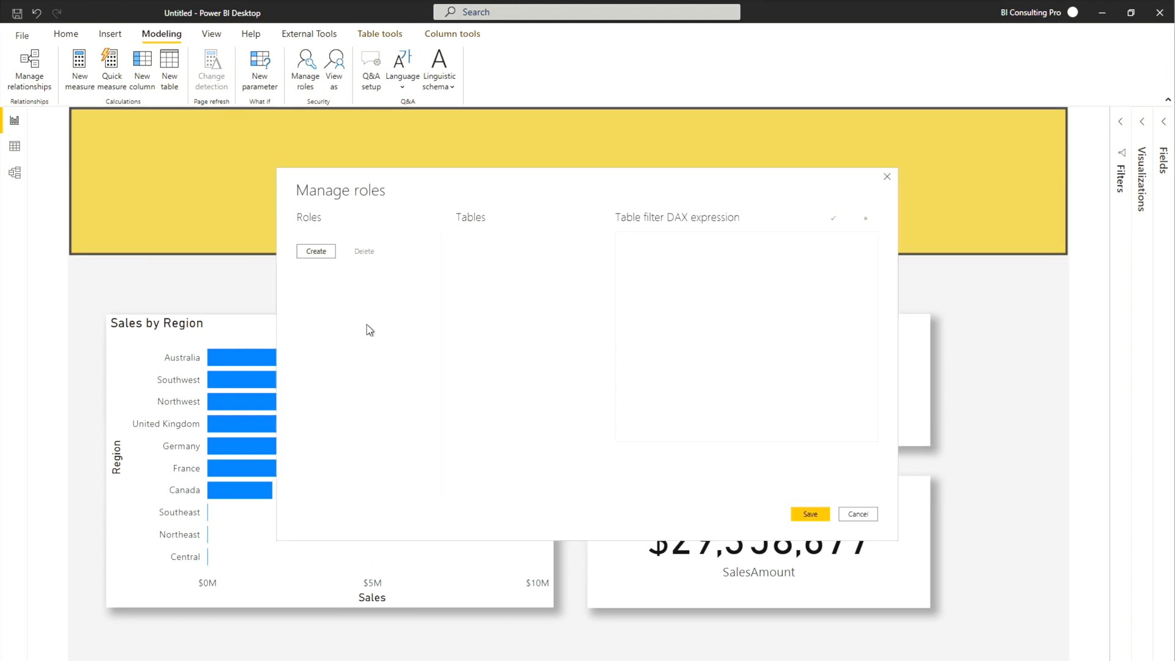
{"action": "left_click", "coordinate": [316, 251]}
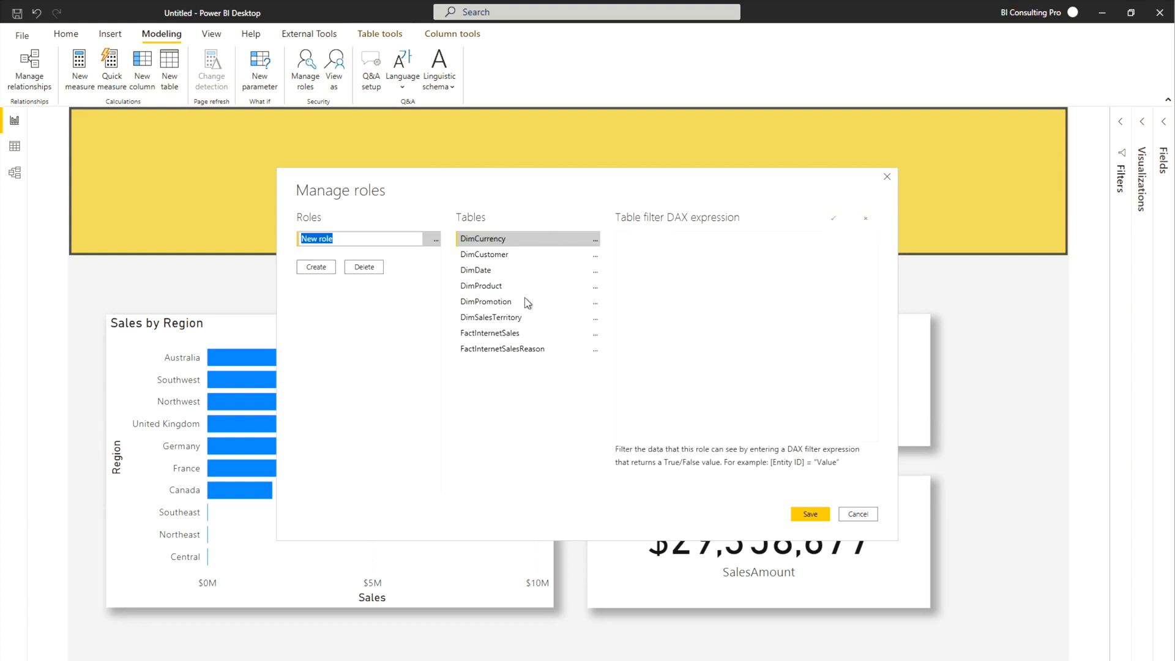
{"action": "left_click", "coordinate": [490, 317]}
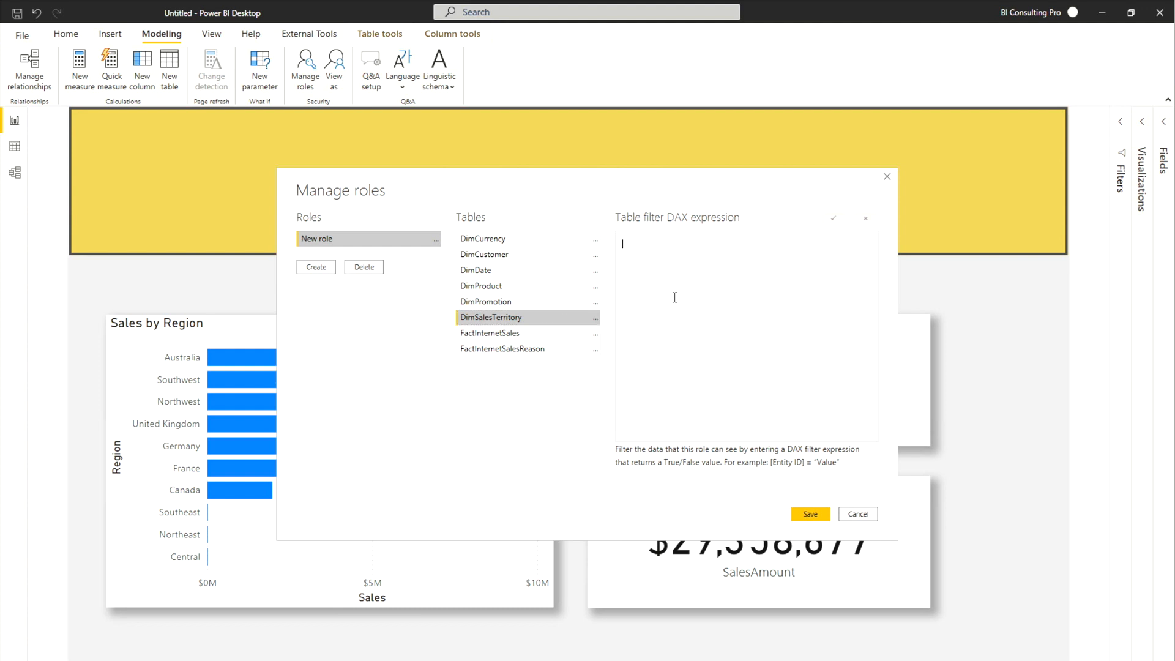
{"action": "type", "text": "[SalesTerritoryRegion]"}
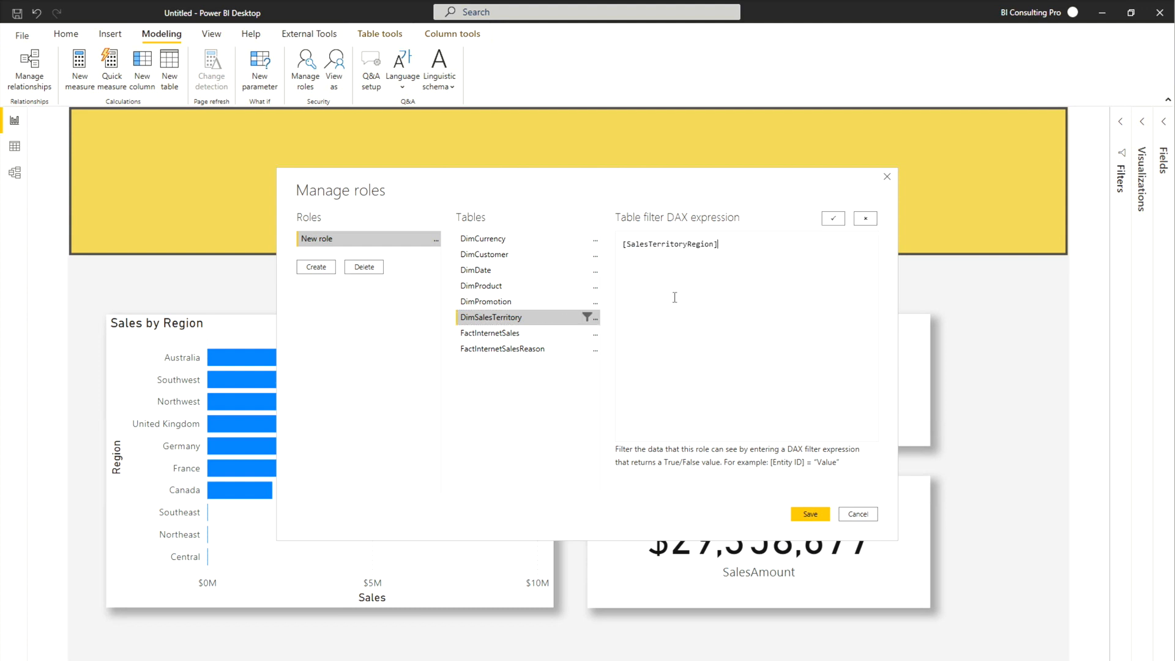
{"action": "type", "text": "="}
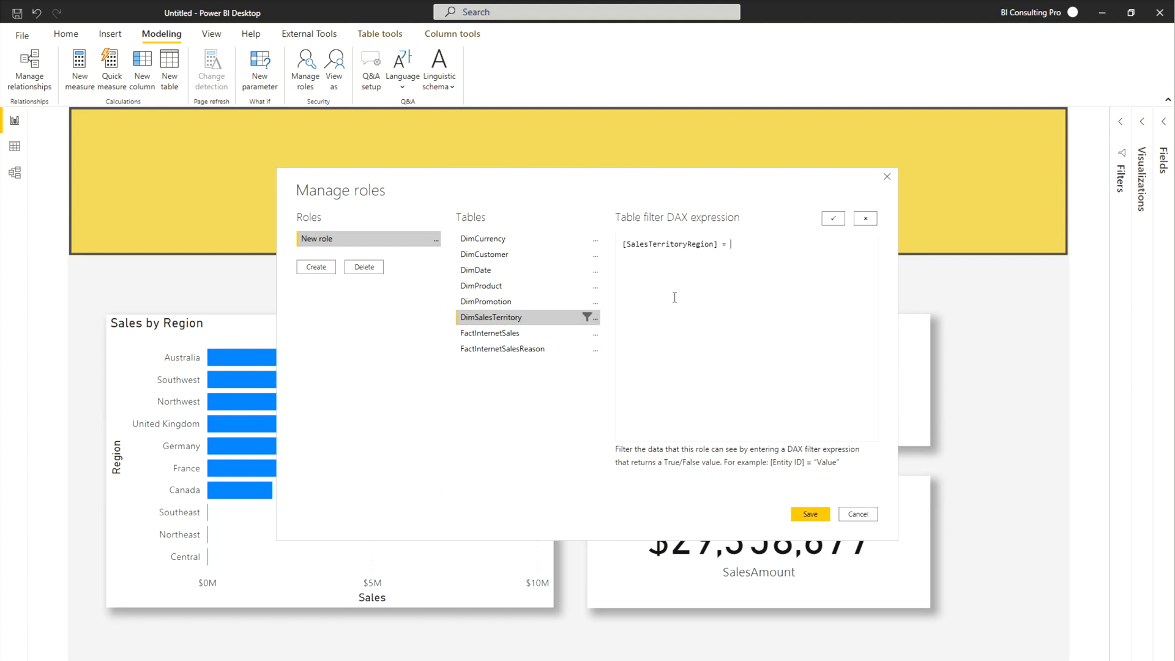
{"action": "type", "text": "\""}
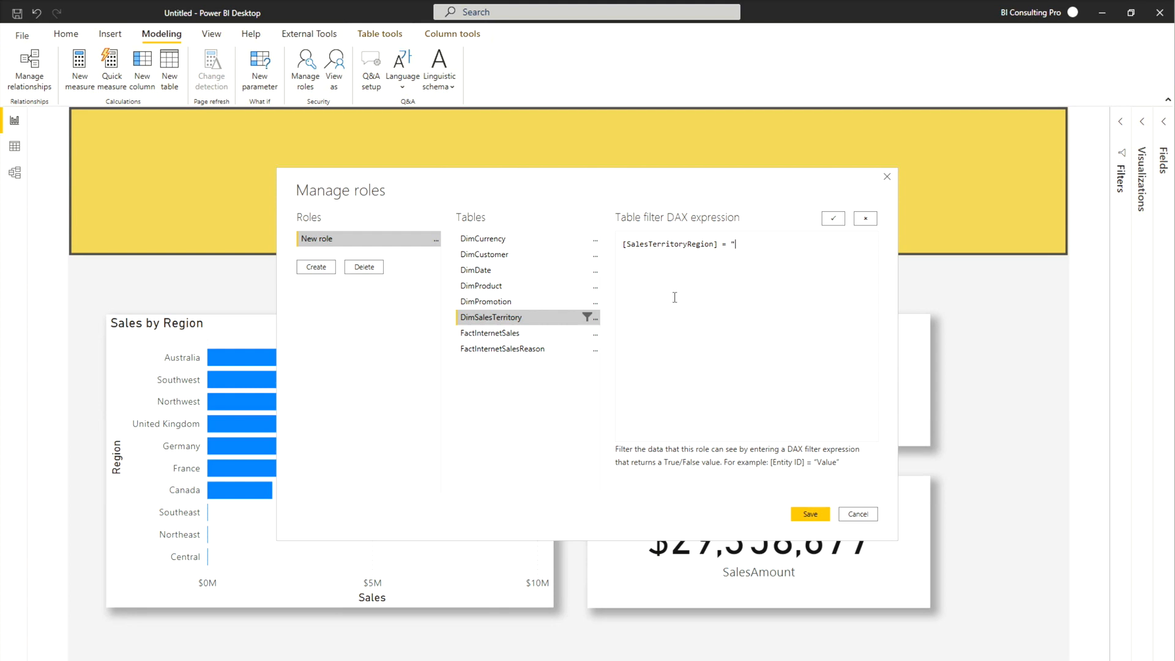
{"action": "type", "text": "Austra"}
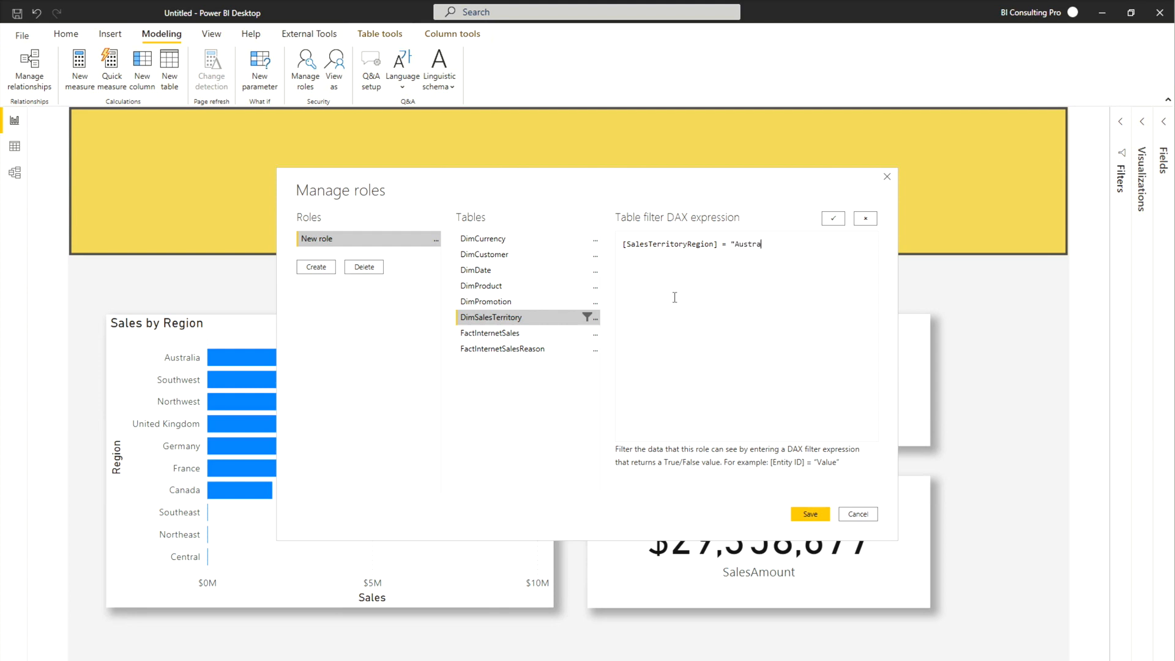
{"action": "type", "text": "lia\""}
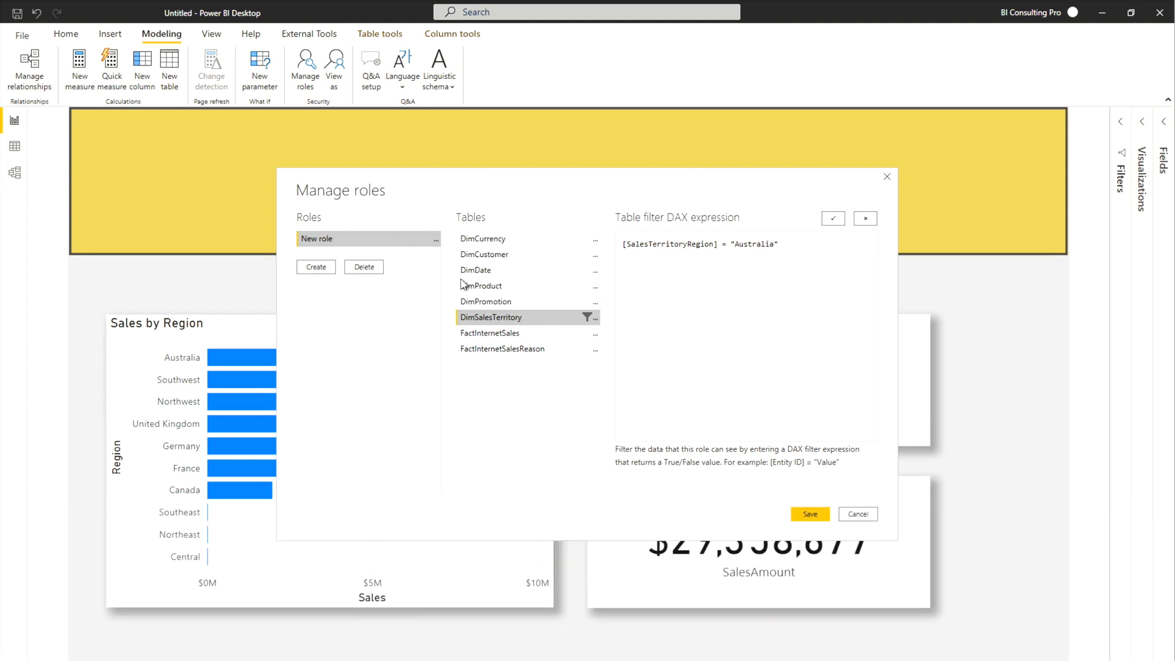
Name the role 'Australia' and add a second role named 'Non - Finacial Role'.
{"action": "type", "text": "A"}
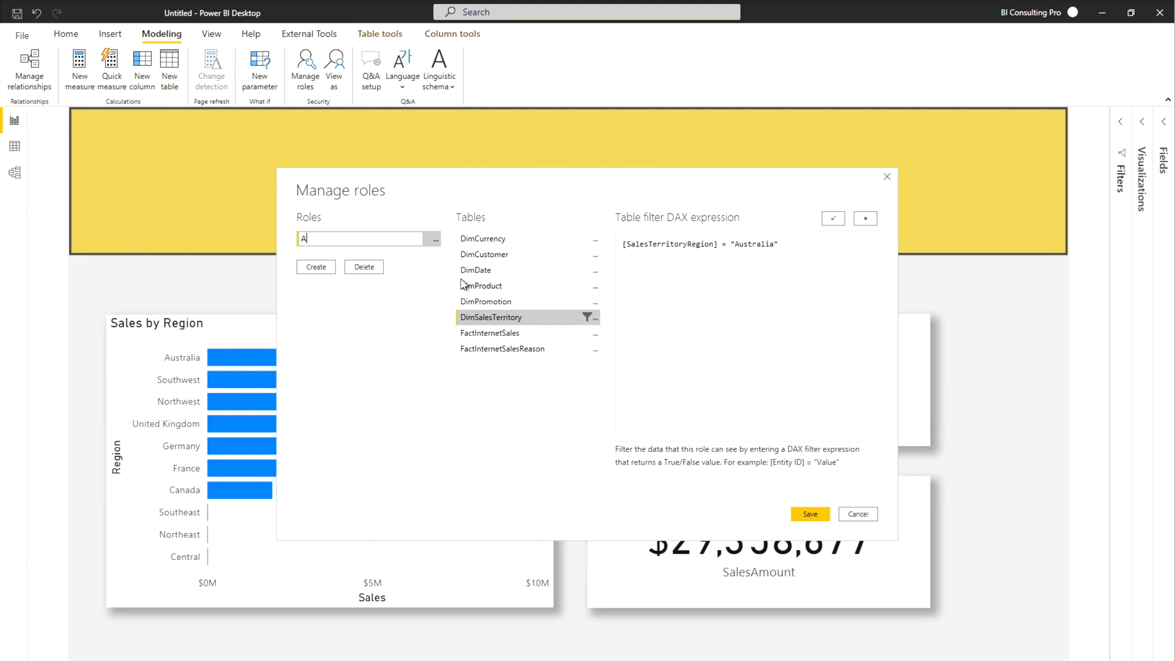
{"action": "type", "text": "ustralia"}
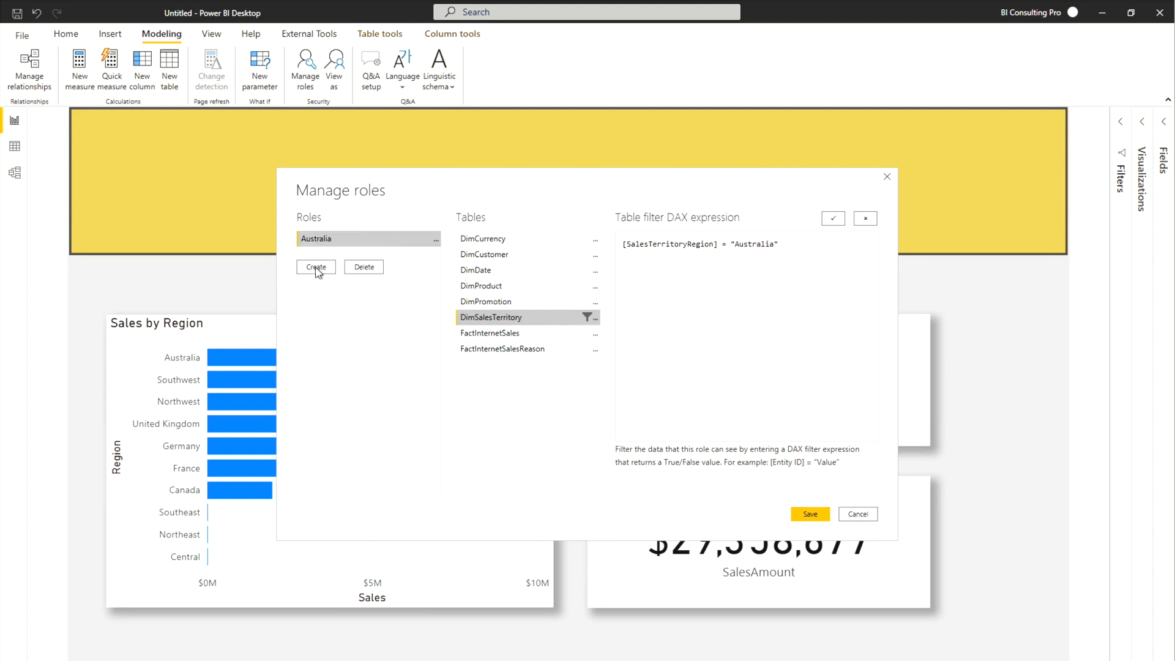
{"action": "left_click", "coordinate": [316, 267]}
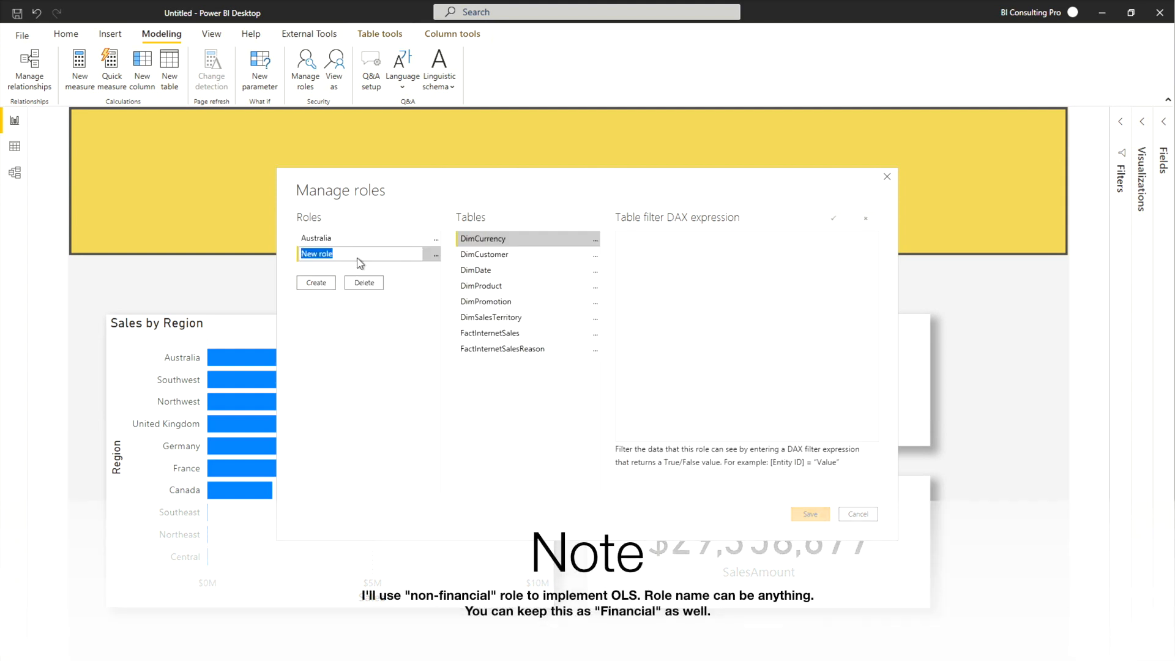
{"action": "type", "text": "Non"}
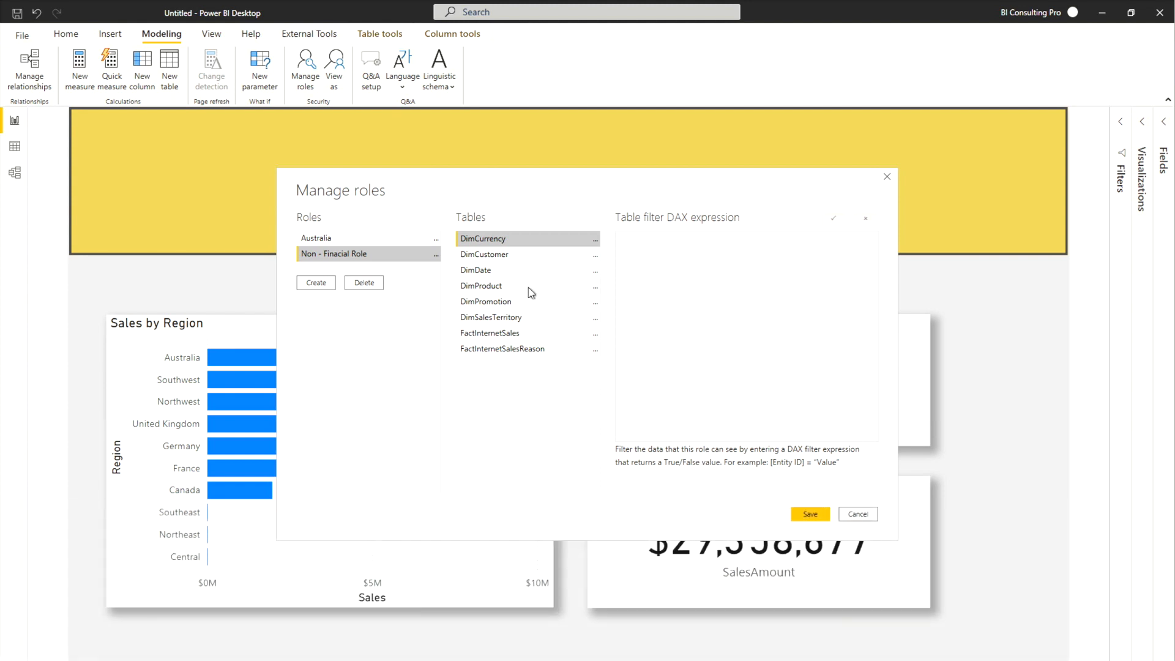
Recheck the Australia role's DimSalesTerritory filter and save both roles.
{"action": "left_click", "coordinate": [337, 238]}
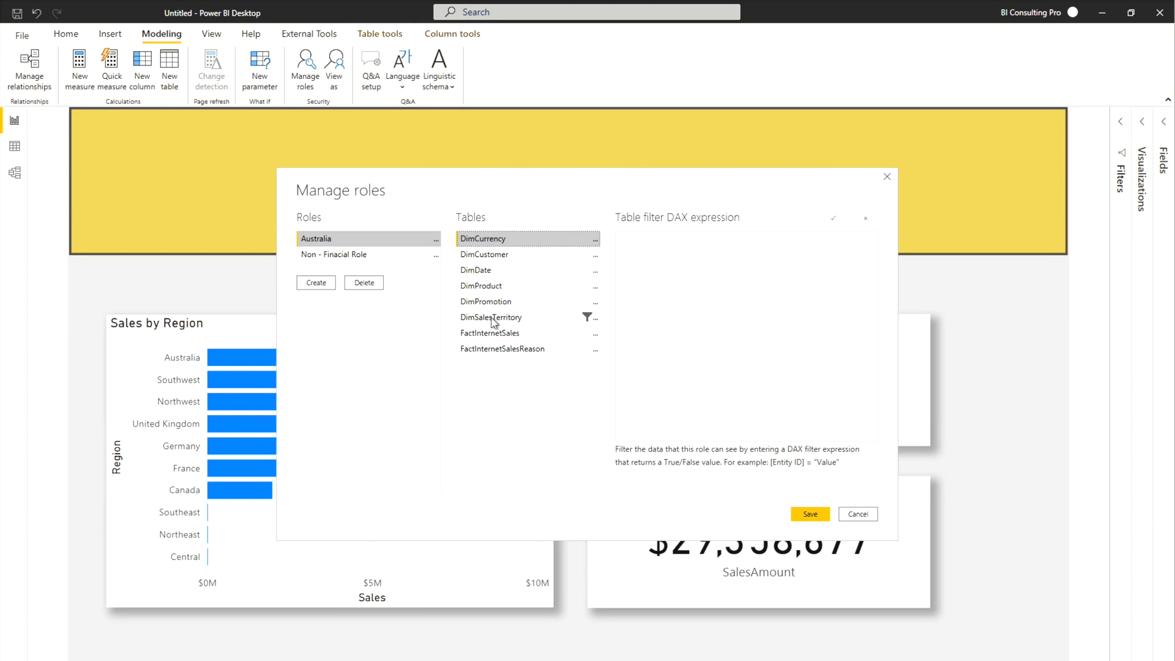
{"action": "left_click", "coordinate": [491, 317]}
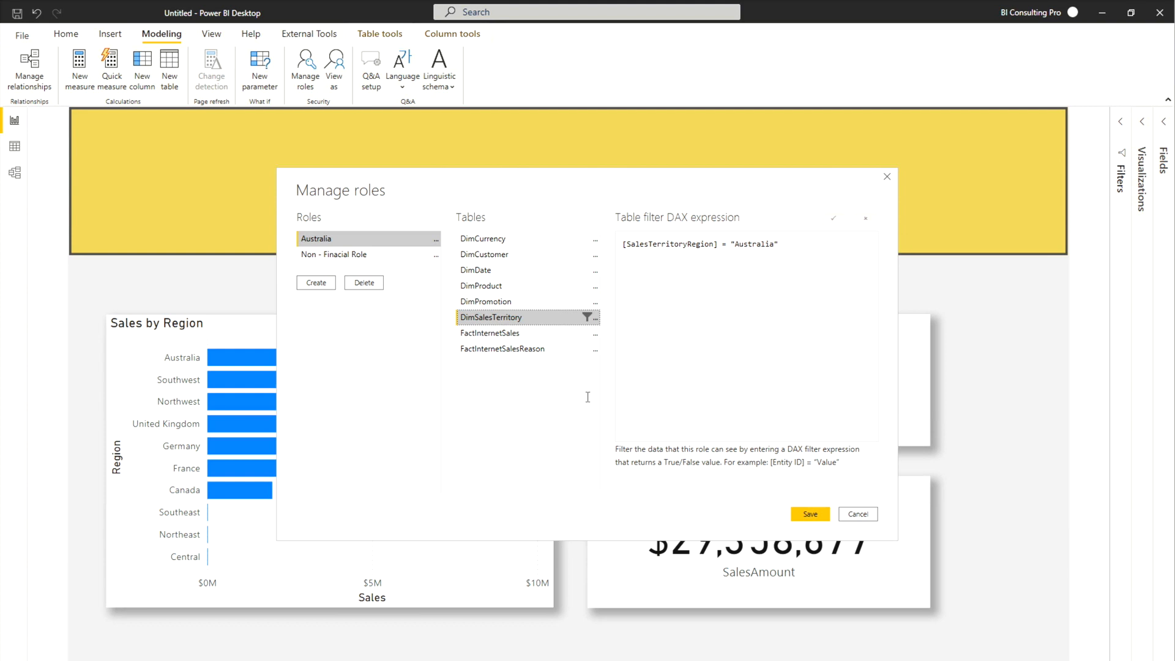
{"action": "mouse_move", "coordinate": [836, 507]}
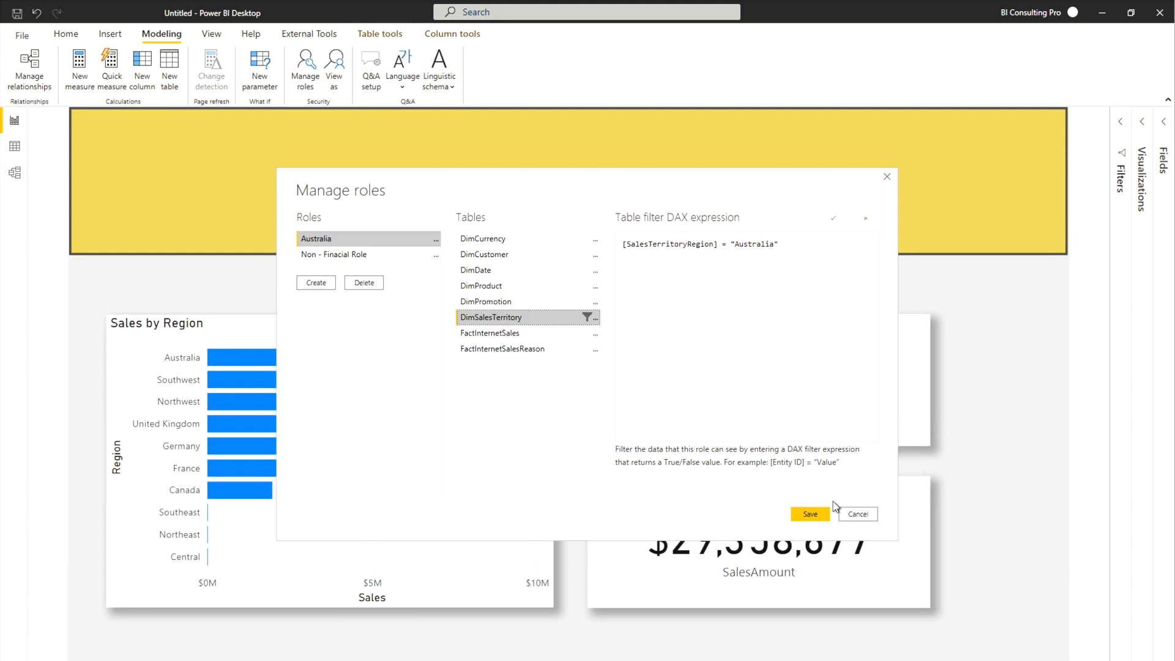
{"action": "left_click", "coordinate": [809, 514]}
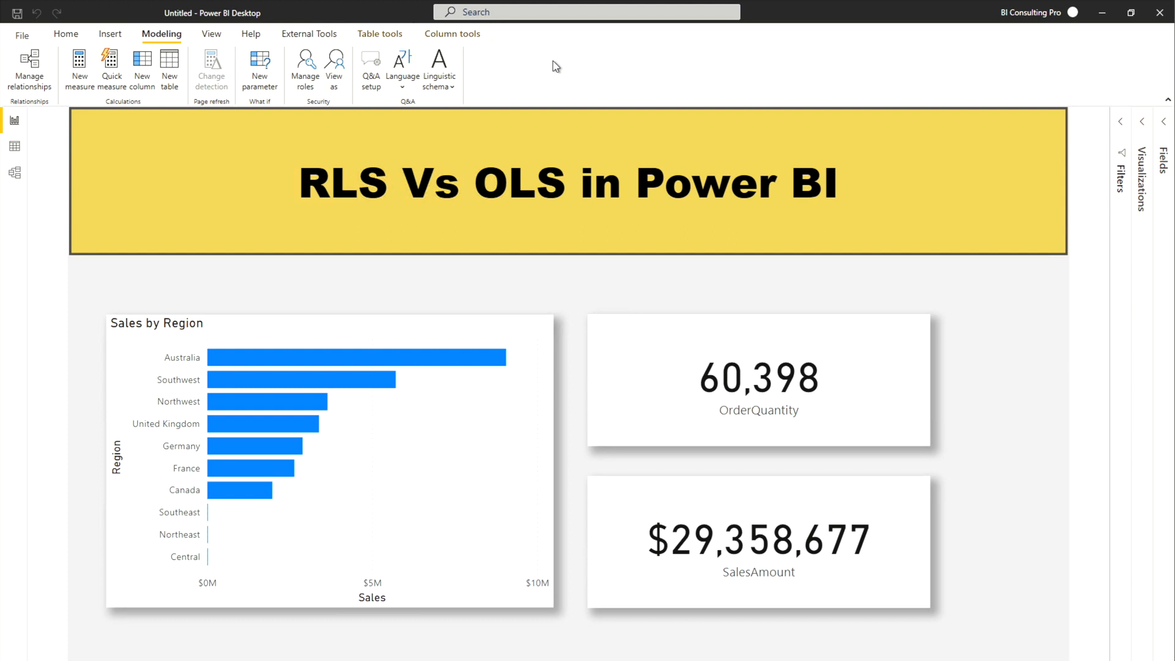
Launch Tabular Editor from External Tools, connected to the RLS Vs OLS model.
{"action": "left_click", "coordinate": [308, 34]}
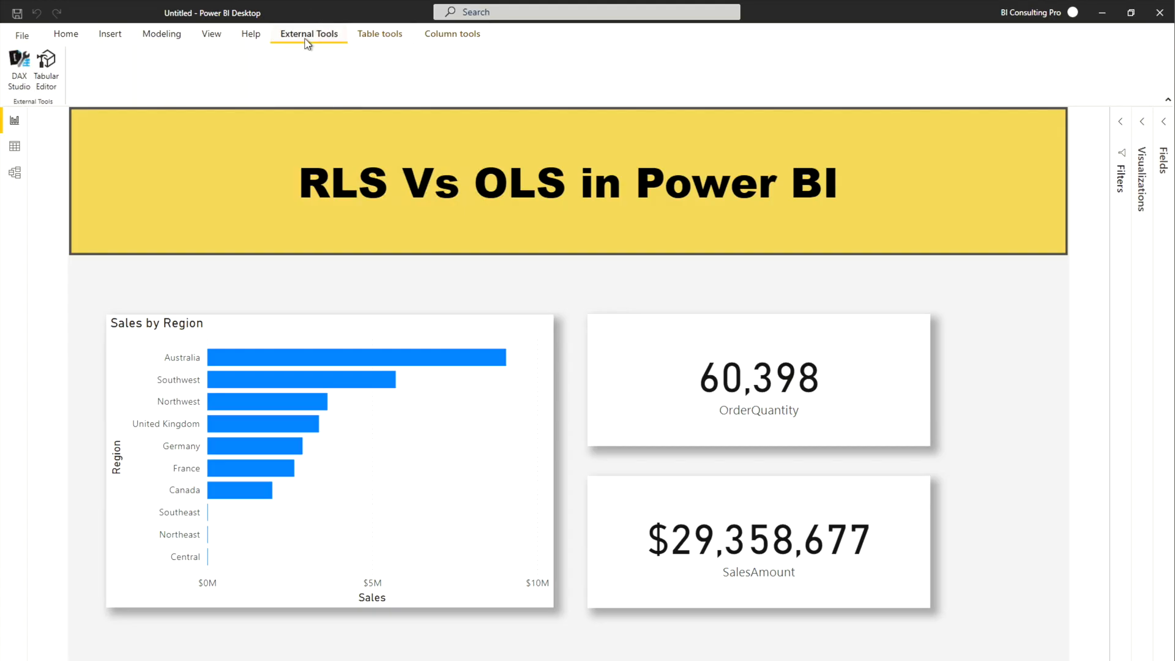
{"action": "left_click", "coordinate": [66, 34]}
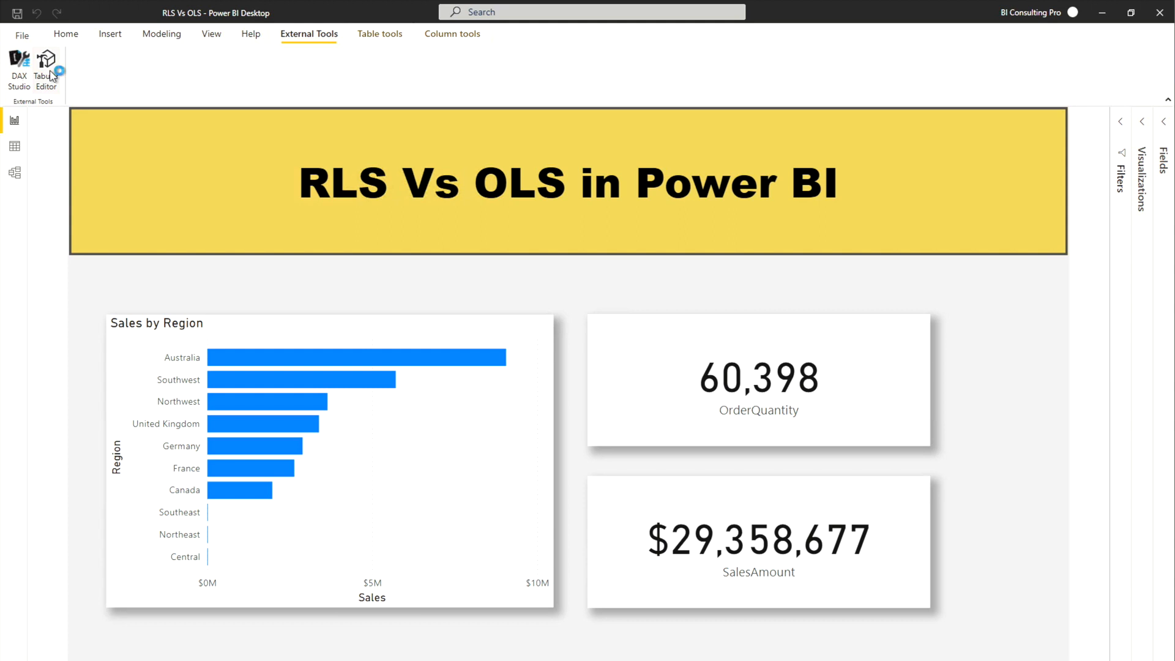
{"action": "left_click", "coordinate": [46, 64]}
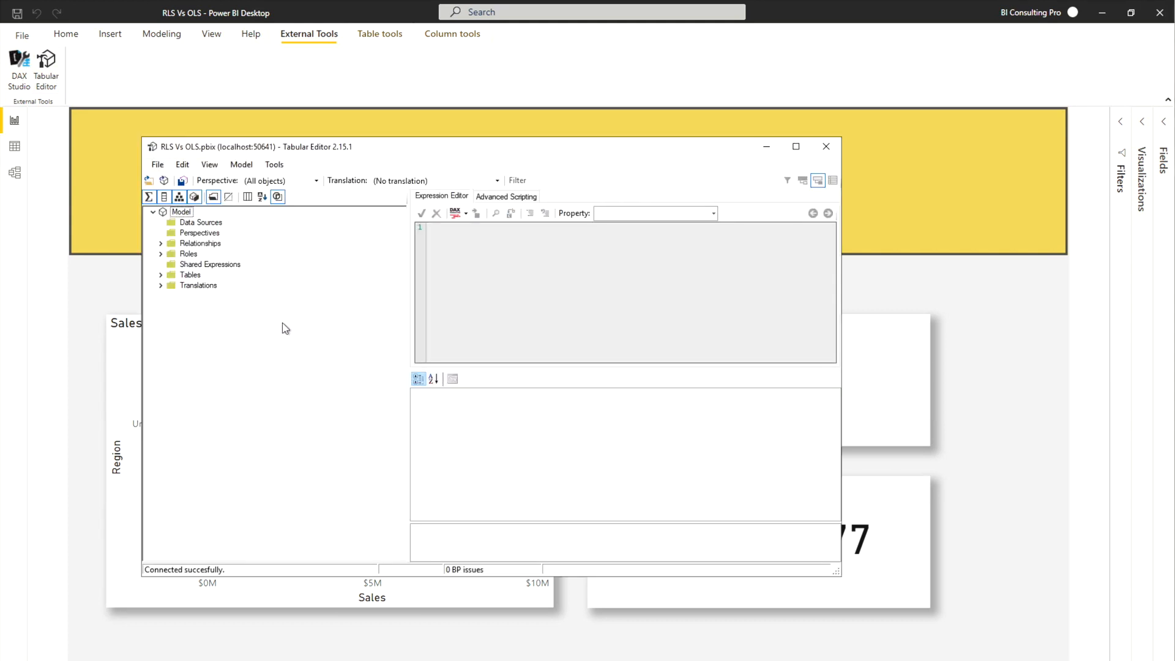
{"action": "mouse_move", "coordinate": [594, 355]}
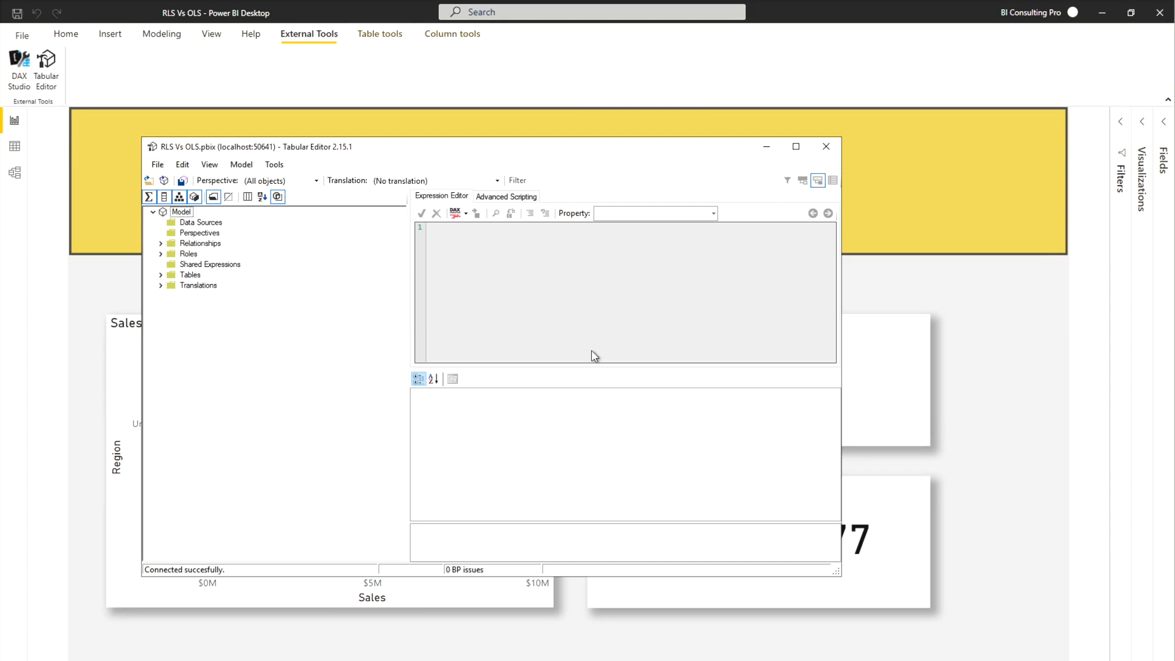
Maximize Tabular Editor and expand Roles (Australia, Non - Finacial Role) and the eight tables.
{"action": "left_click", "coordinate": [795, 146]}
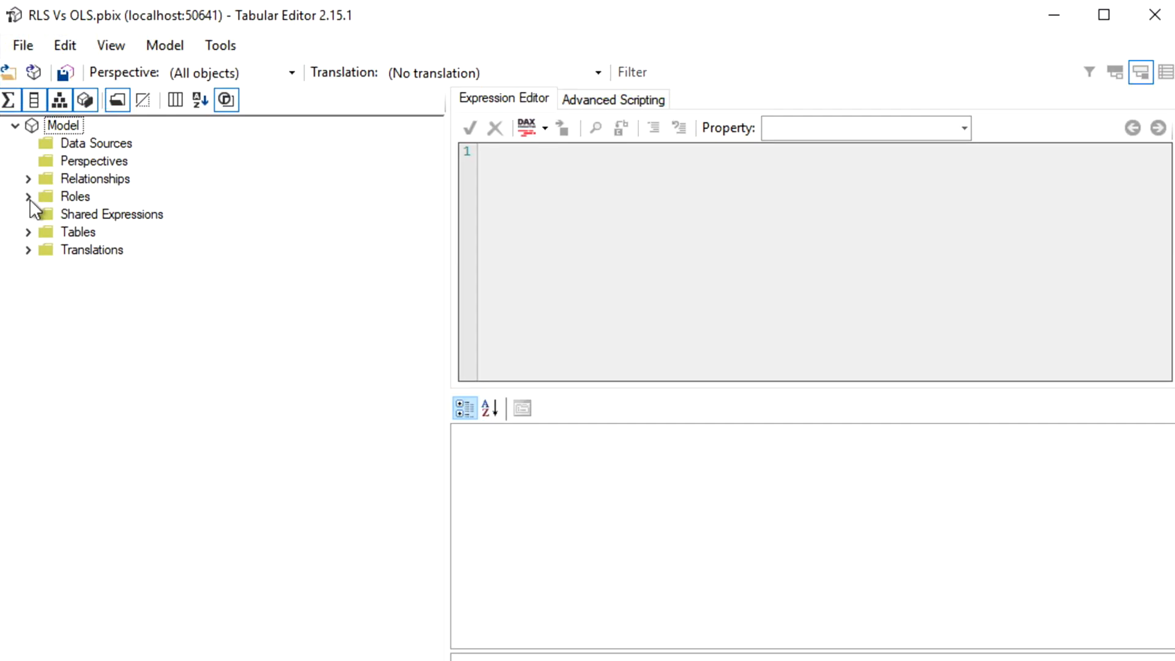
{"action": "left_click", "coordinate": [28, 197]}
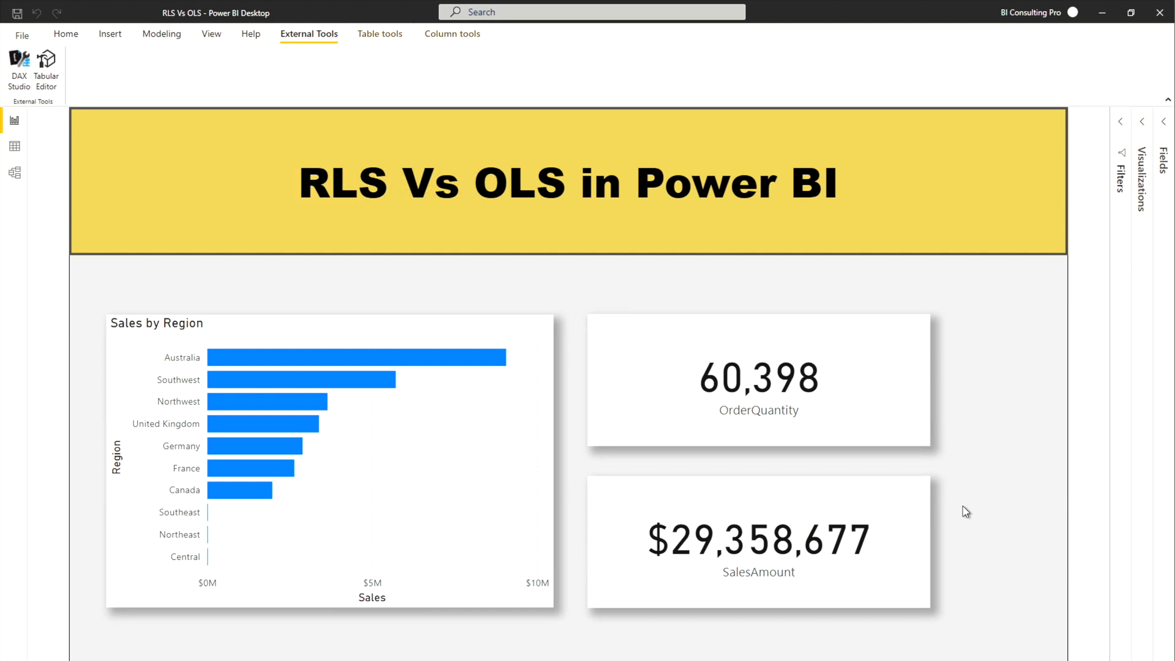
{"action": "mouse_move", "coordinate": [601, 649]}
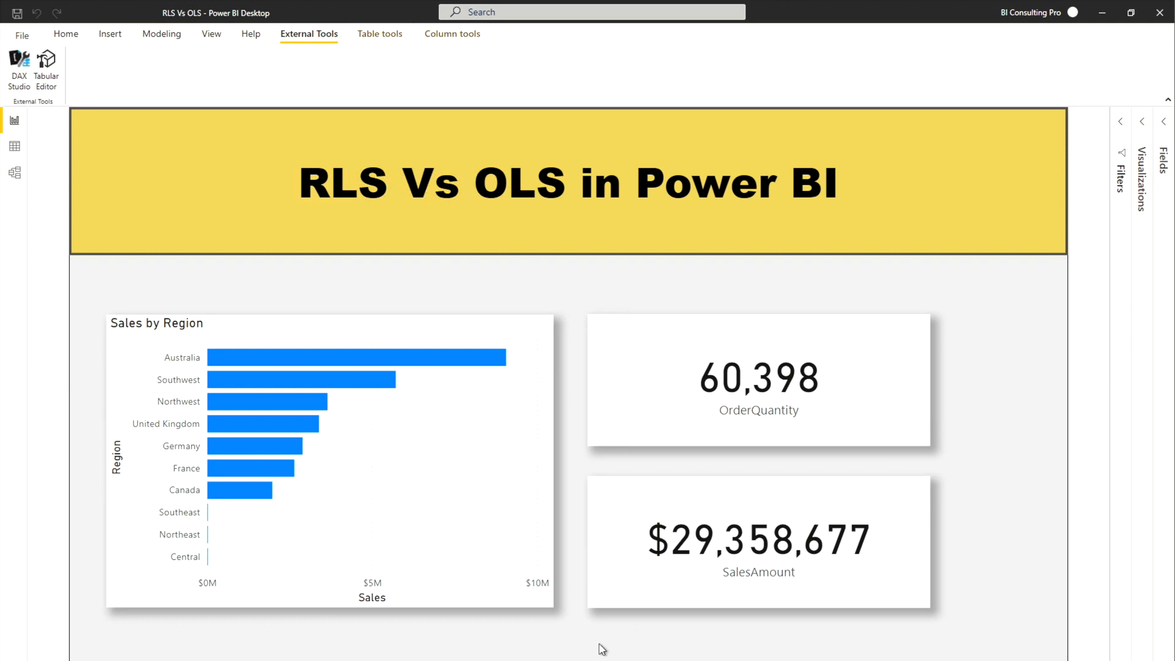
{"action": "left_click", "coordinate": [45, 67]}
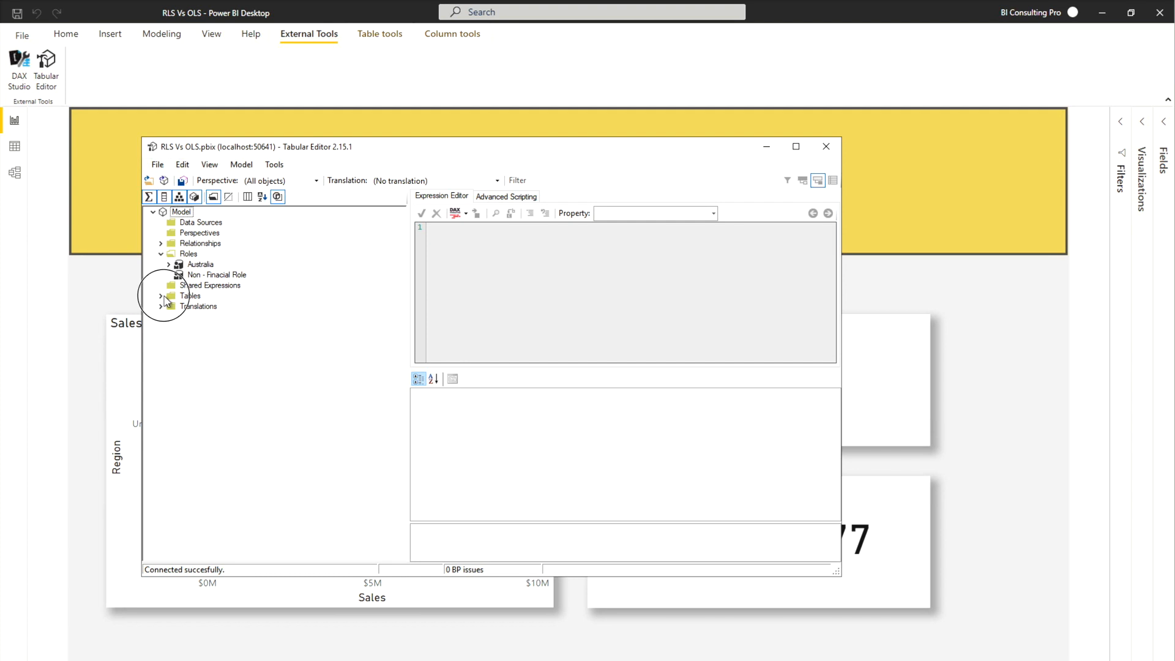
{"action": "left_click", "coordinate": [161, 295]}
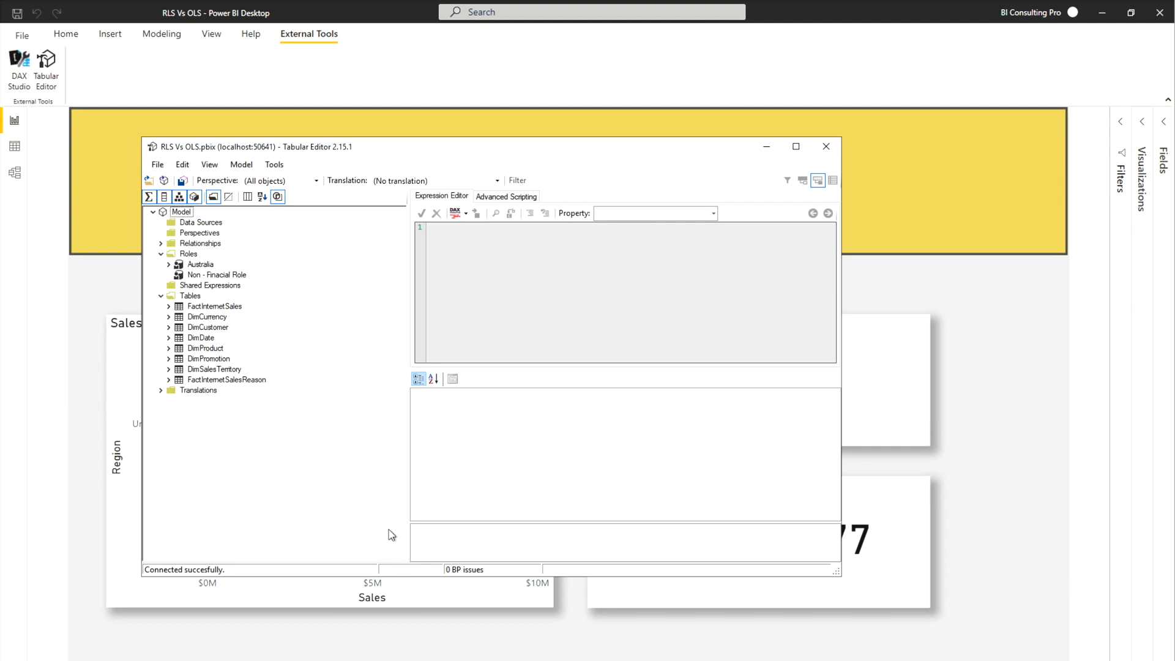
{"action": "mouse_move", "coordinate": [610, 171]}
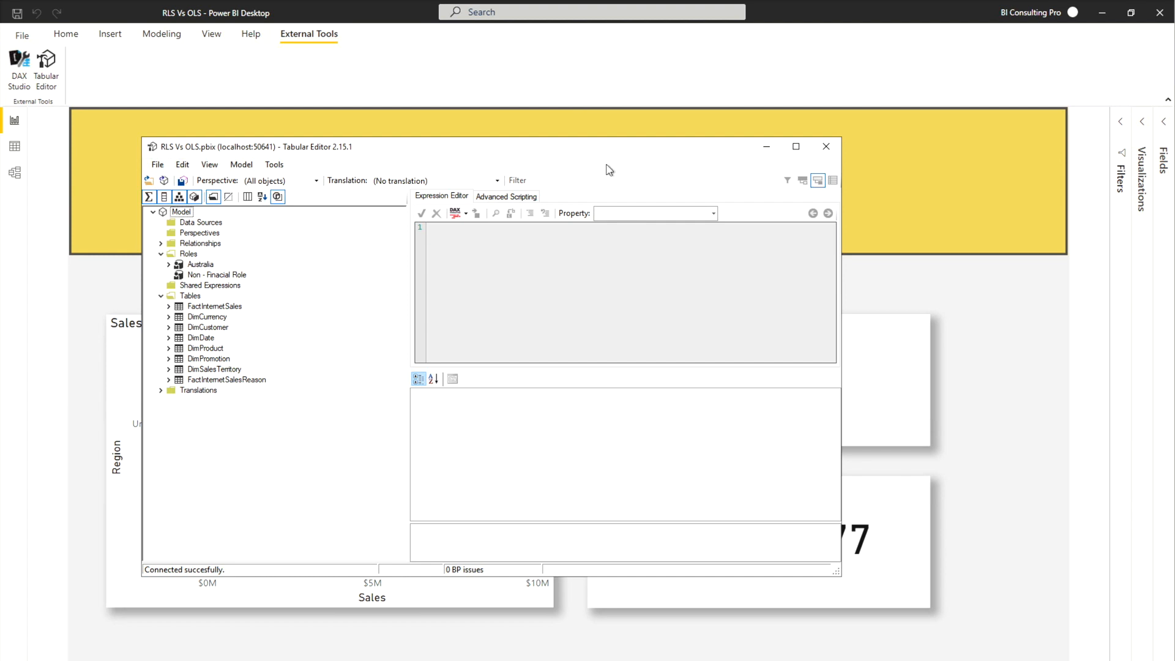
{"action": "left_click", "coordinate": [796, 146]}
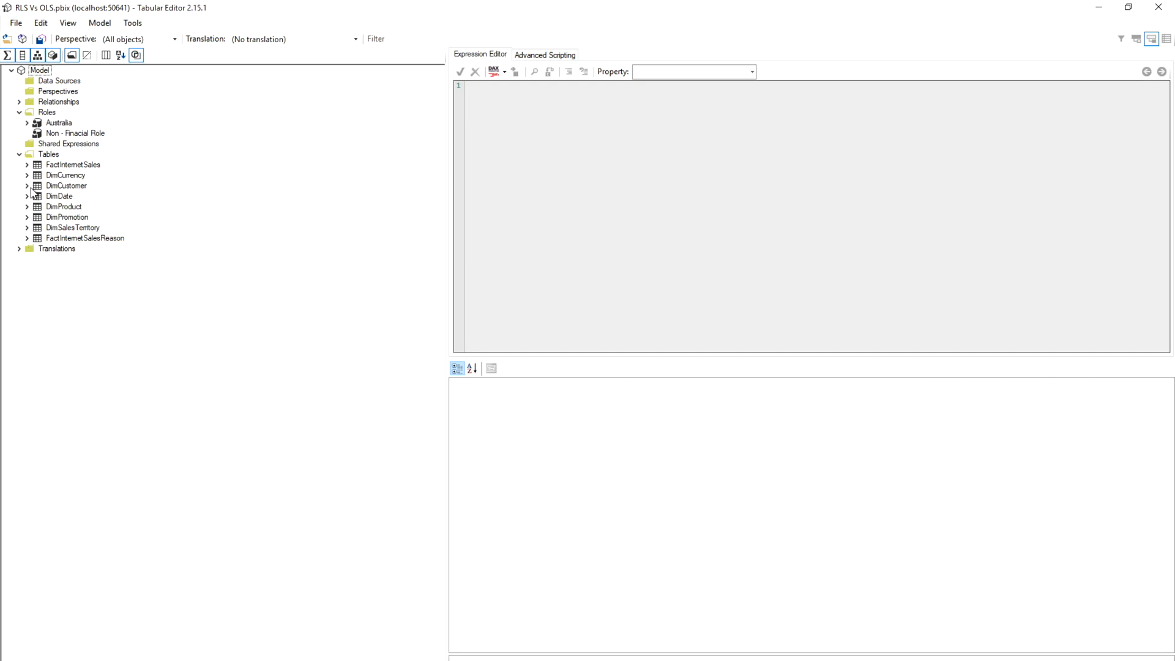
{"action": "left_click", "coordinate": [27, 164]}
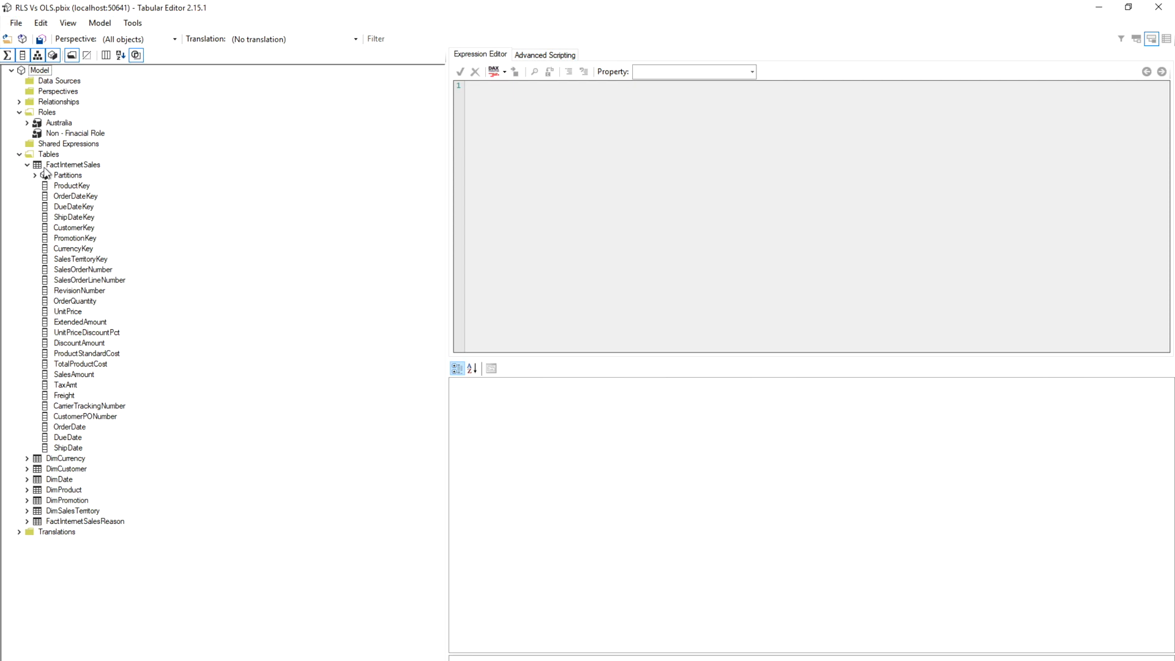
{"action": "left_click", "coordinate": [73, 164]}
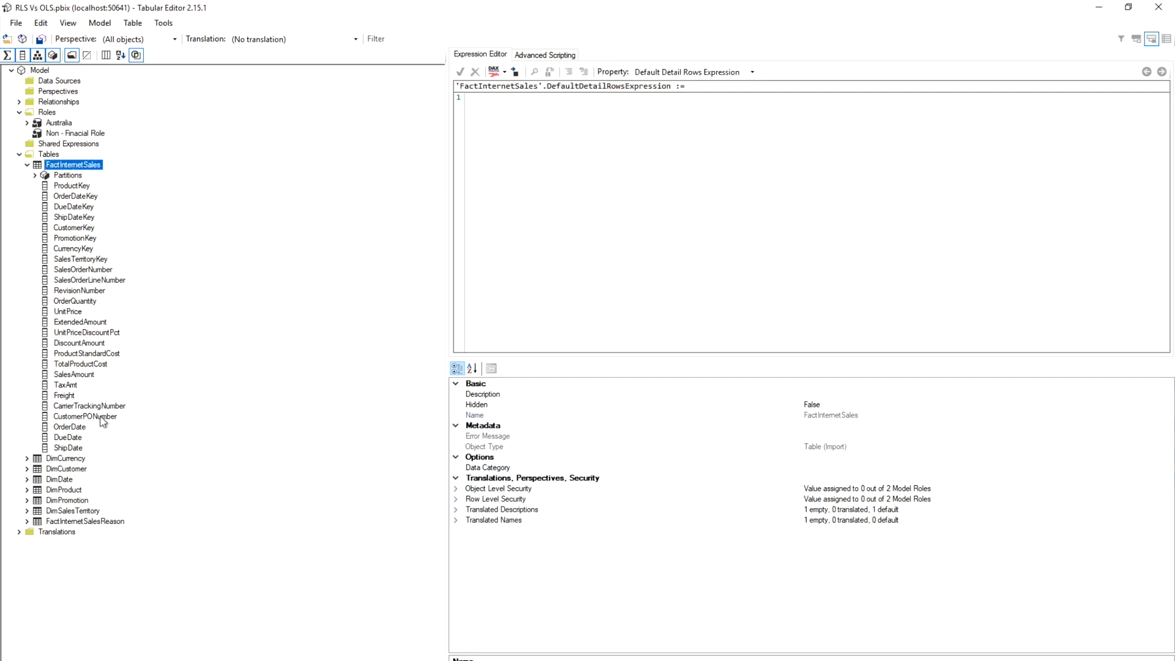
{"action": "mouse_move", "coordinate": [103, 343]}
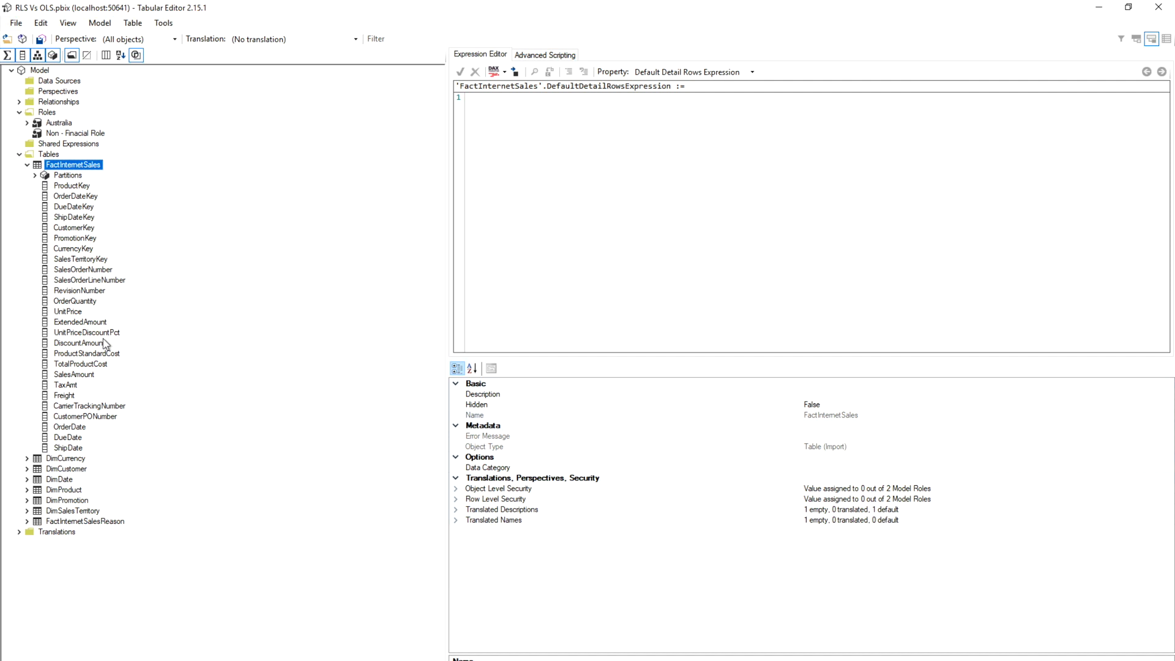
{"action": "left_click", "coordinate": [75, 301]}
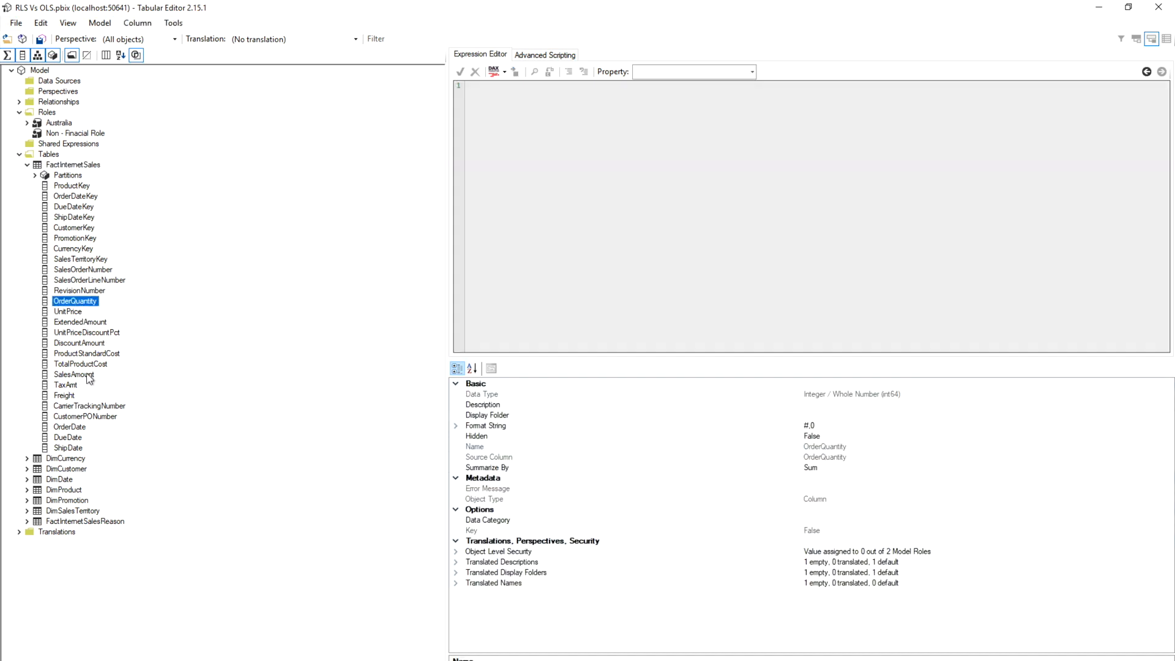
{"action": "left_click", "coordinate": [73, 374]}
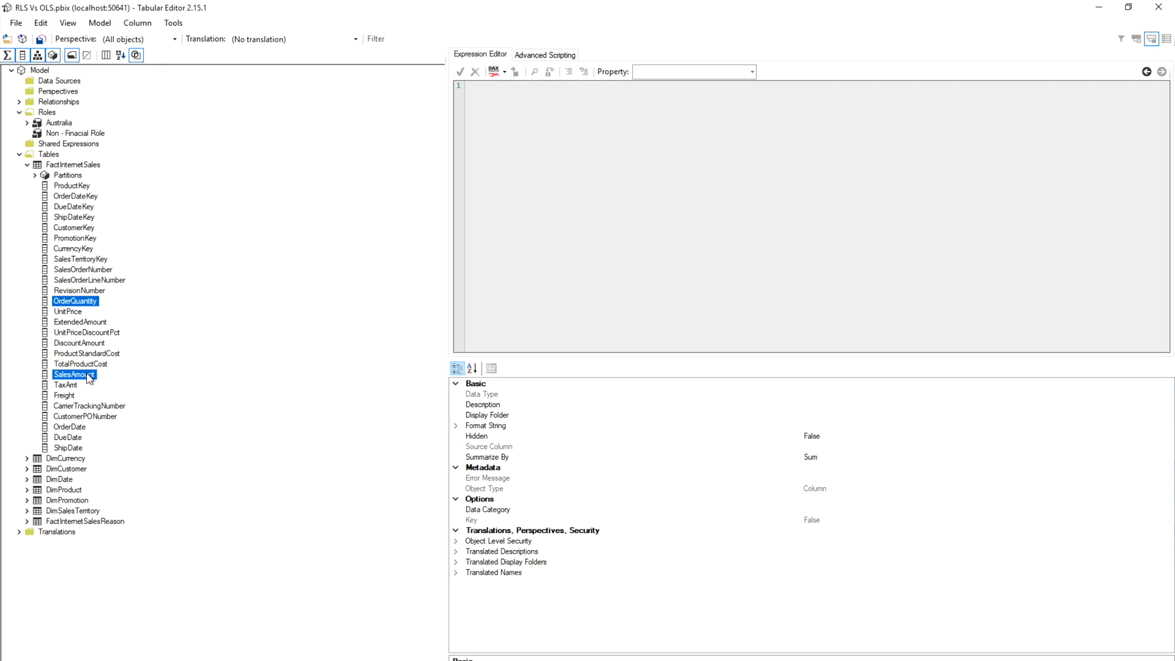
{"action": "left_click", "coordinate": [75, 301]}
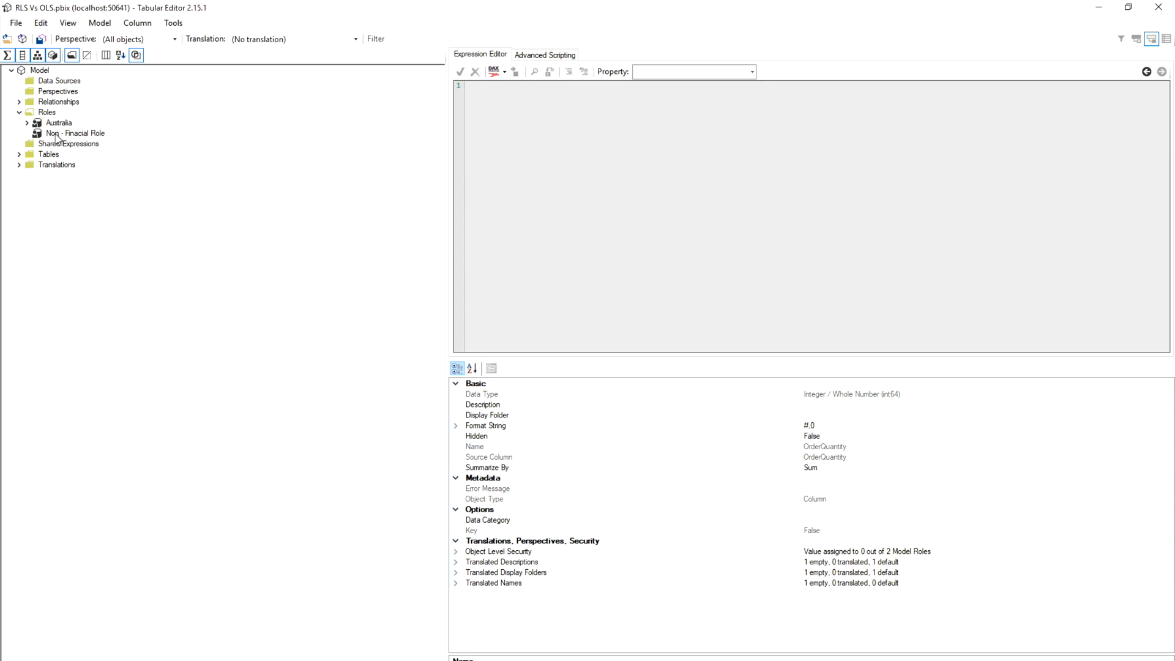
Set the Non - Finacial Role's FactInternetSales table permission to None.
{"action": "left_click", "coordinate": [76, 133]}
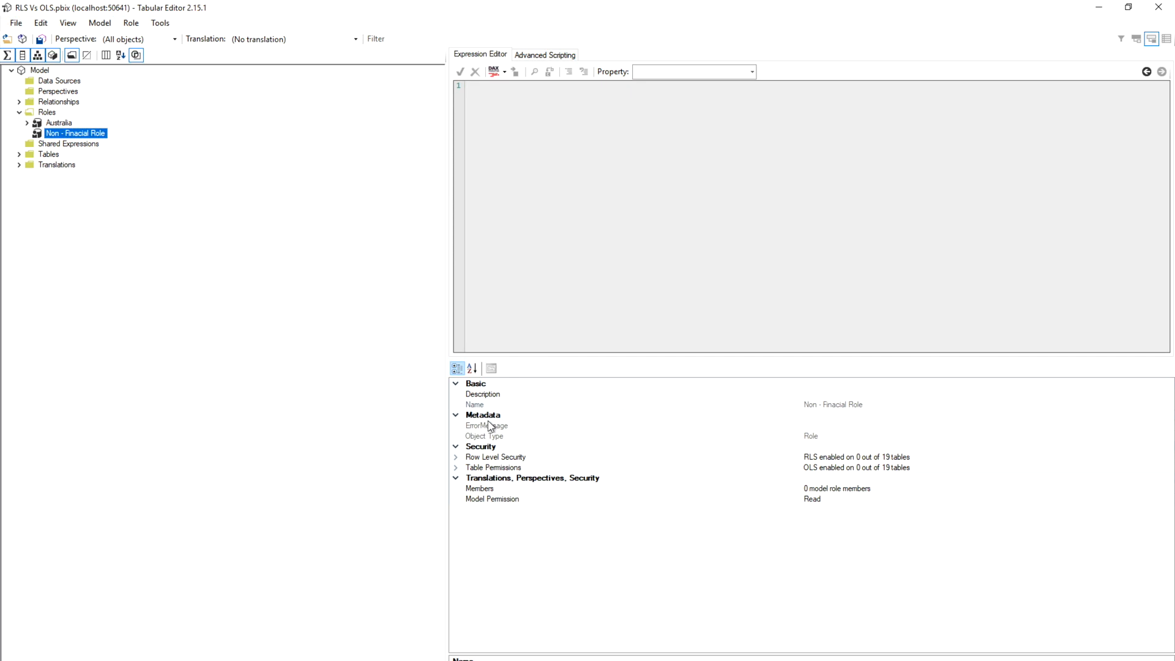
{"action": "mouse_move", "coordinate": [447, 423]}
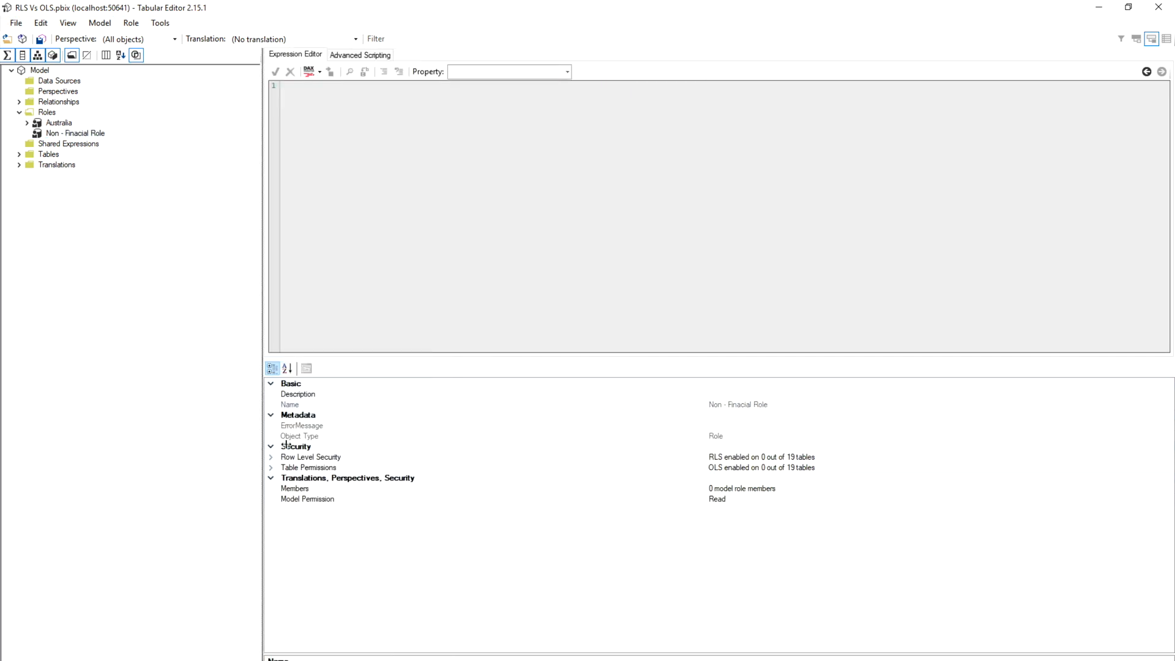
{"action": "left_click", "coordinate": [307, 467]}
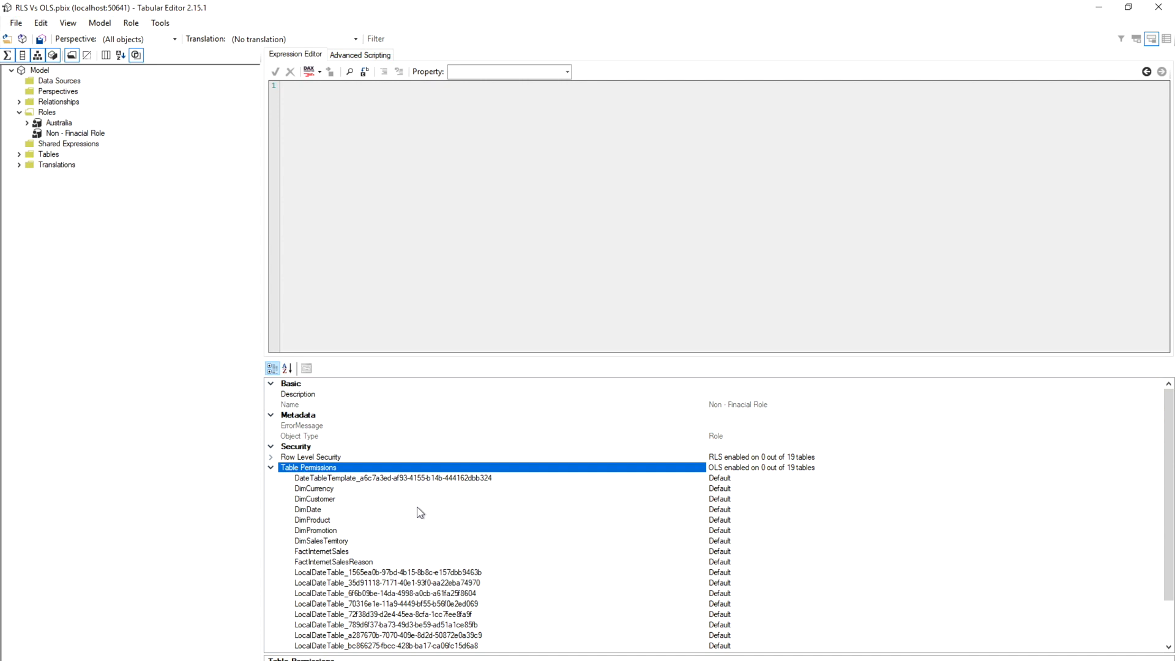
{"action": "mouse_move", "coordinate": [437, 536]}
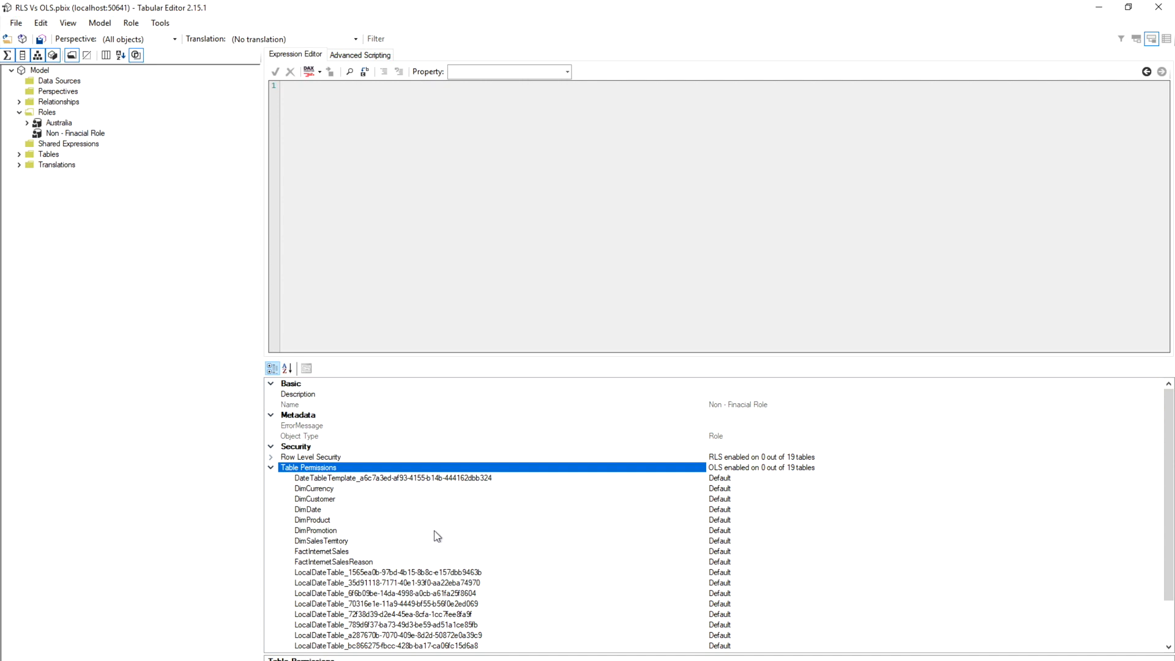
{"action": "mouse_move", "coordinate": [350, 613]}
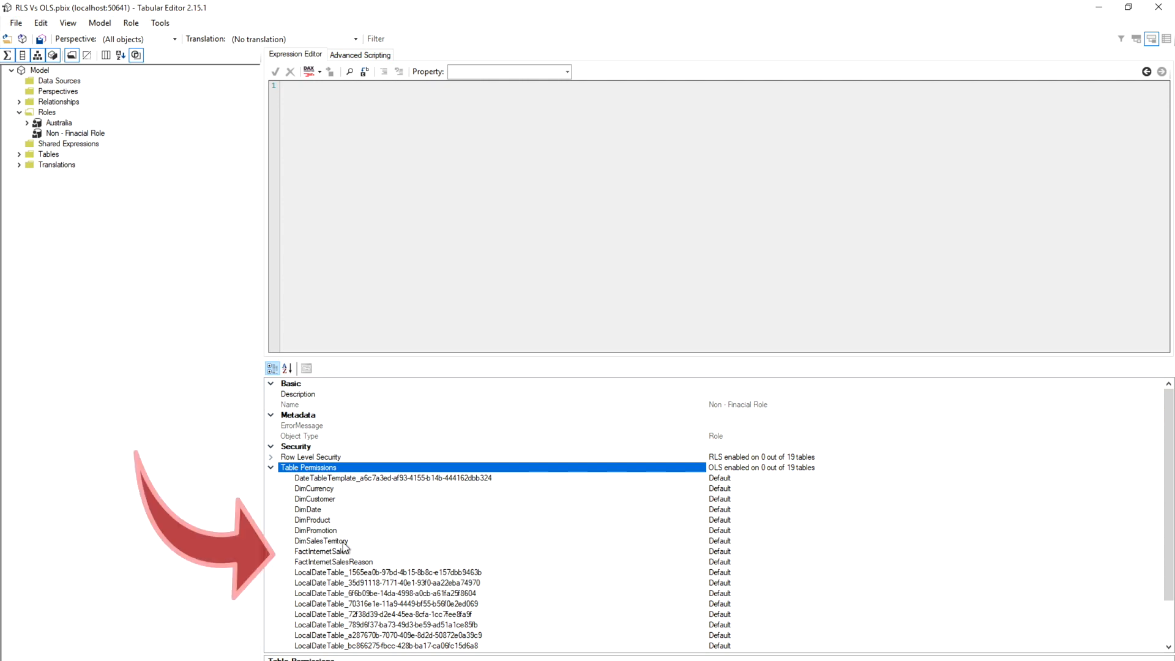
{"action": "left_click", "coordinate": [322, 551]}
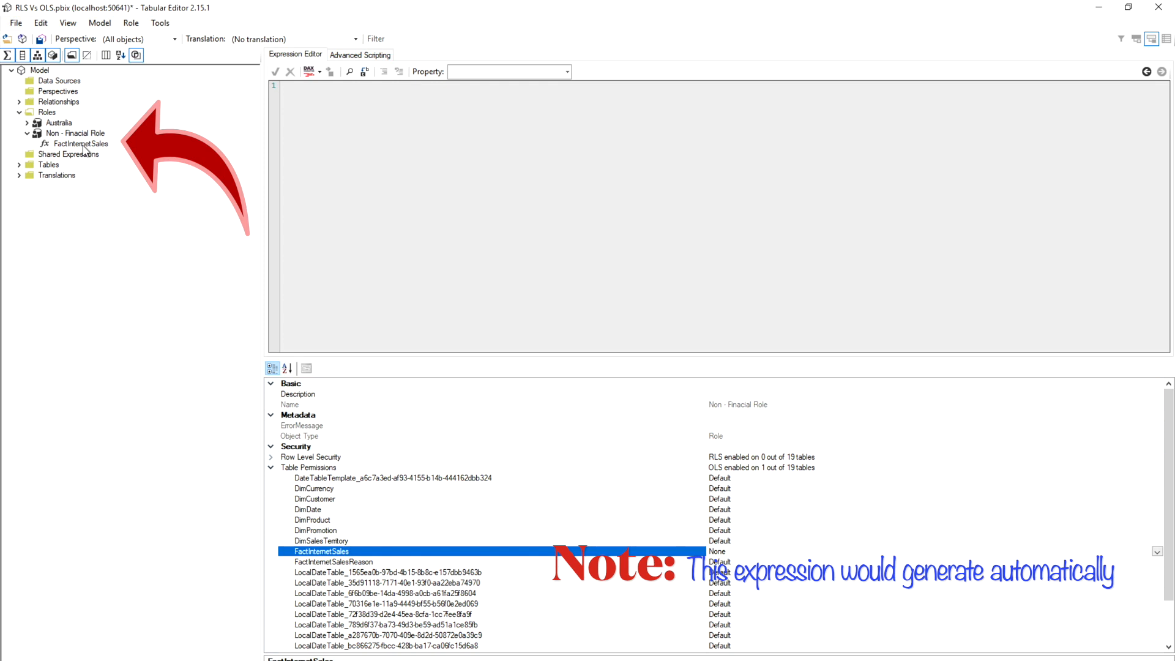
Give the Non - Finacial Role column permissions SalesAmount None and OrderQuantity Read.
{"action": "left_click", "coordinate": [79, 144]}
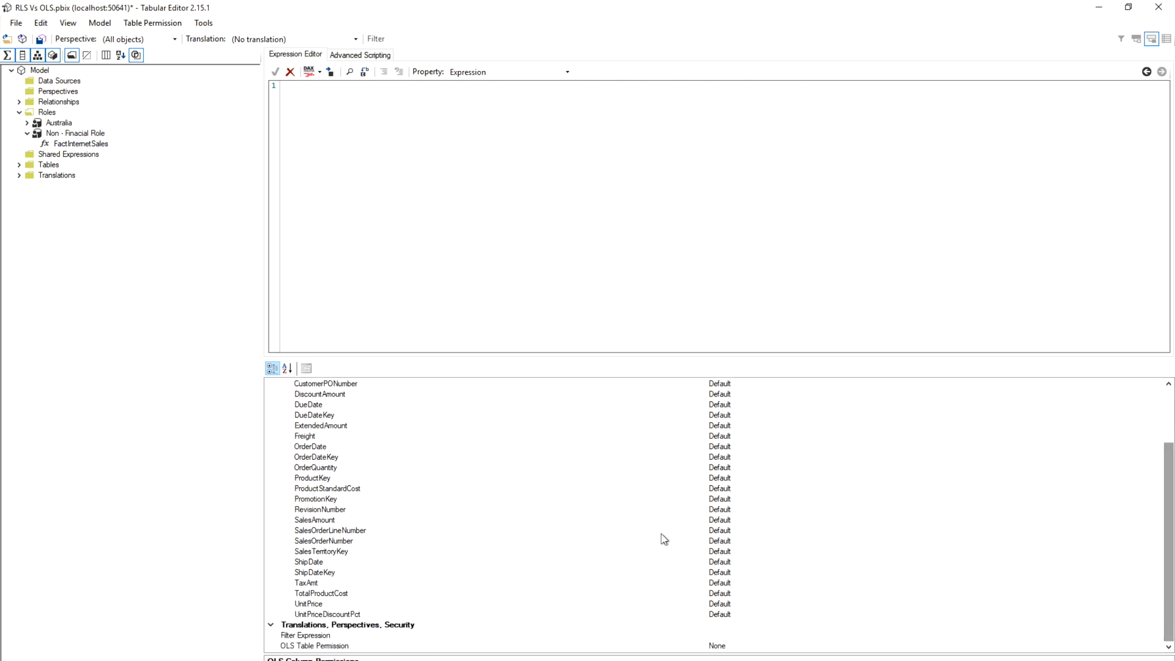
{"action": "mouse_move", "coordinate": [465, 504]}
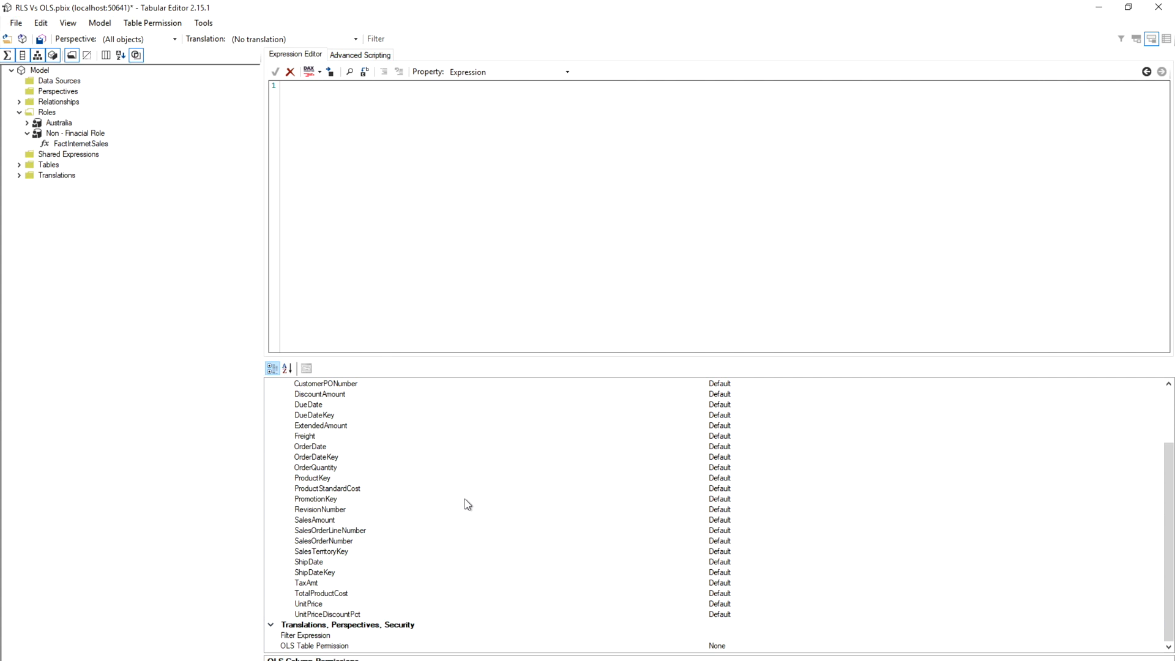
{"action": "mouse_move", "coordinate": [702, 526]}
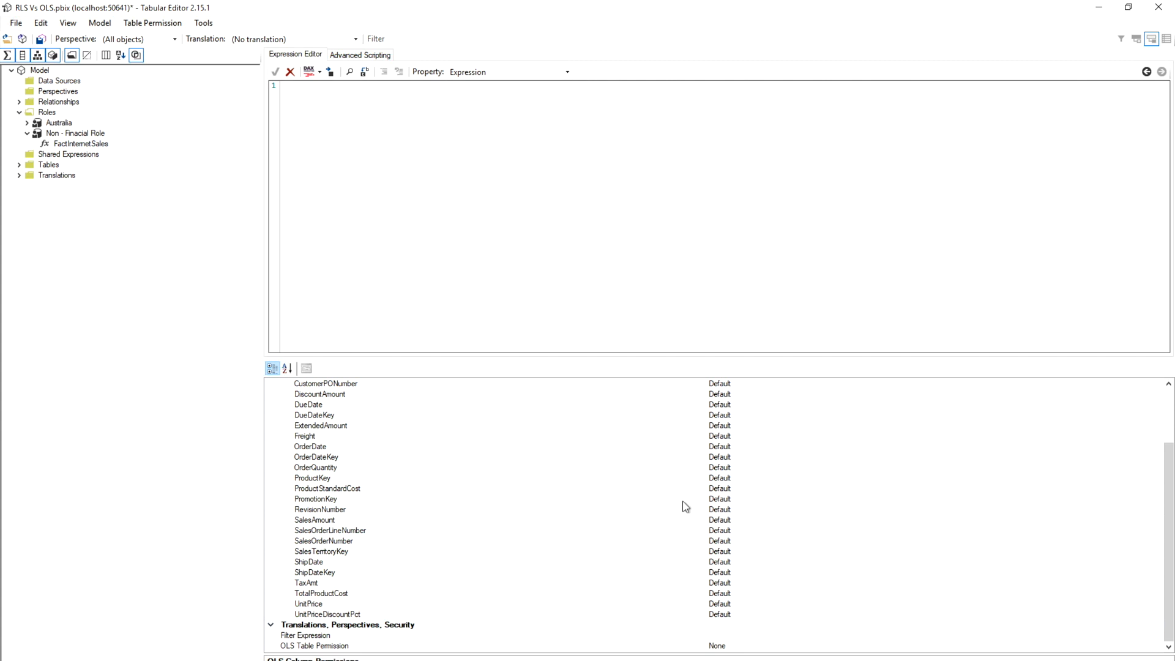
{"action": "mouse_move", "coordinate": [552, 557]}
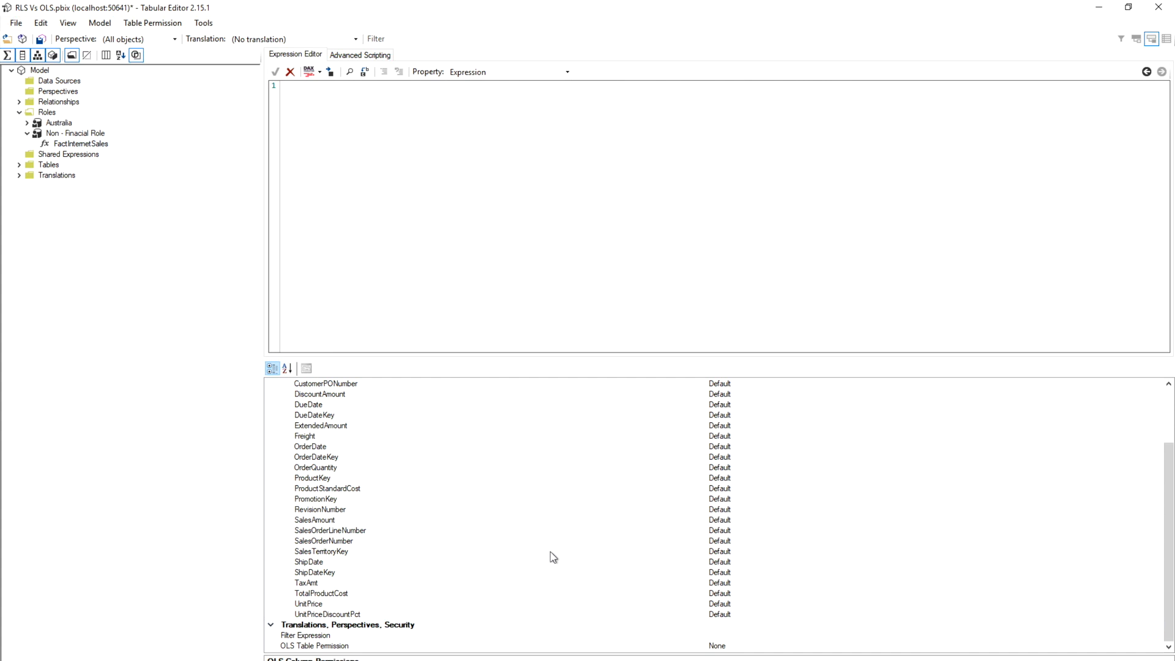
{"action": "mouse_move", "coordinate": [467, 548]}
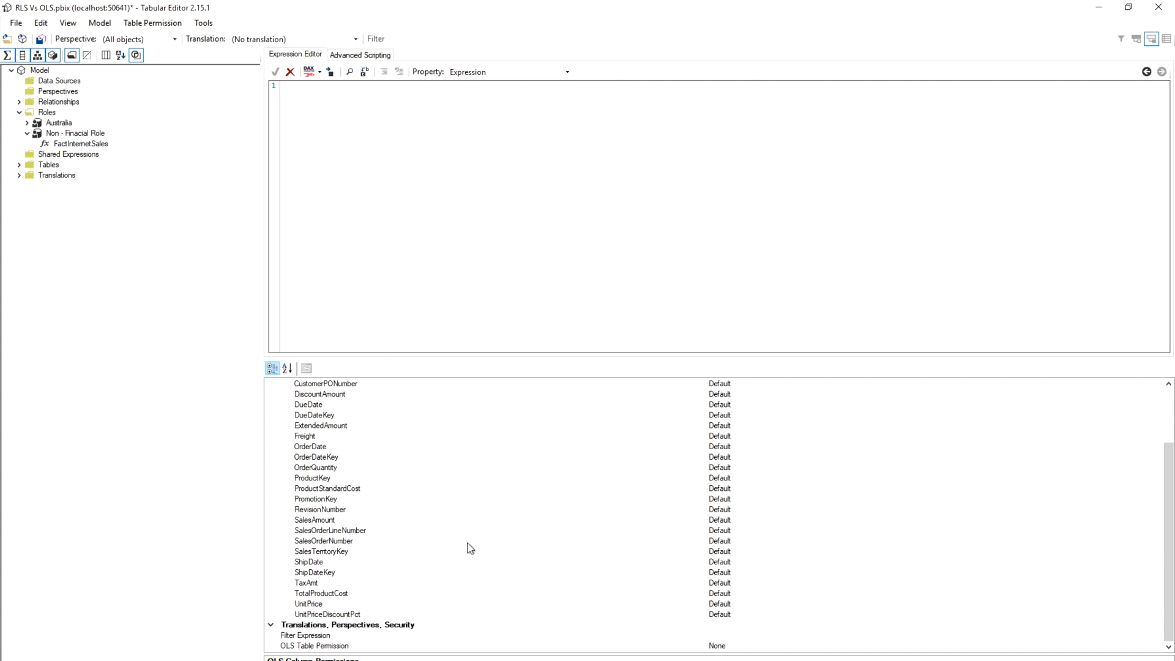
{"action": "left_click", "coordinate": [314, 520]}
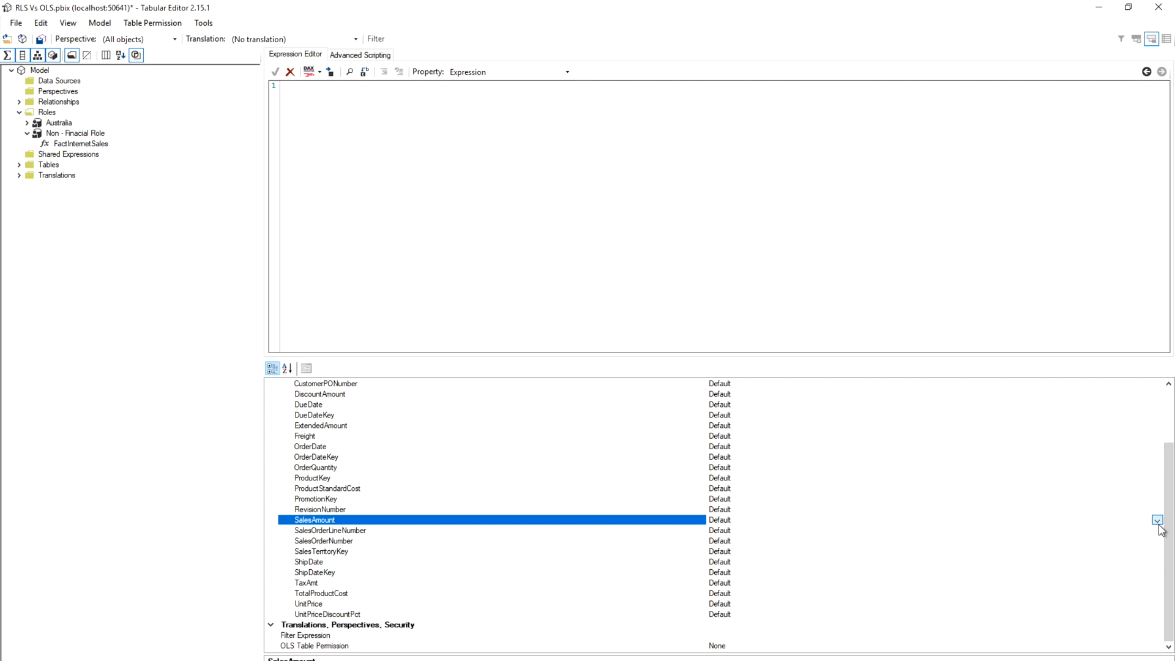
{"action": "left_click", "coordinate": [1157, 520]}
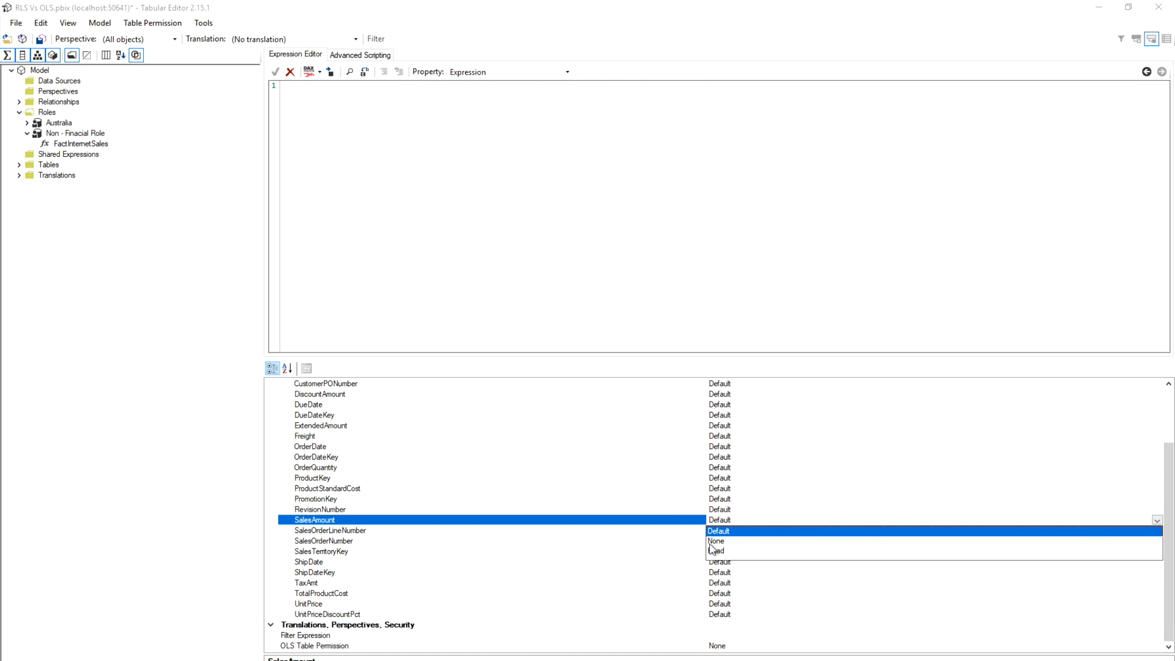
{"action": "left_click", "coordinate": [717, 541]}
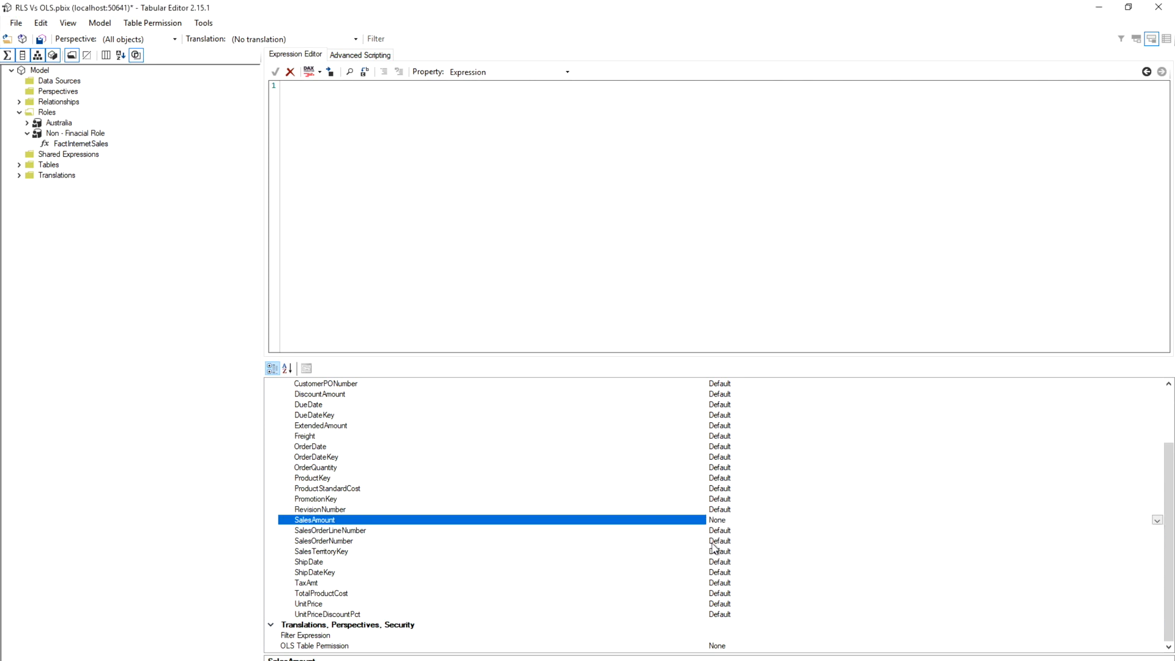
{"action": "mouse_move", "coordinate": [753, 519]}
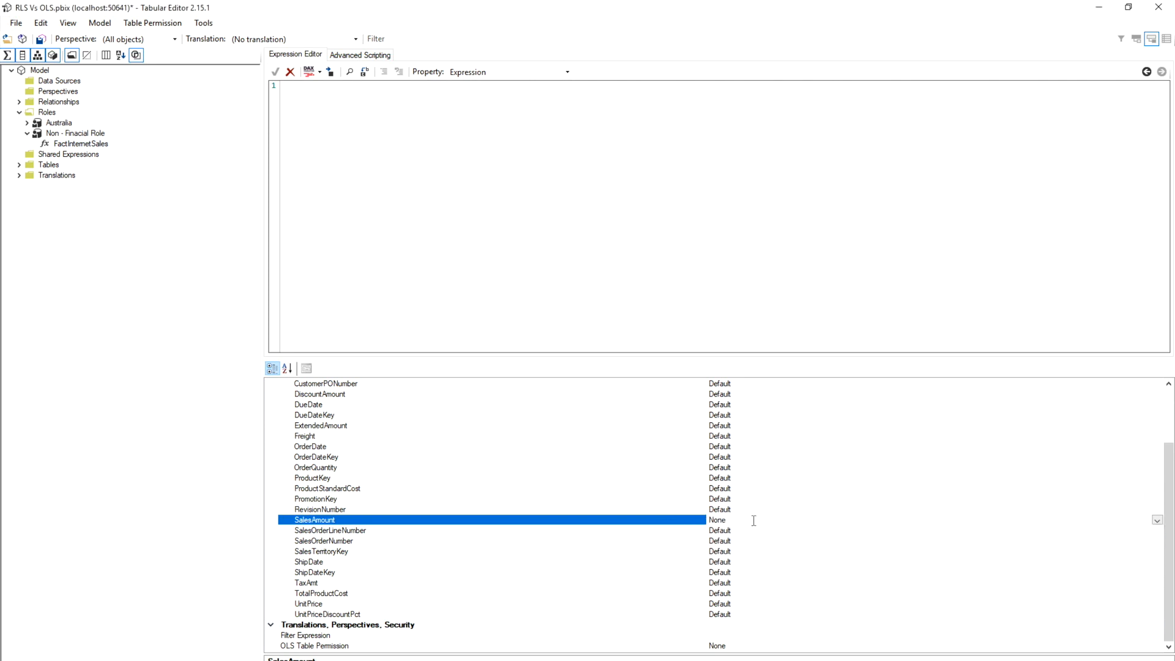
{"action": "mouse_move", "coordinate": [384, 473]}
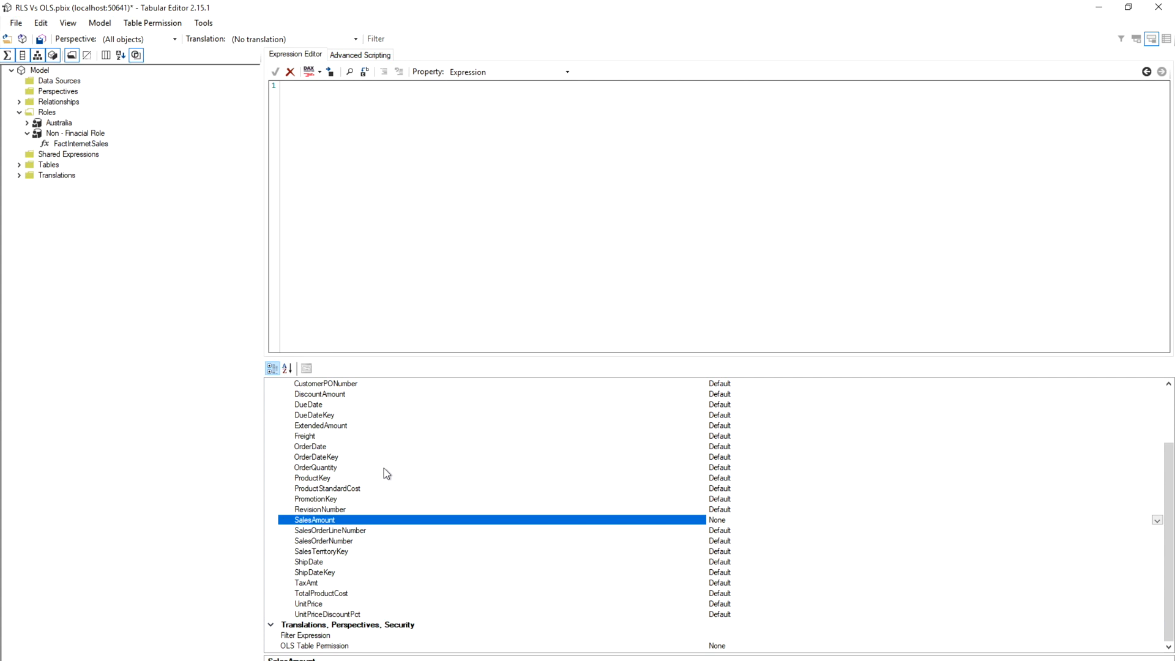
{"action": "left_click", "coordinate": [314, 467]}
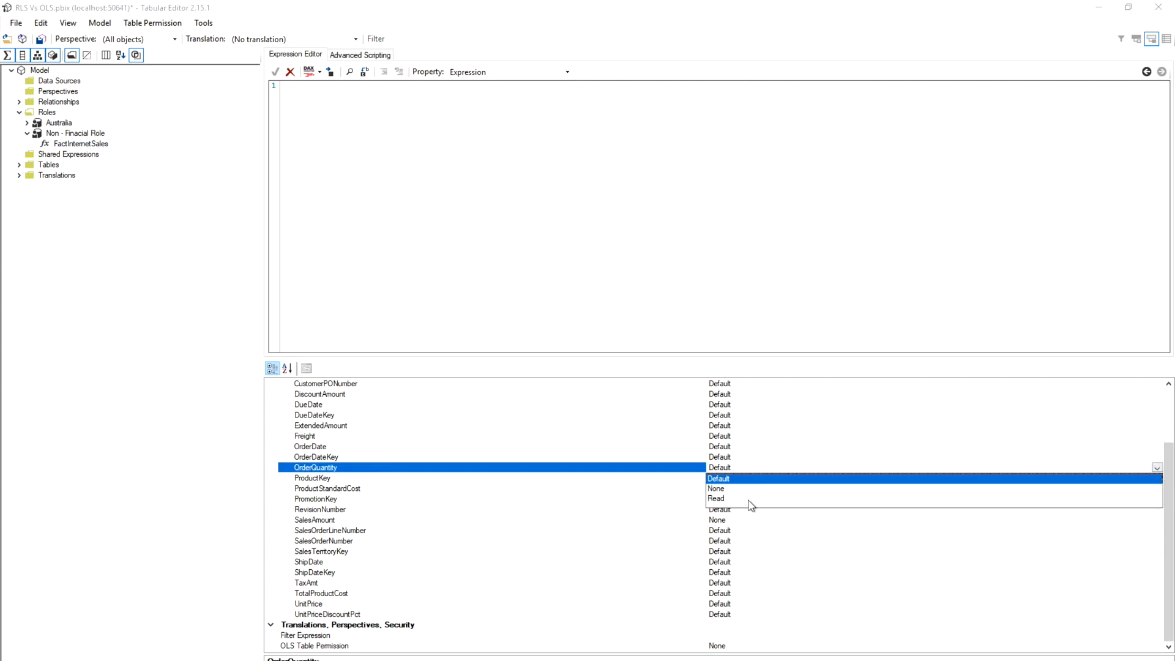
{"action": "left_click", "coordinate": [715, 499]}
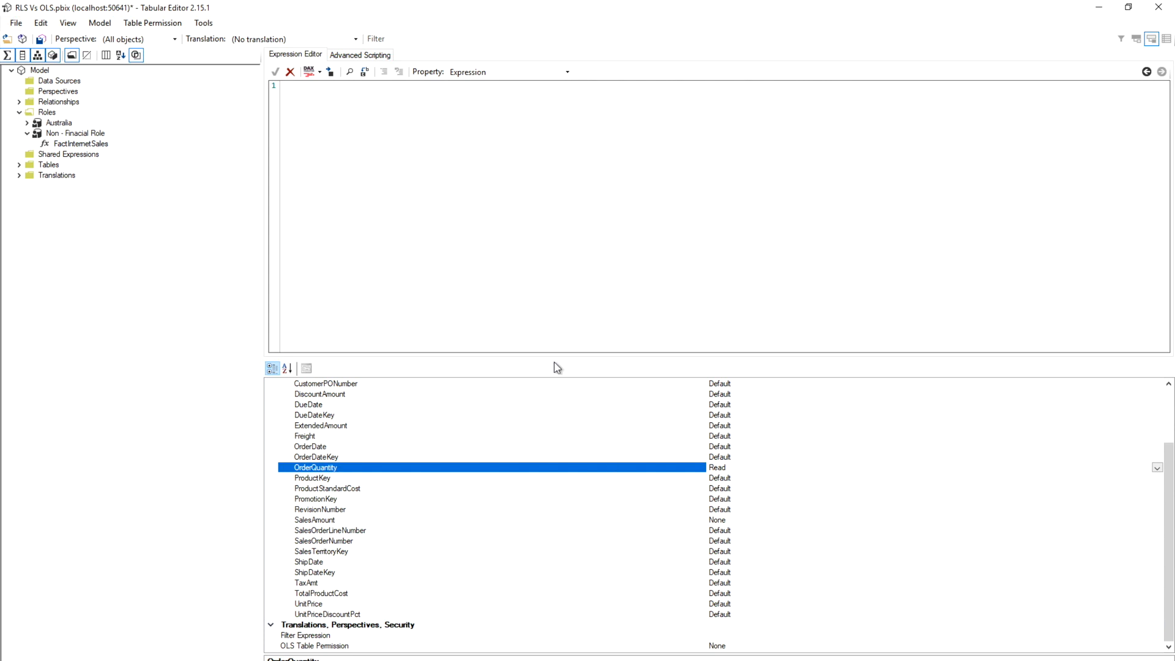
{"action": "mouse_move", "coordinate": [746, 479]}
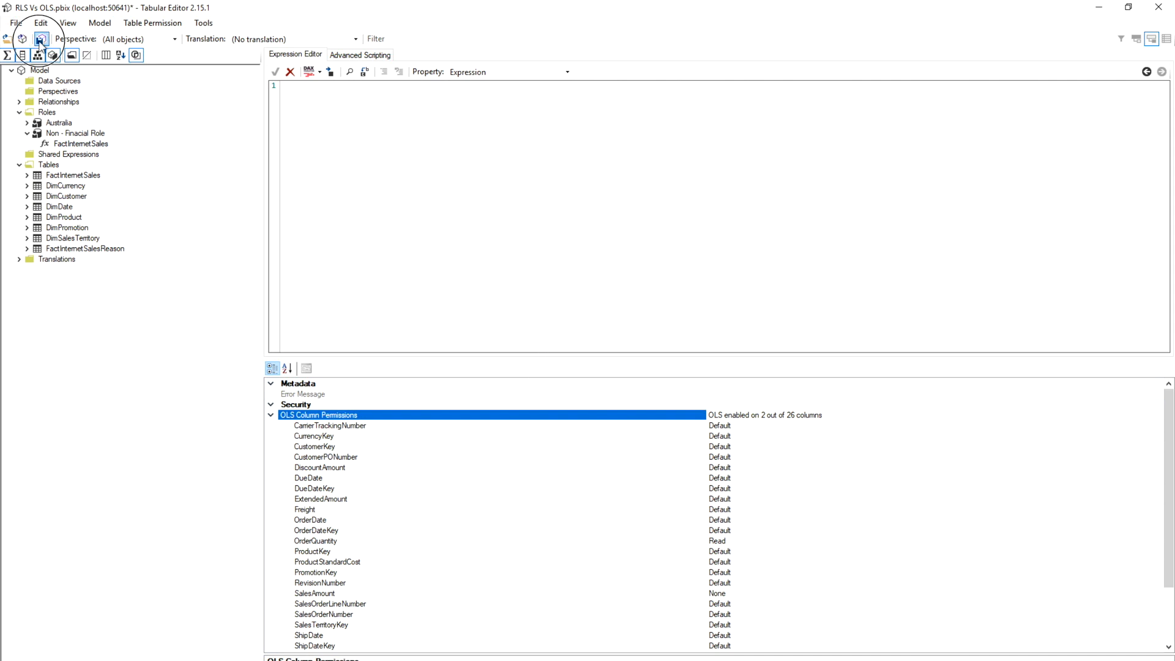
Try saving, dismiss the less-restrictive permission error, and select FactInternetSales.
{"action": "left_click", "coordinate": [41, 40]}
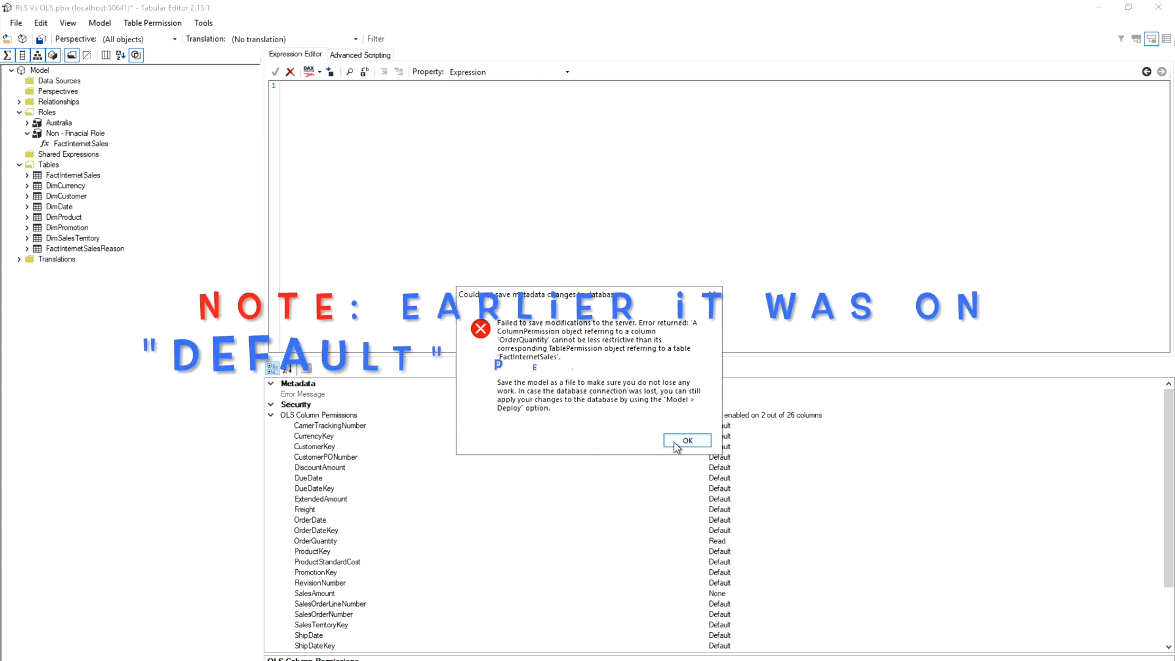
{"action": "left_click", "coordinate": [686, 441]}
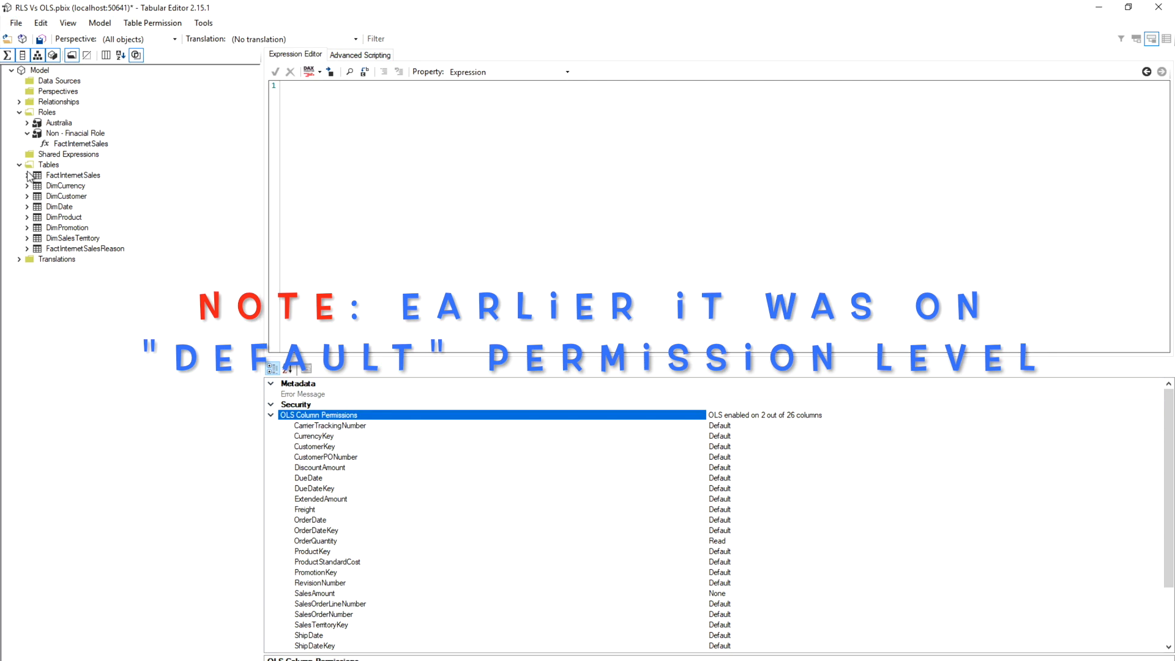
{"action": "left_click", "coordinate": [74, 174]}
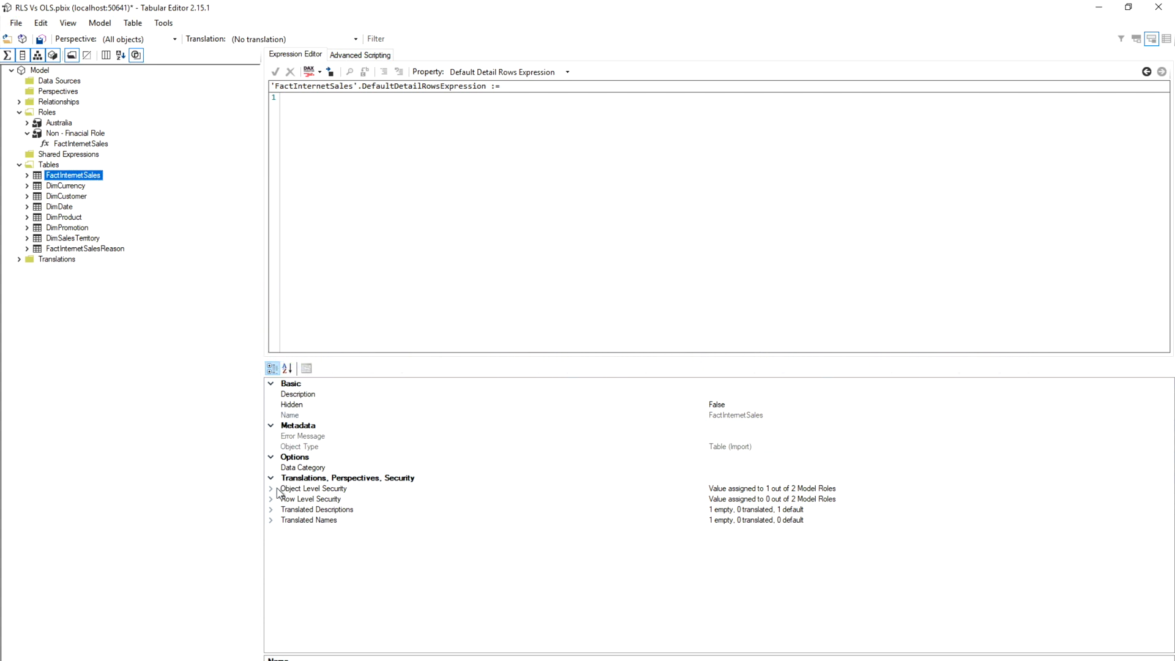
Set FactInternetSales object level security for Non - Finacial Role from None to Read.
{"action": "left_click", "coordinate": [313, 487]}
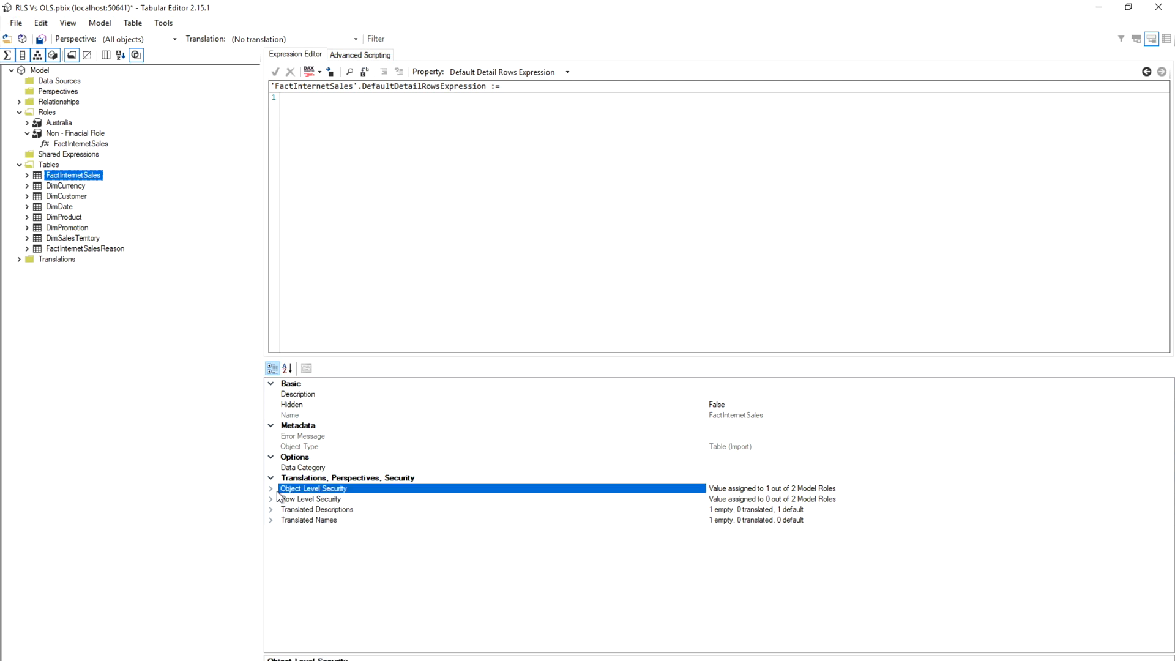
{"action": "left_click", "coordinate": [270, 488]}
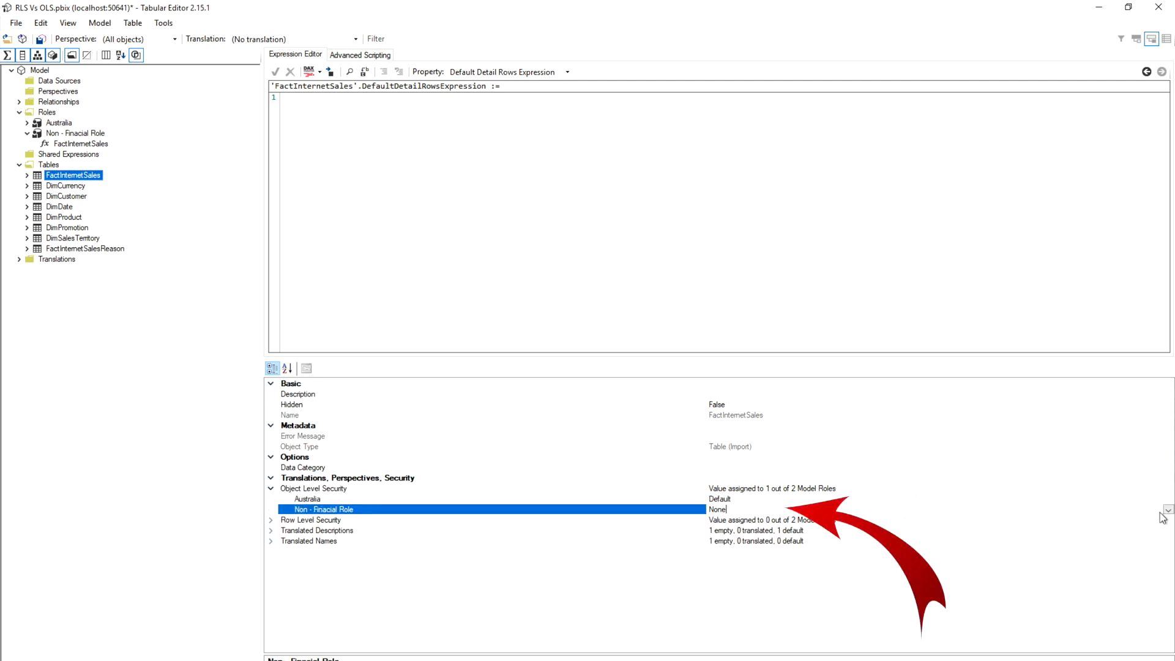
{"action": "left_click", "coordinate": [1166, 510]}
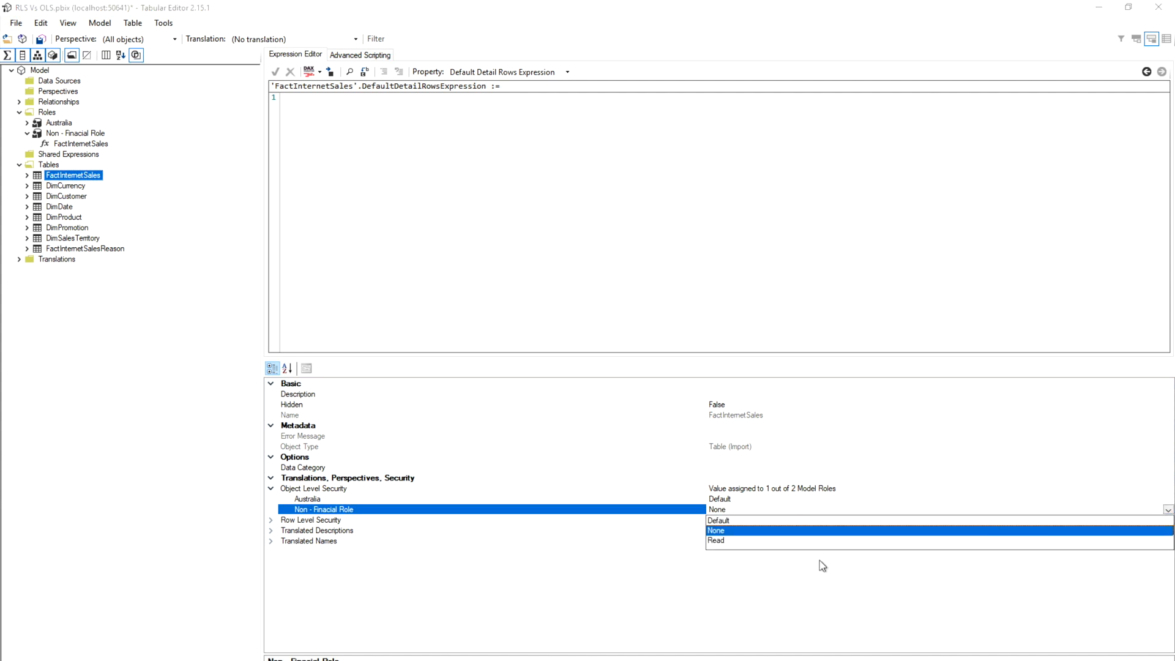
{"action": "mouse_move", "coordinate": [786, 548]}
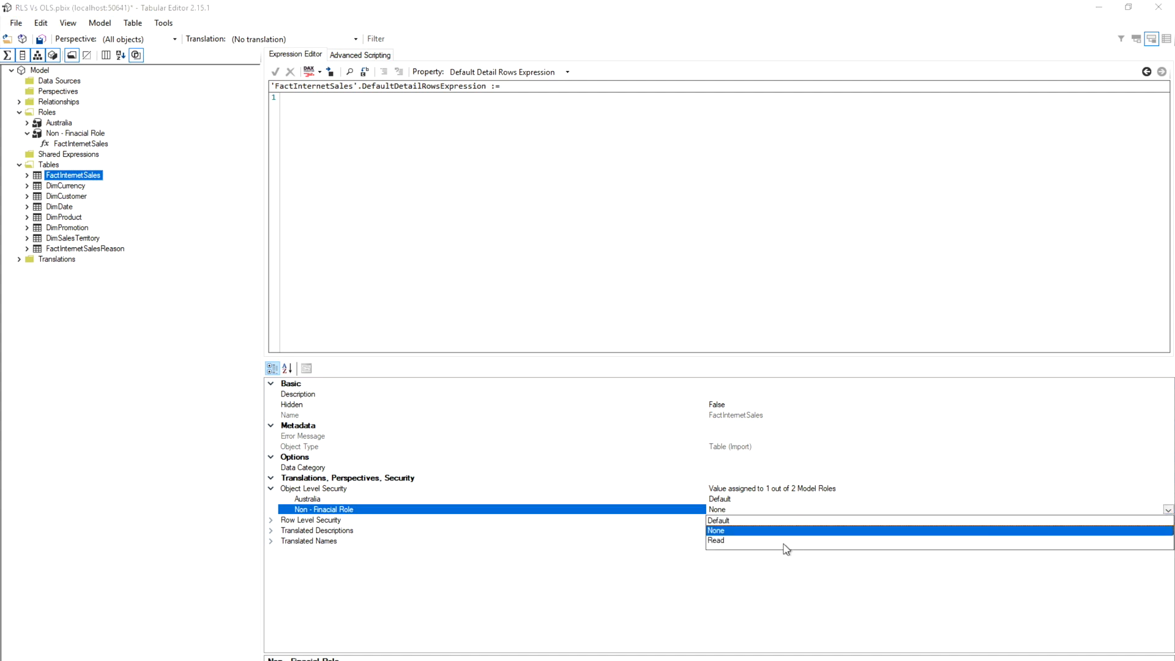
{"action": "left_click", "coordinate": [716, 540]}
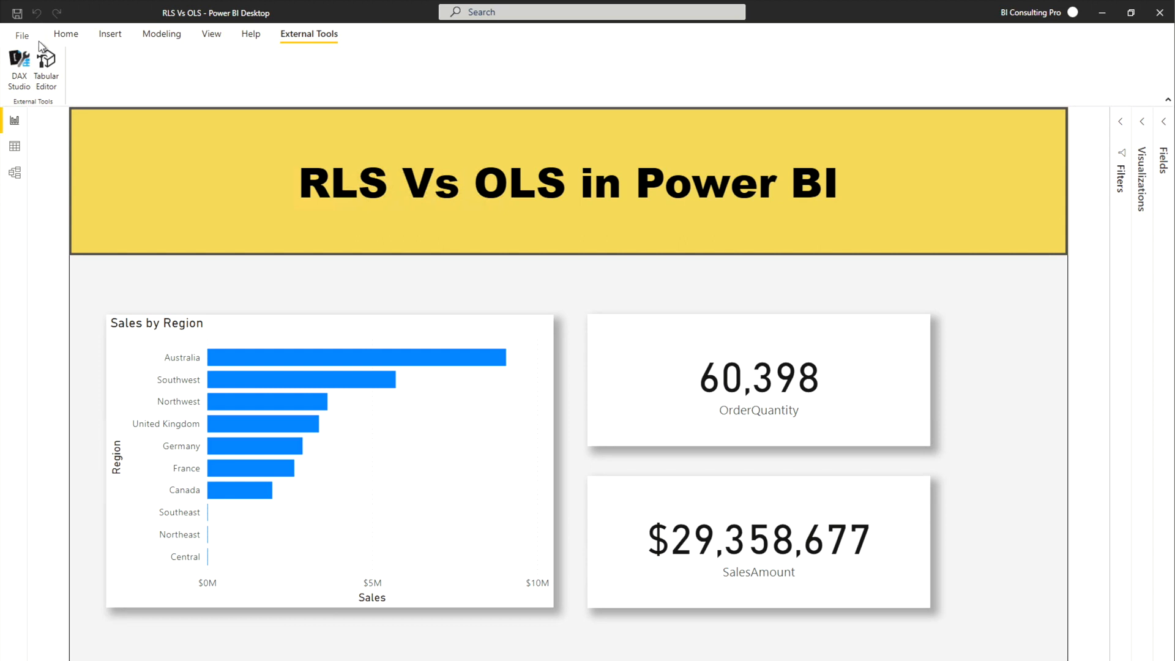
Save the RLS Vs OLS report, publish it to a workspace, and open it in the service.
{"action": "left_click", "coordinate": [65, 33]}
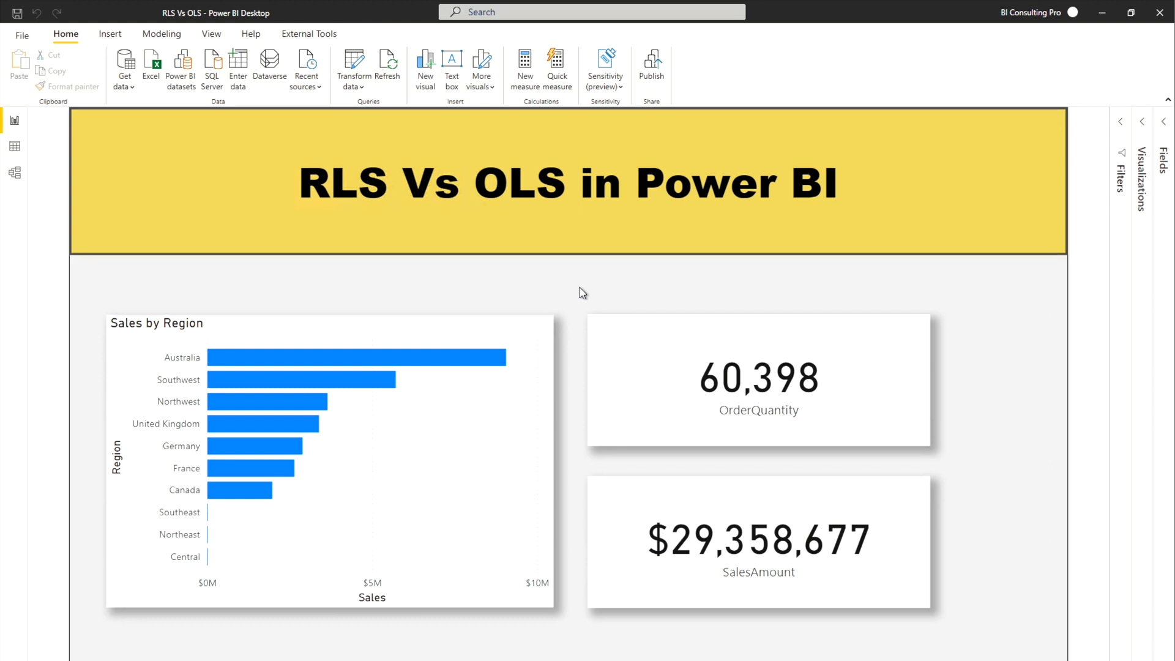
{"action": "mouse_move", "coordinate": [651, 66]}
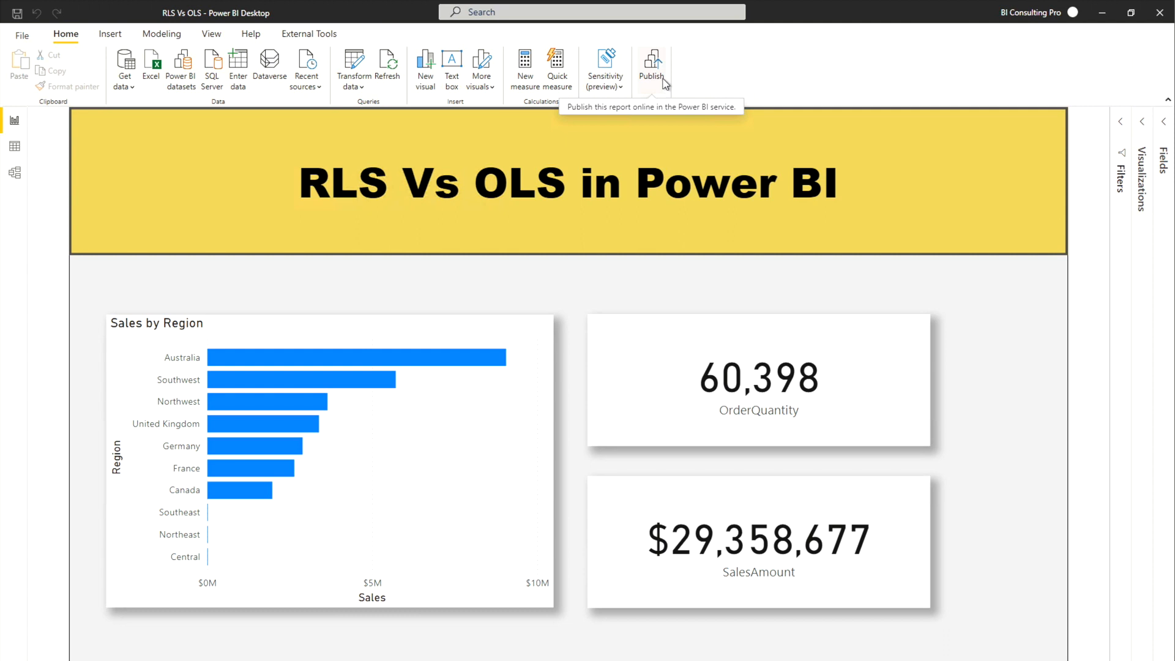
{"action": "left_click", "coordinate": [650, 63]}
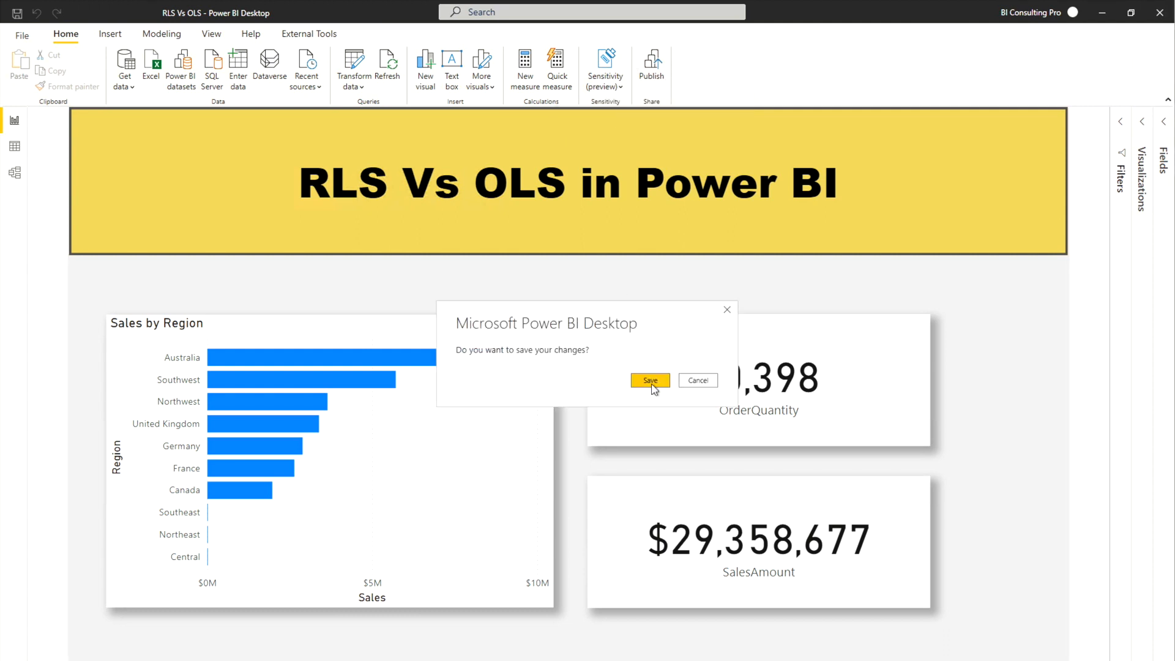
{"action": "left_click", "coordinate": [648, 380]}
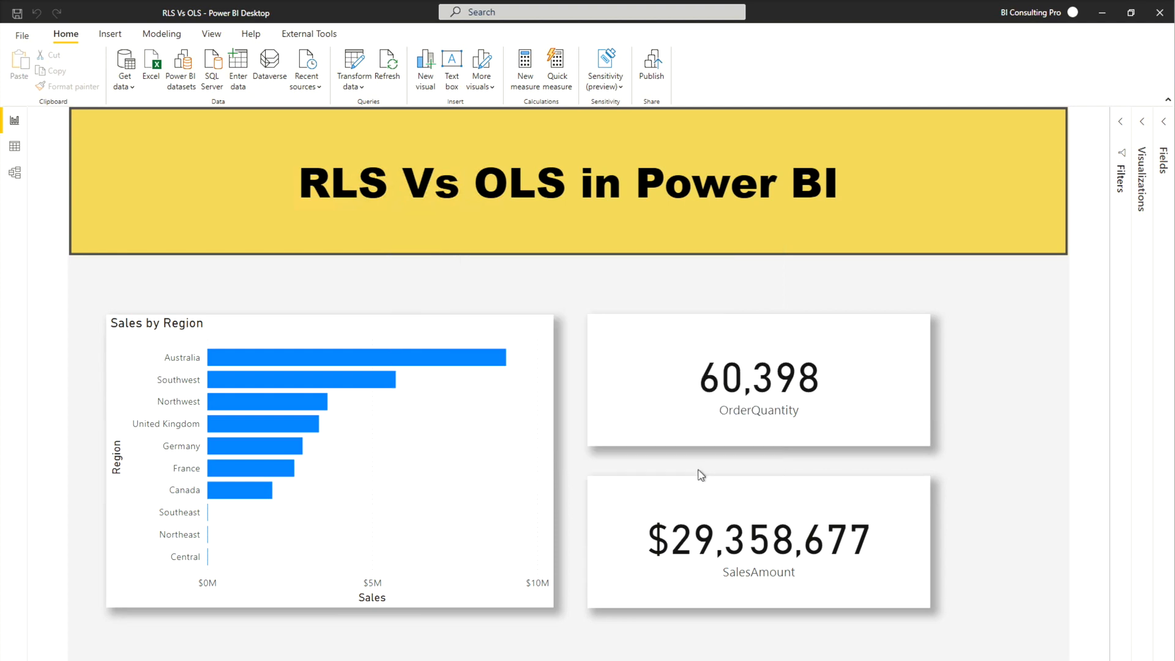
{"action": "left_click", "coordinate": [650, 67]}
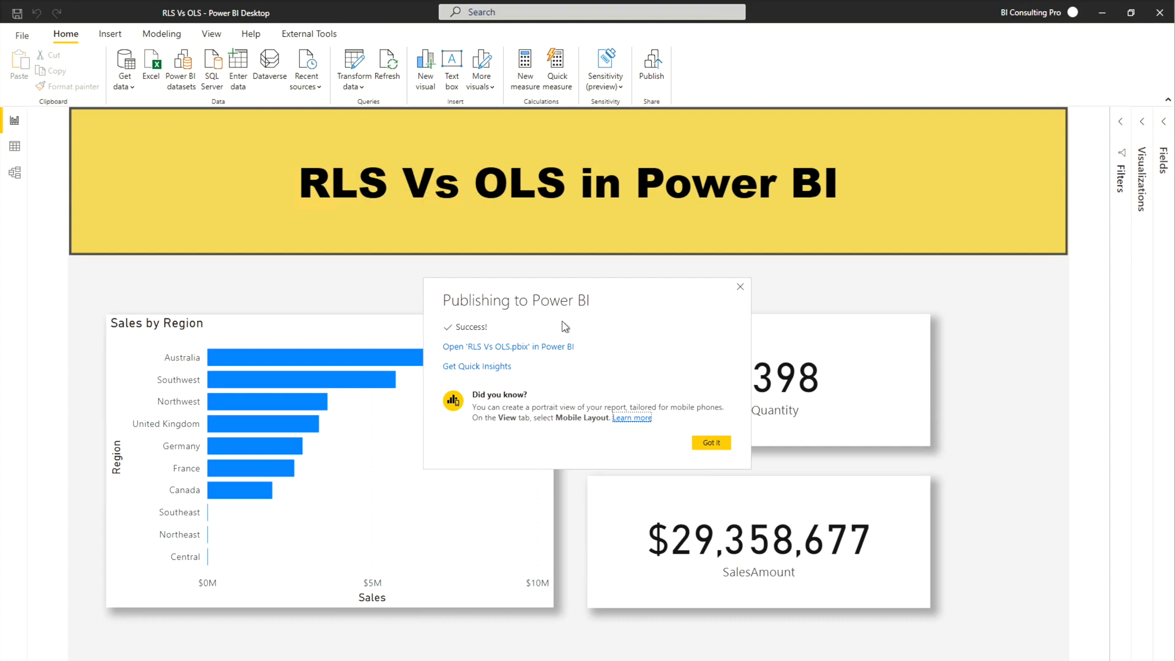
{"action": "left_click", "coordinate": [507, 346]}
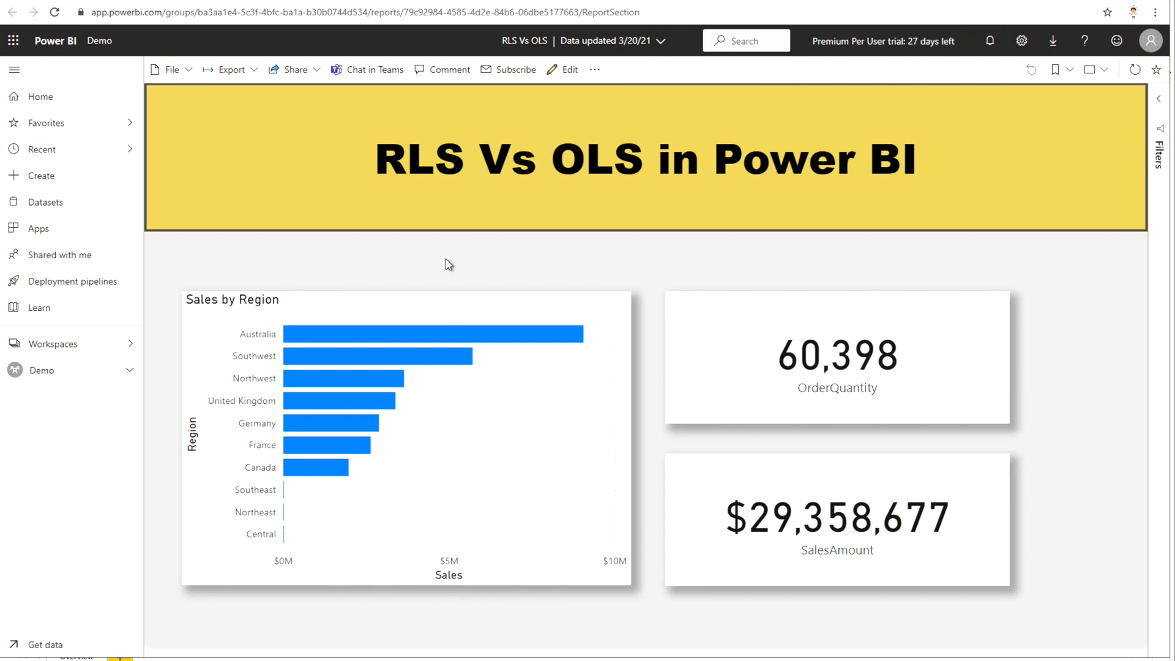
{"action": "mouse_move", "coordinate": [120, 367]}
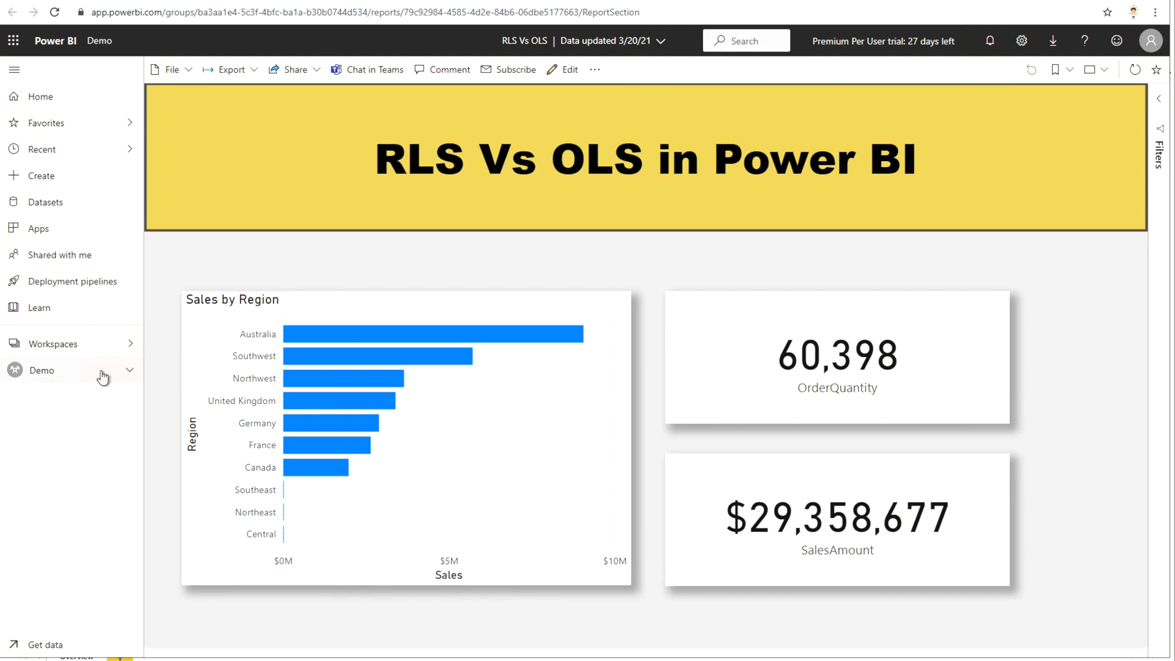
Open the Security settings of the RLS Vs OLS dataset in the Demo workspace.
{"action": "left_click", "coordinate": [41, 370]}
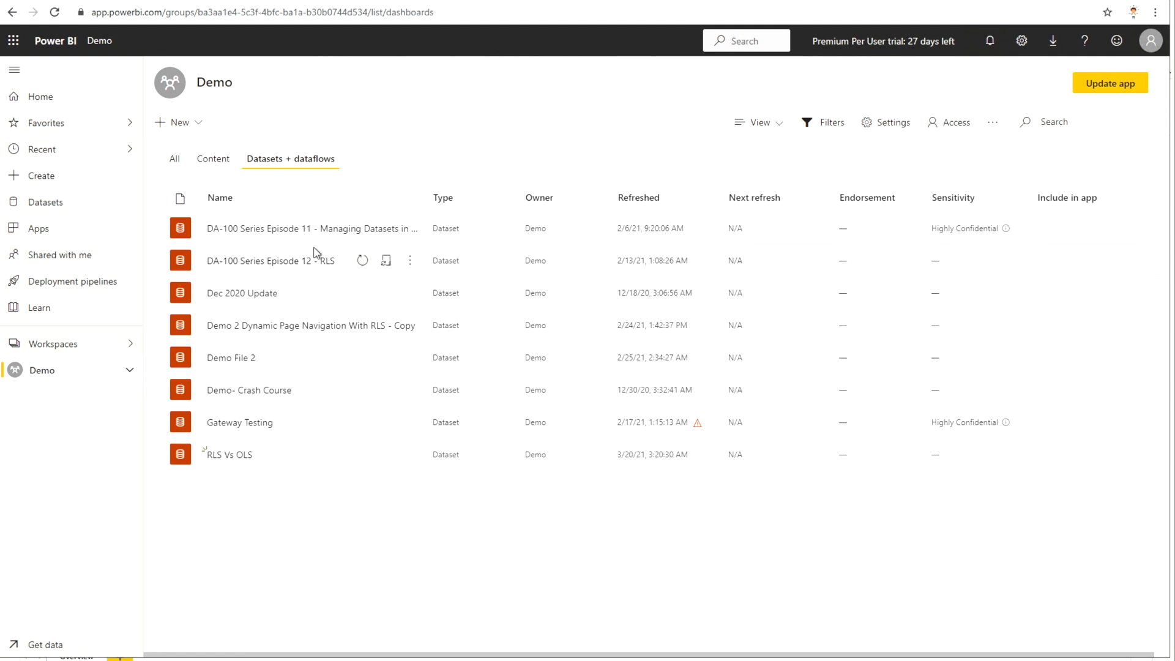
{"action": "left_click", "coordinate": [410, 454]}
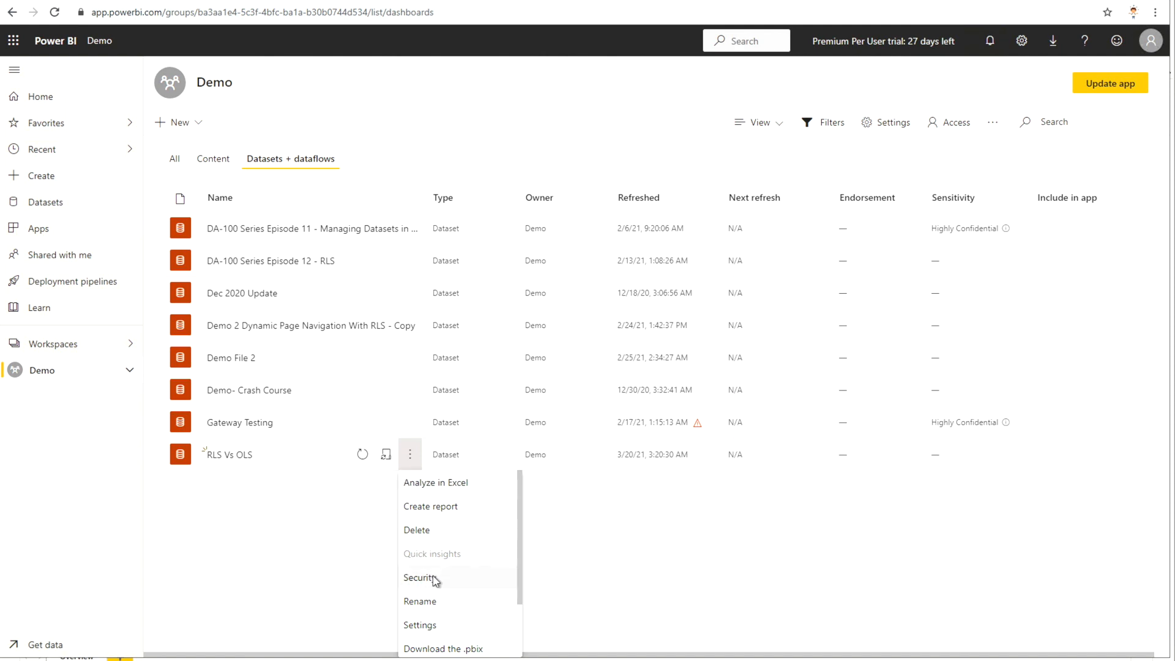
{"action": "left_click", "coordinate": [420, 577]}
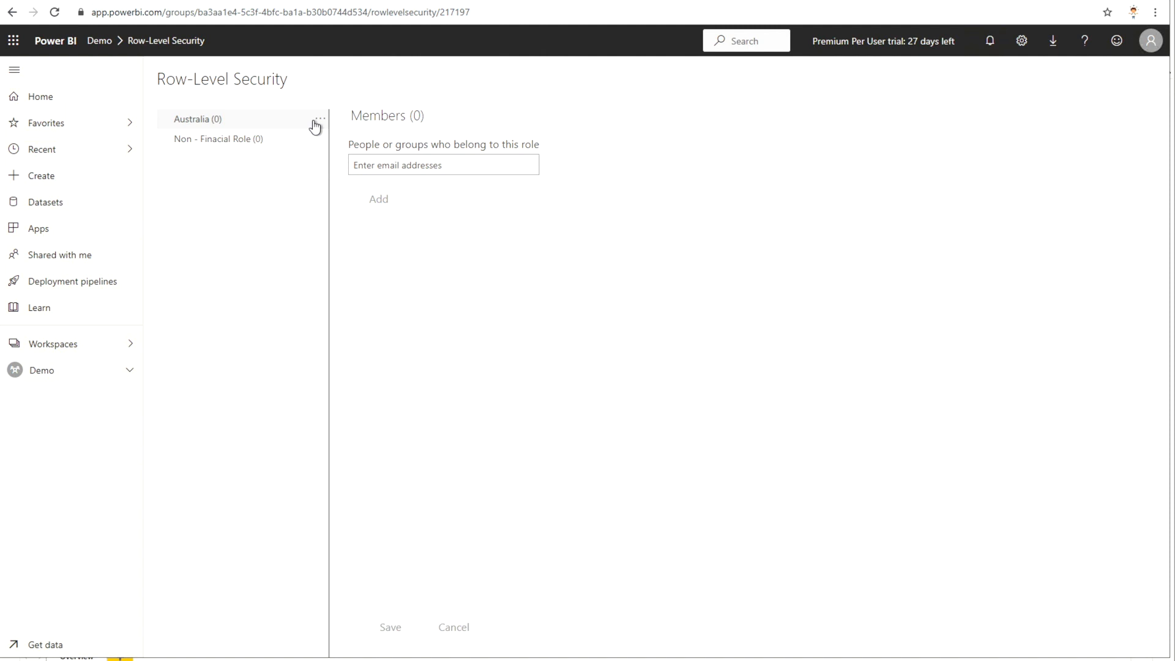
{"action": "mouse_move", "coordinate": [318, 120]}
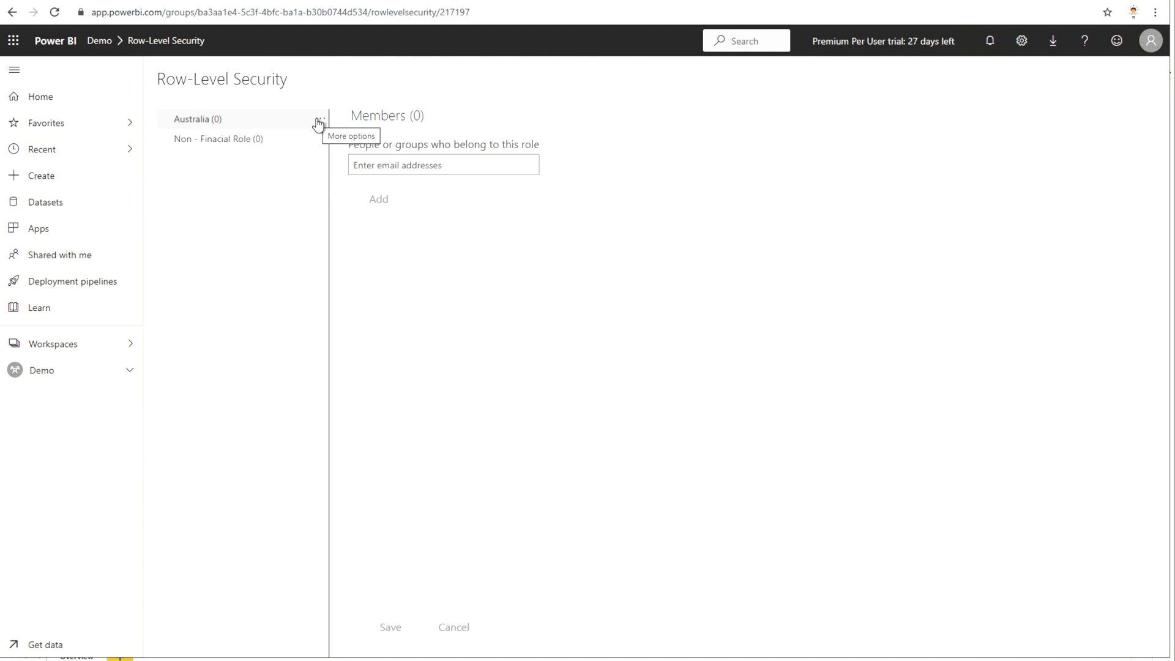
Test the report as the Australia role, showing 13,345 orders and $9,061,001 sales.
{"action": "left_click", "coordinate": [319, 120]}
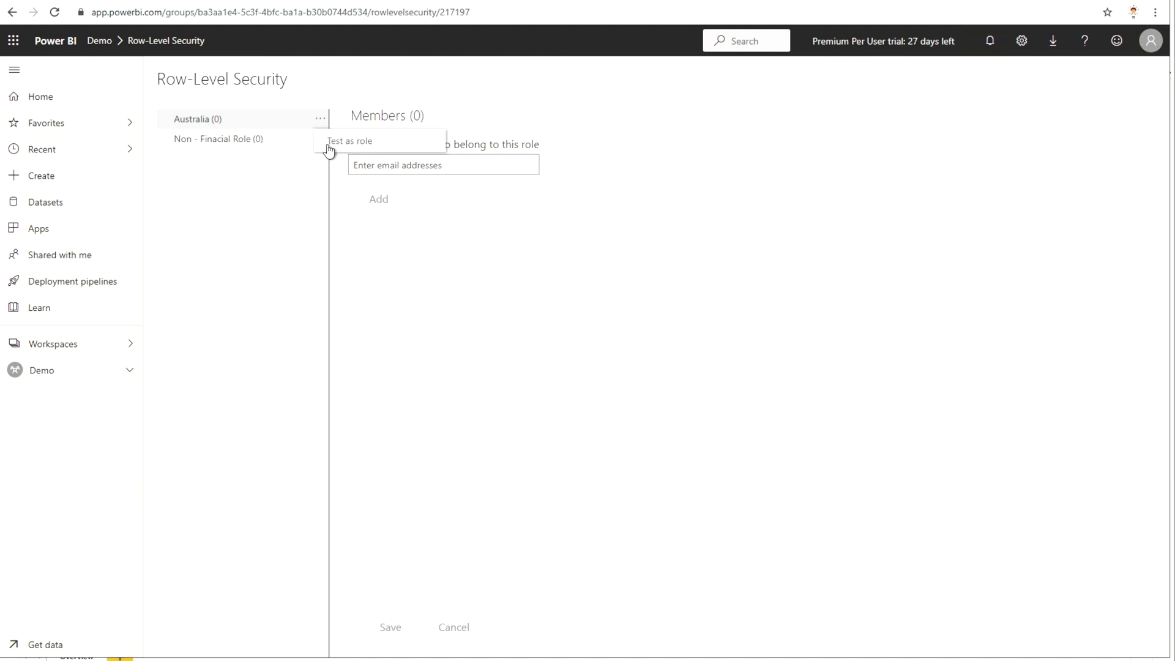
{"action": "left_click", "coordinate": [349, 141]}
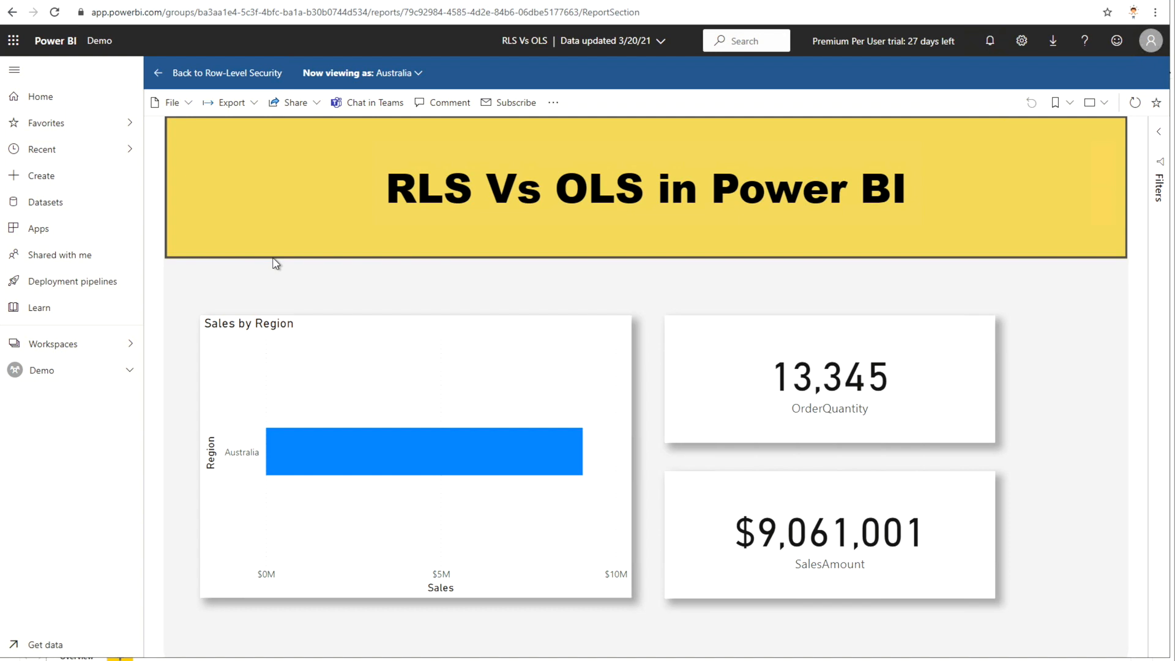
{"action": "mouse_move", "coordinate": [213, 90]}
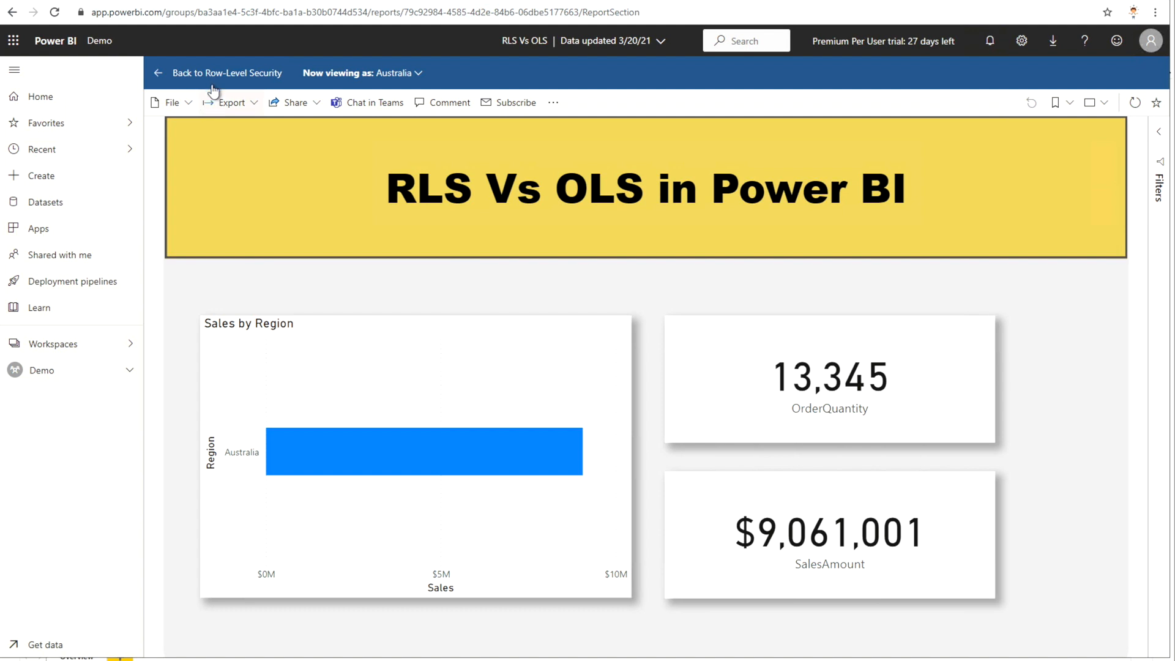
{"action": "mouse_move", "coordinate": [418, 73]}
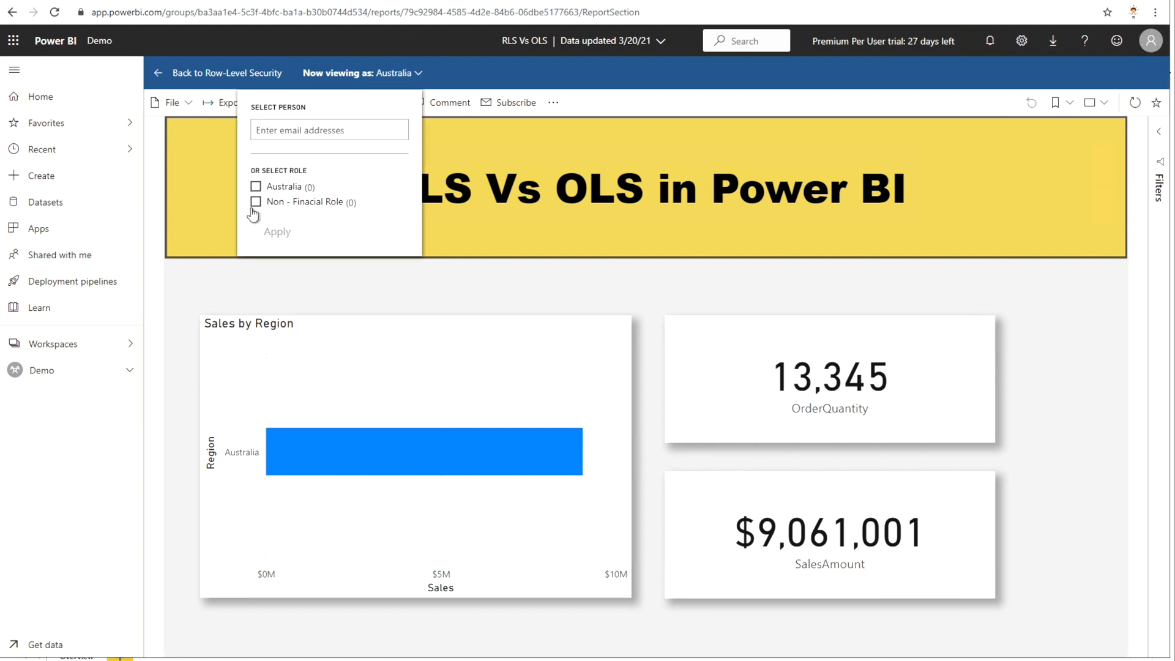
Switch the test view to Non - Finacial Role, breaking the SalesAmount visuals.
{"action": "left_click", "coordinate": [256, 201]}
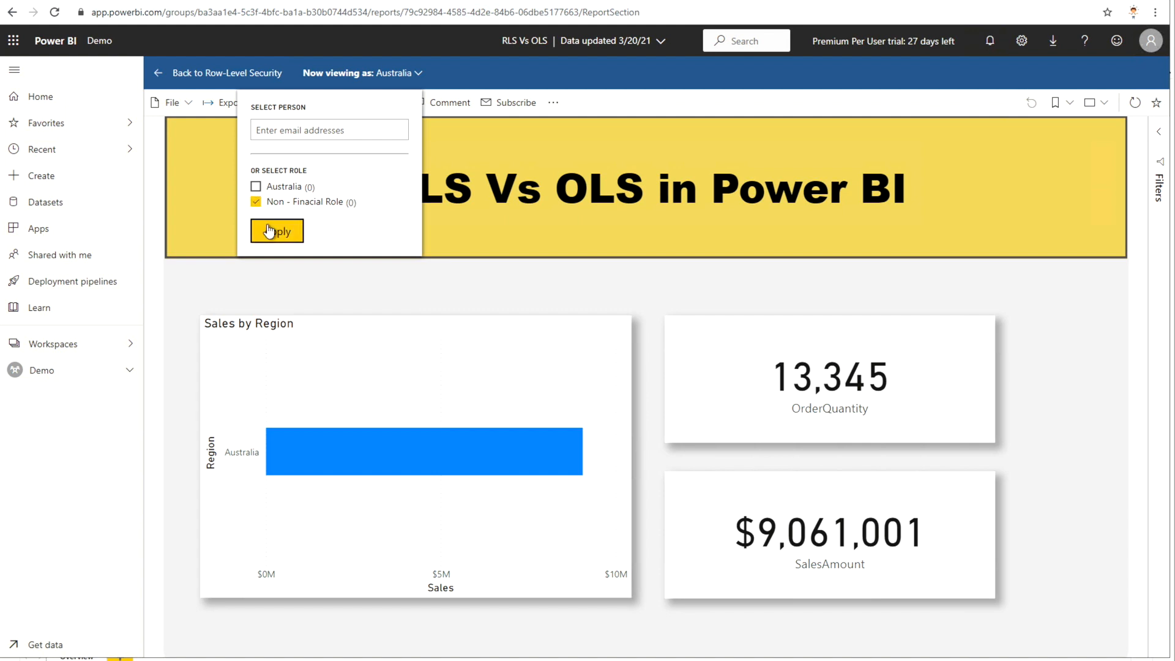
{"action": "left_click", "coordinate": [276, 231]}
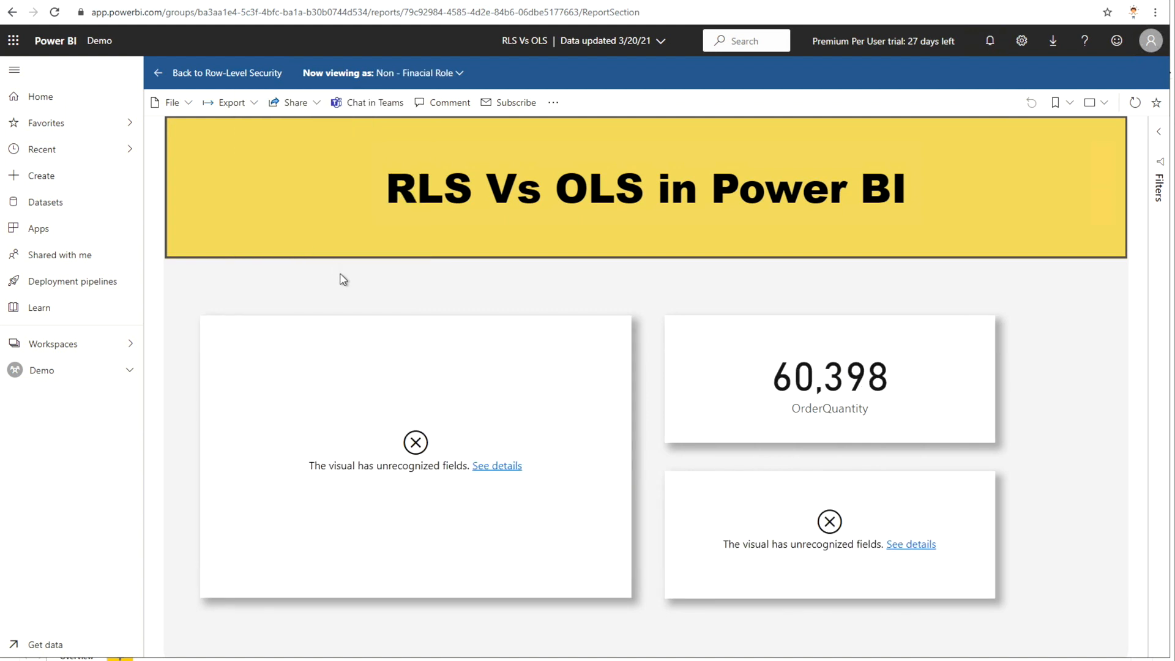